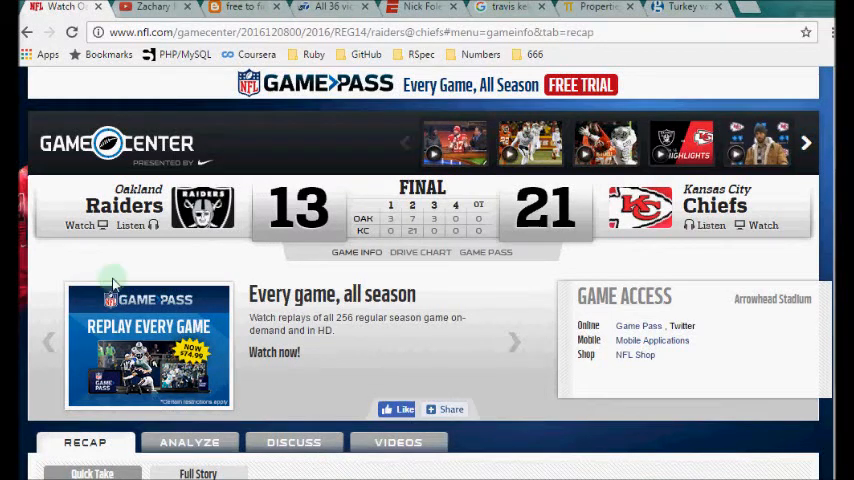
mouse_move(104, 276)
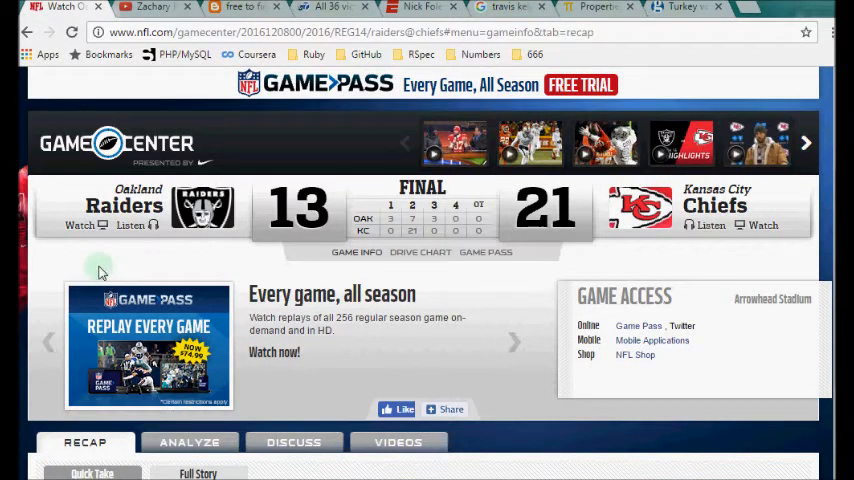
mouse_move(516, 328)
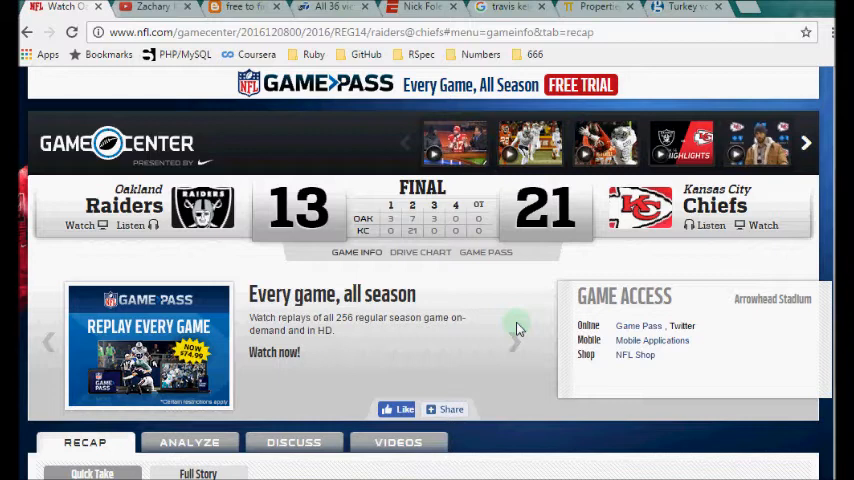
mouse_move(516, 338)
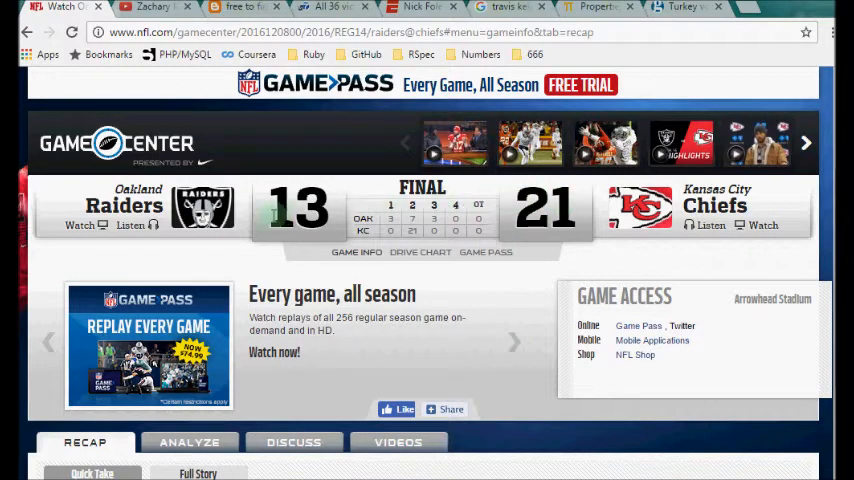
mouse_move(536, 390)
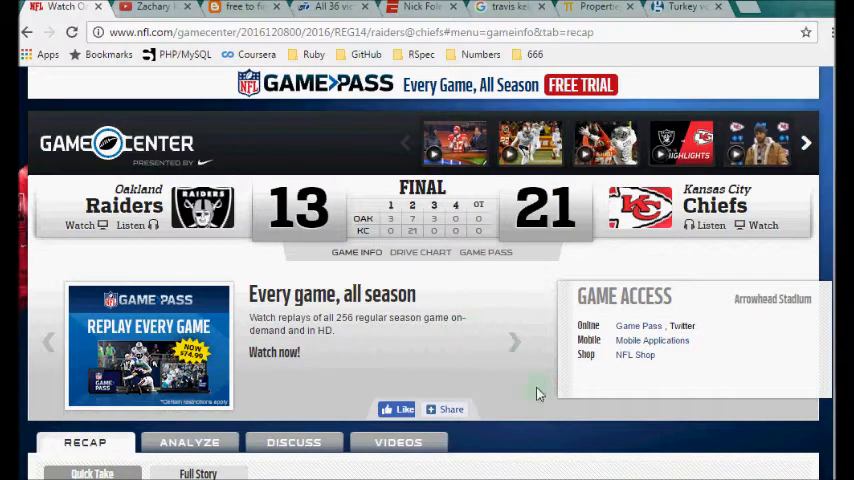
Step: Scroll down and back up through the current page before switching tabs
scroll(down, 3)
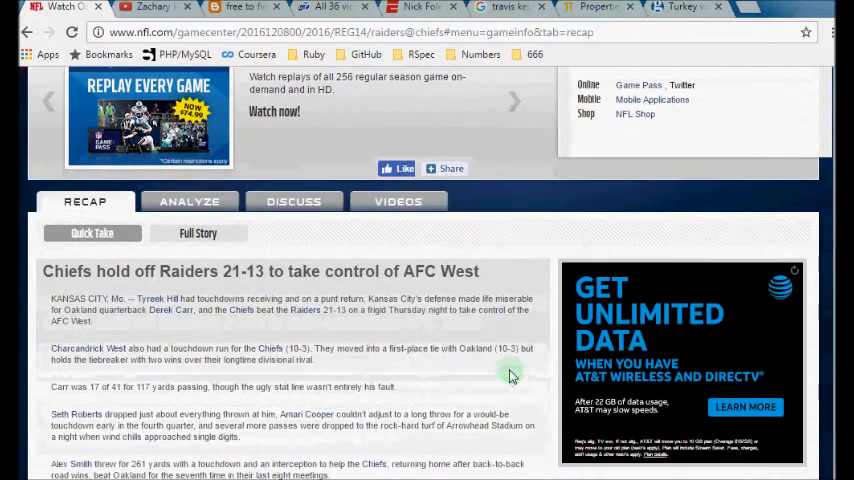
scroll(down, 3)
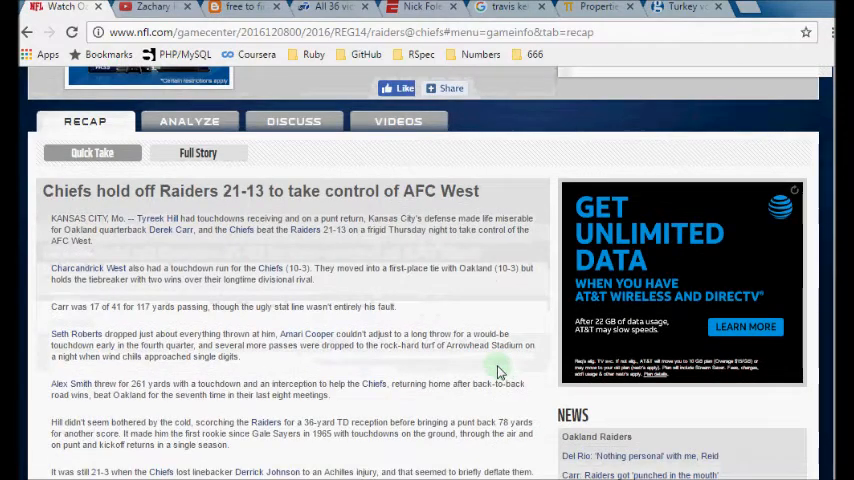
scroll(down, 3)
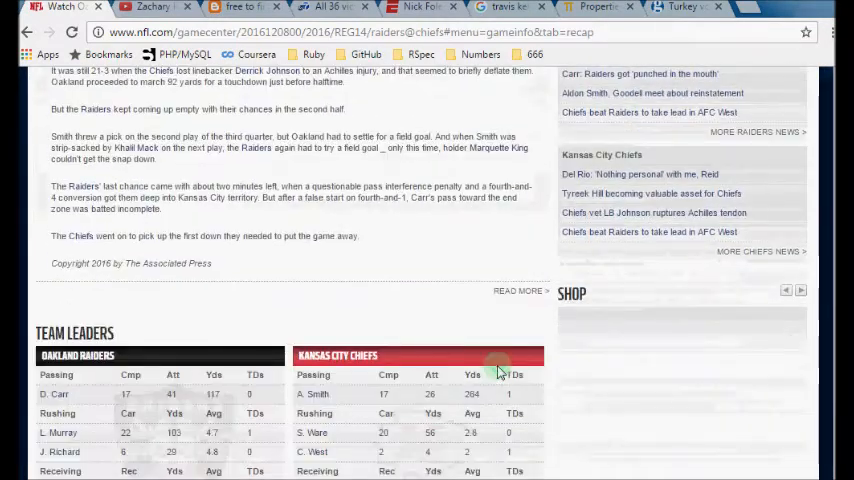
scroll(down, 3)
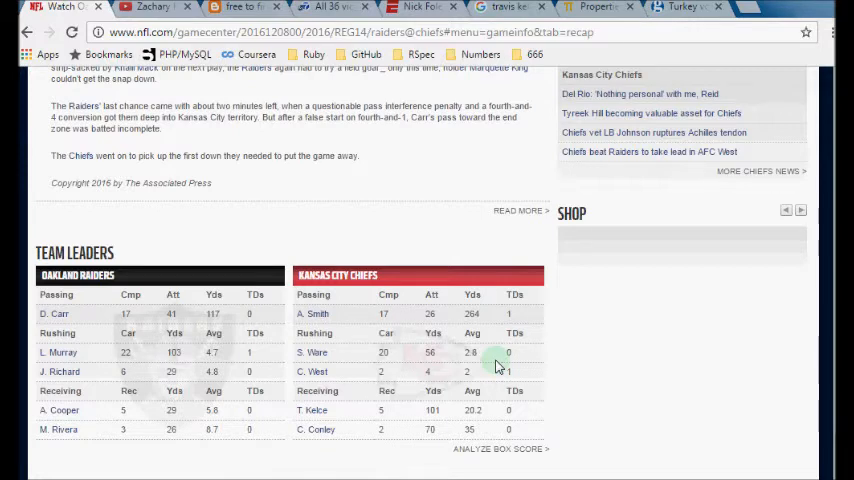
scroll(down, 3)
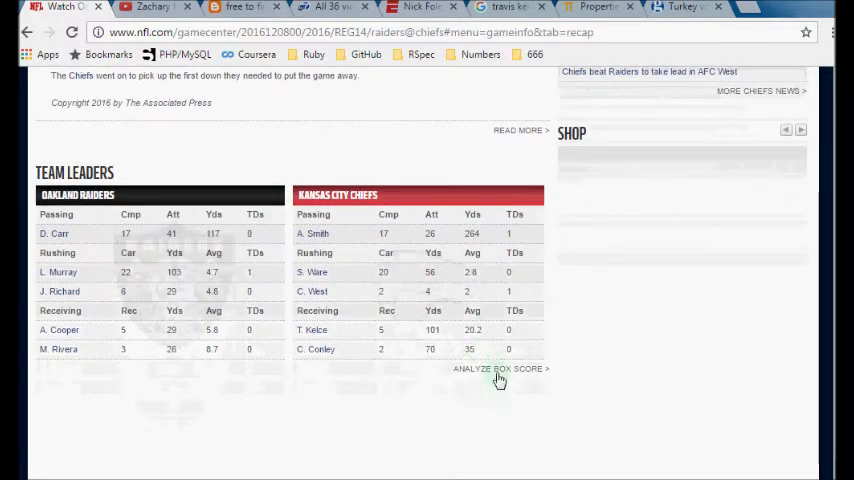
mouse_move(588, 260)
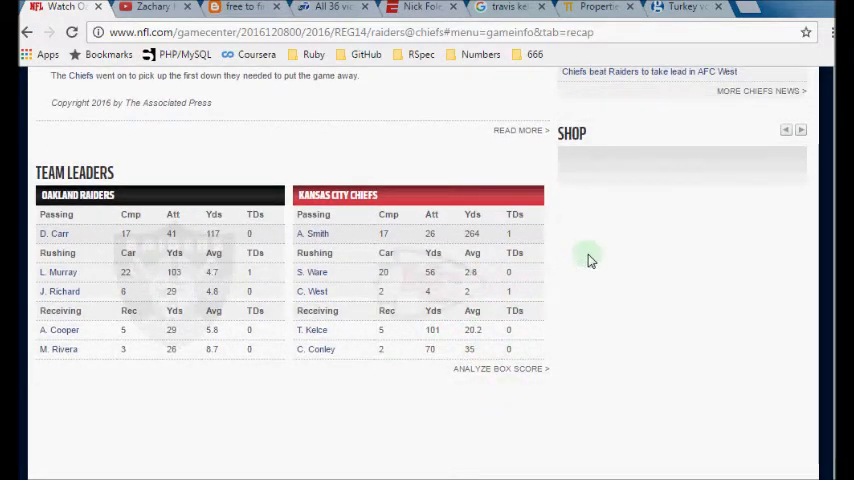
scroll(up, 3)
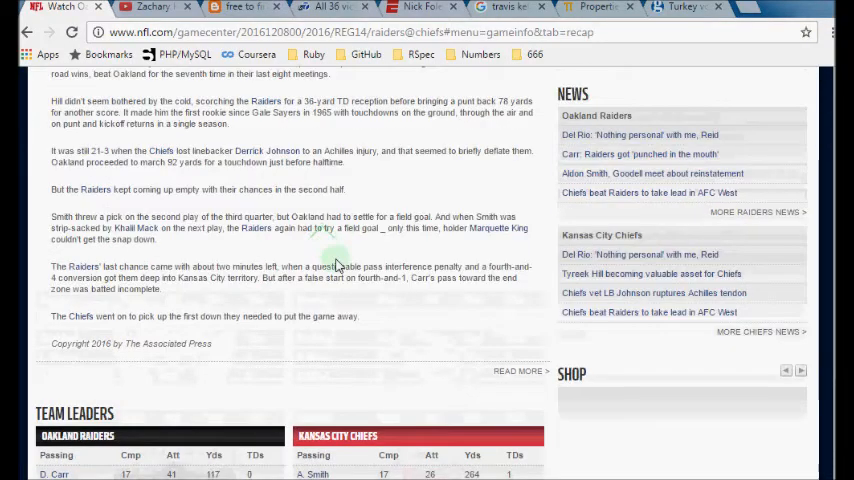
scroll(up, 3)
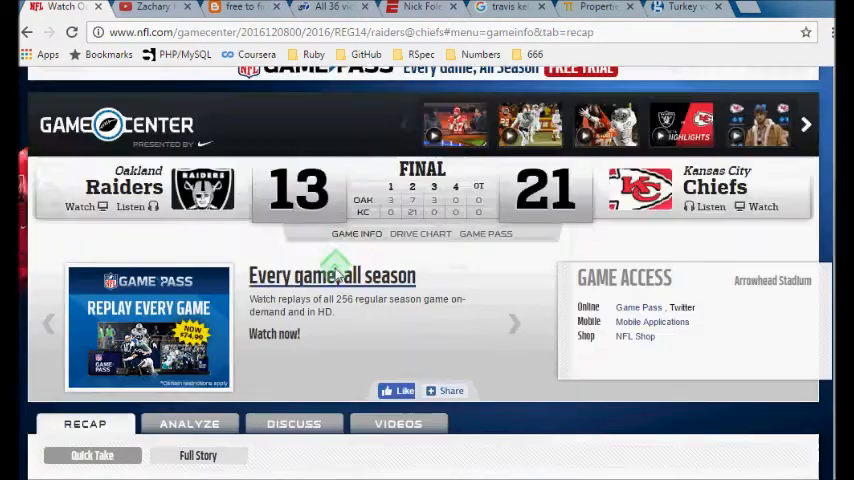
scroll(up, 3)
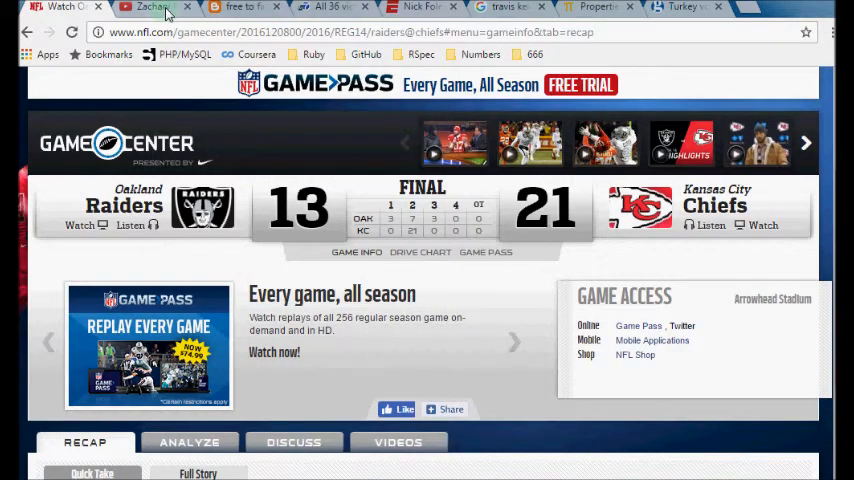
Step: Switch to the YouTube channel's 'how to gematria' results and scroll through the videos
click(150, 8)
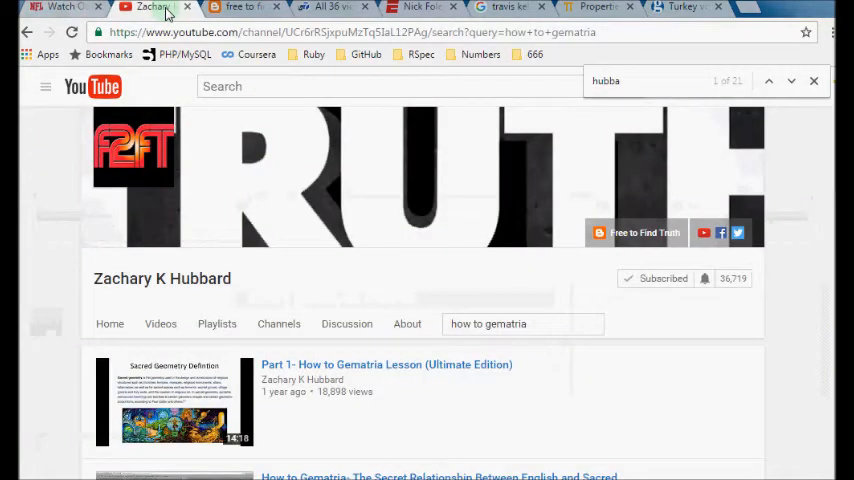
scroll(down, 3)
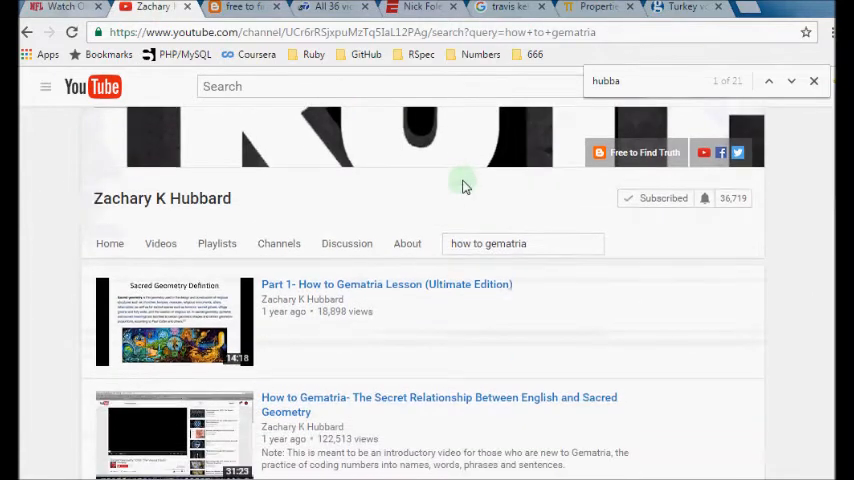
scroll(down, 3)
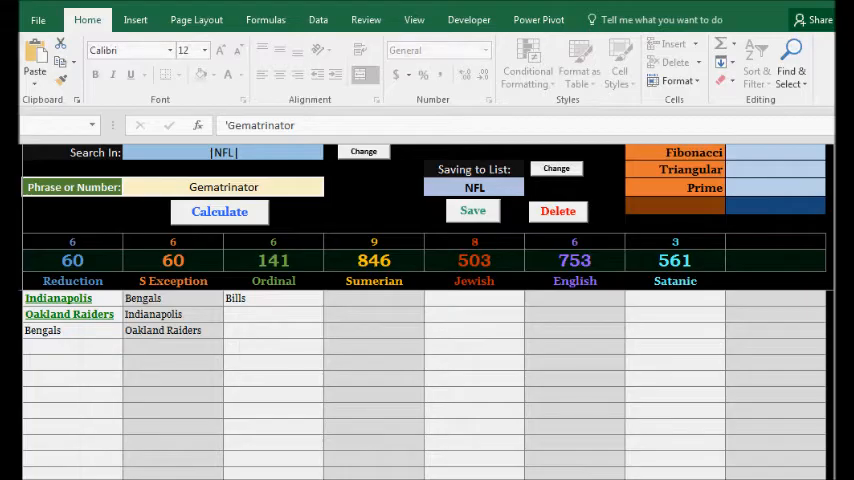
Step: Focus the Excel Gematrinator workbook to view the Gematrinator values
click(332, 374)
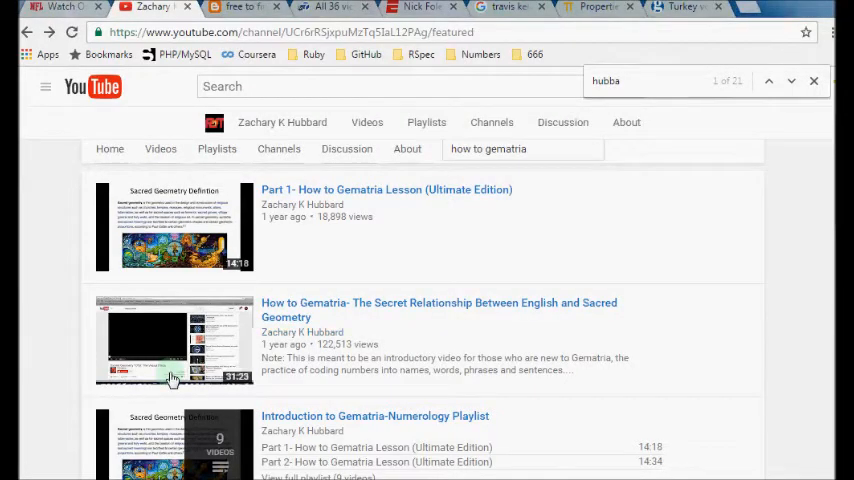
Step: Show the channel's created playlists on the YouTube channel page
click(426, 122)
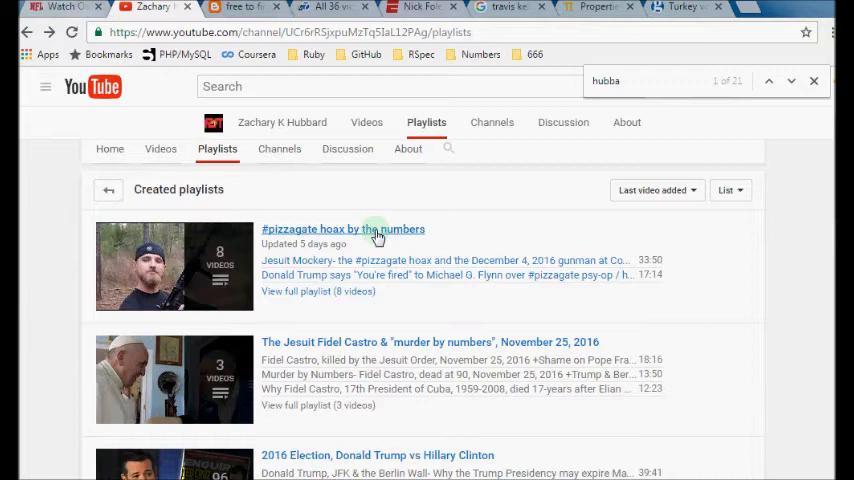
mouse_move(252, 84)
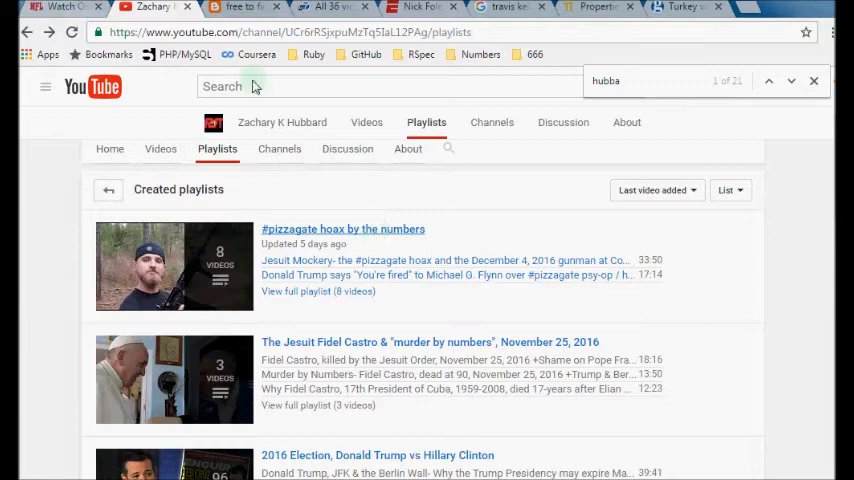
Step: Return to the NFL.com Game Center Raiders at Chiefs 13–21 final-score page
click(60, 8)
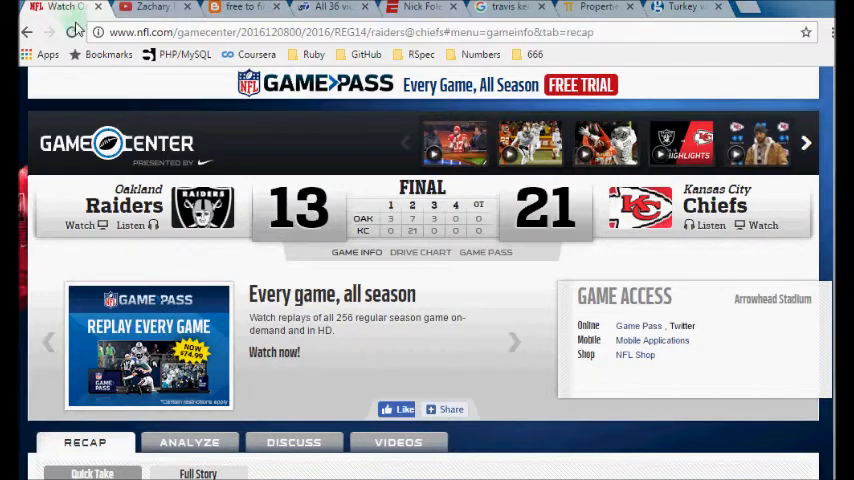
mouse_move(32, 362)
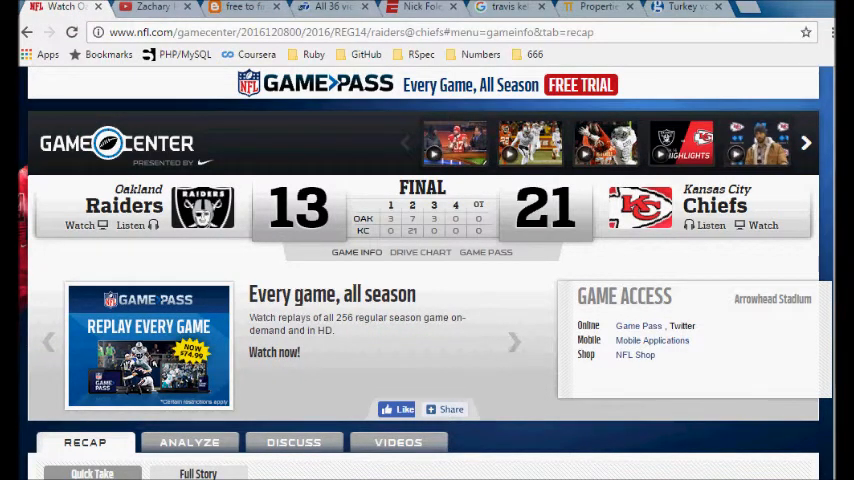
scroll(up, 3)
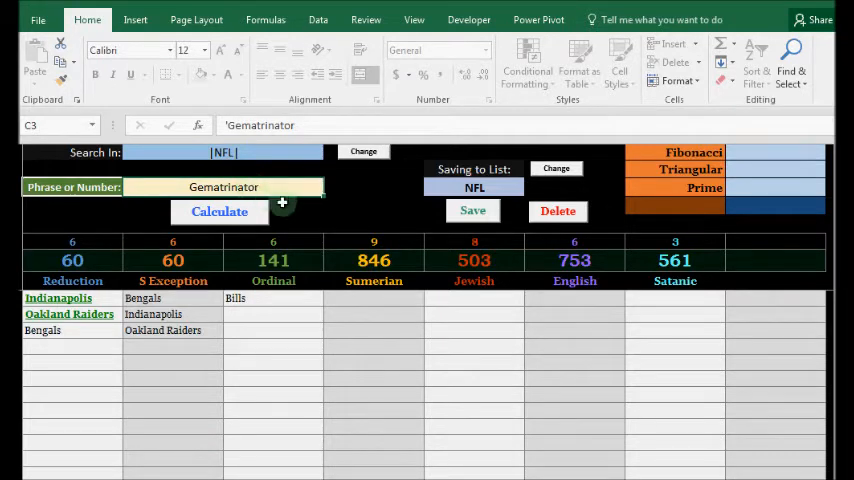
mouse_move(372, 196)
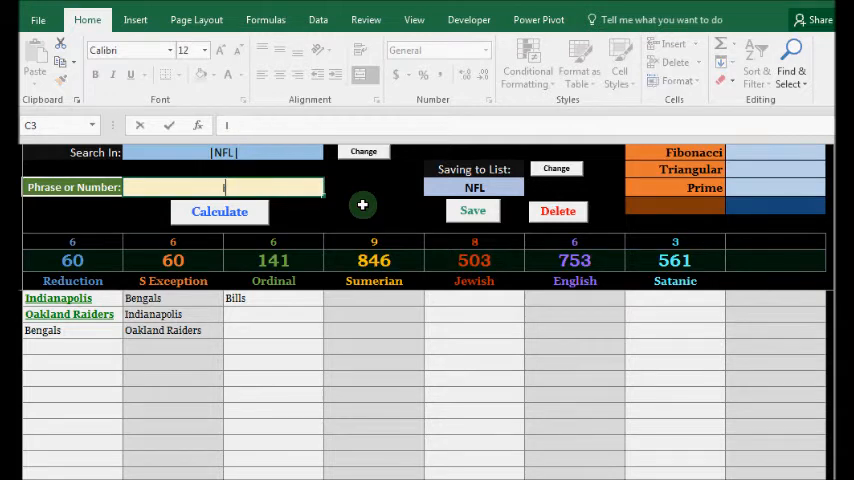
Step: Enter 'Indianapolis Colts' in the Gematrinator, then view the blog post on the Raiders game
text(Indianapolis Colts)
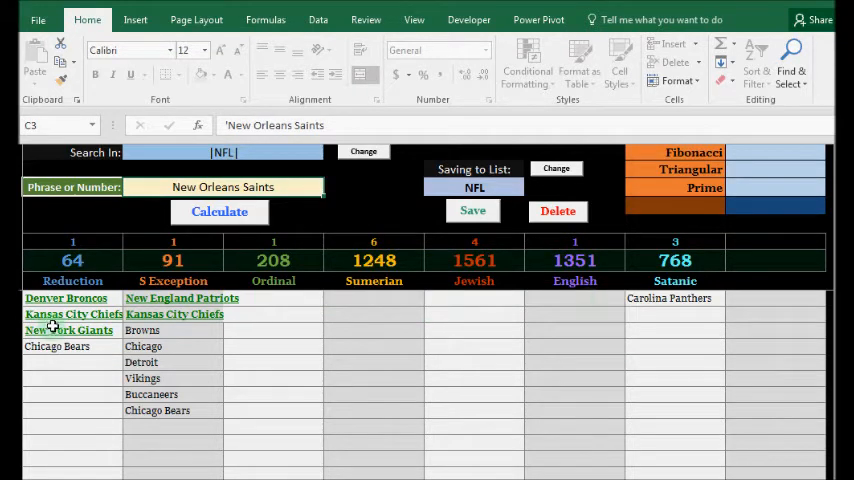
mouse_move(234, 416)
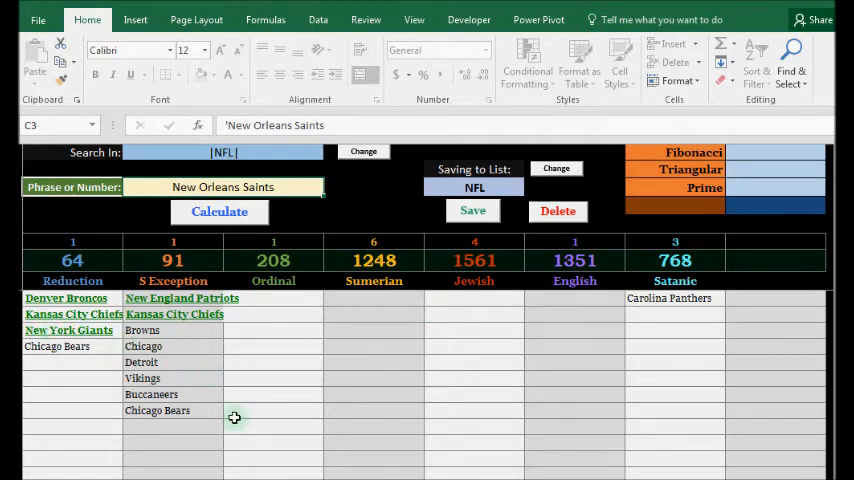
mouse_move(238, 402)
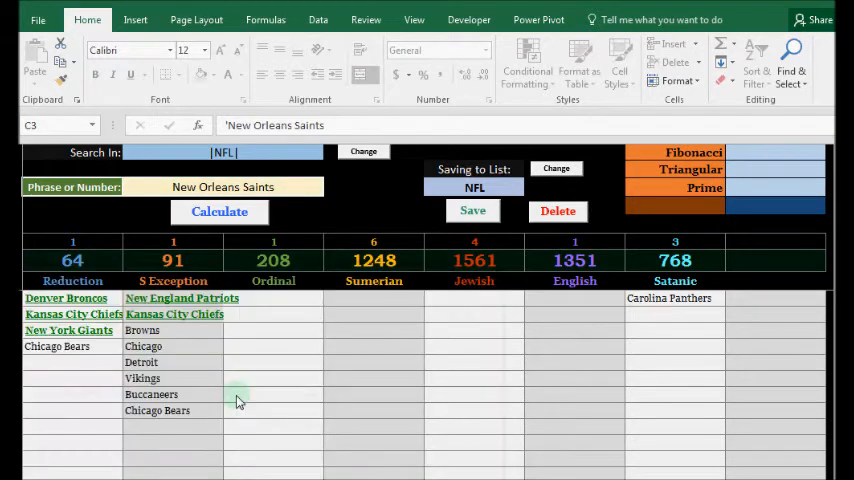
mouse_move(286, 384)
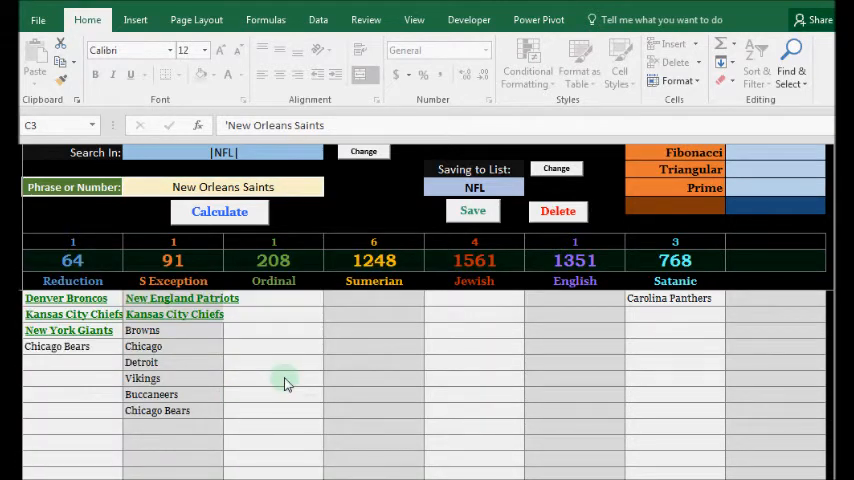
mouse_move(286, 384)
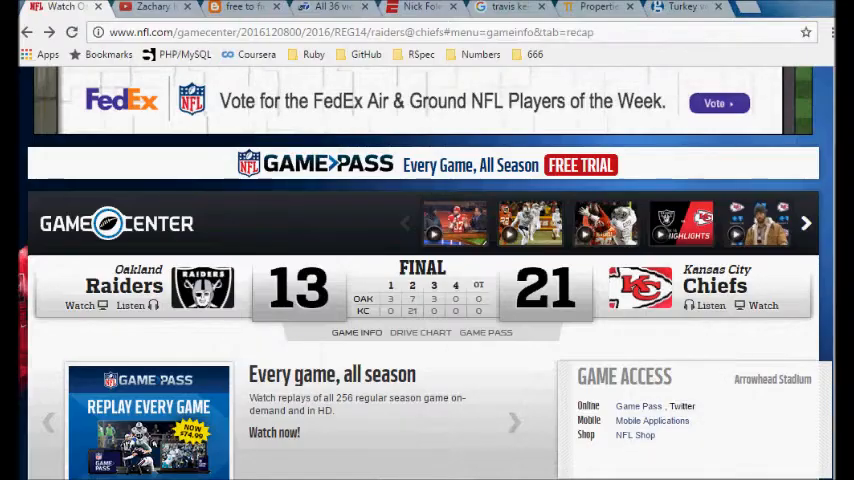
click(242, 8)
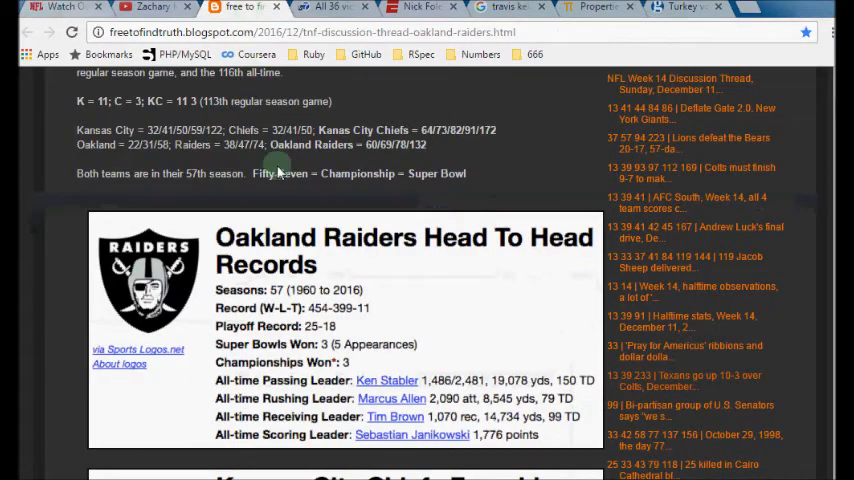
scroll(up, 3)
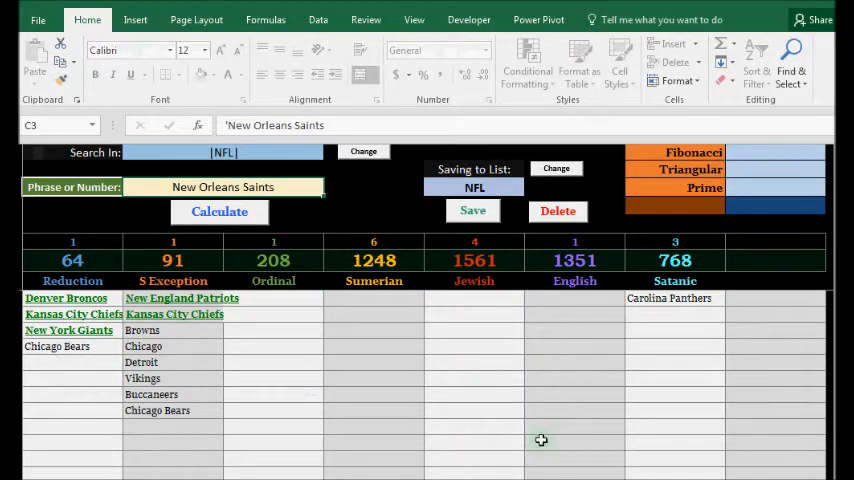
Step: Bring up the ABC7 article on the 36 Oakland warehouse fire victims and highlight its headline
click(692, 152)
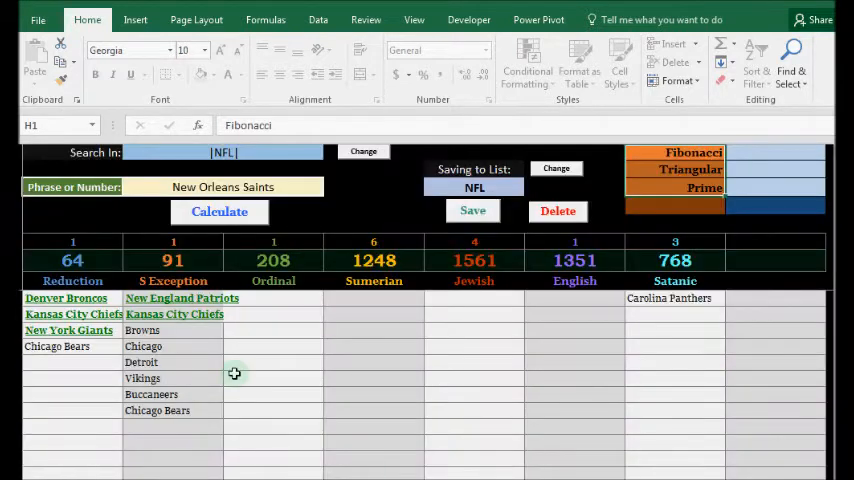
click(180, 298)
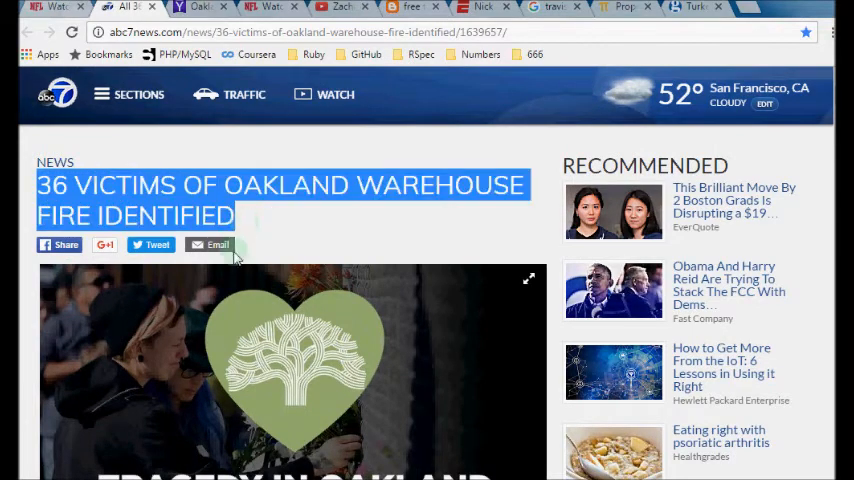
Step: Return to the Gematrinator workbook searching the NFL, Numbers and Random lists
click(196, 8)
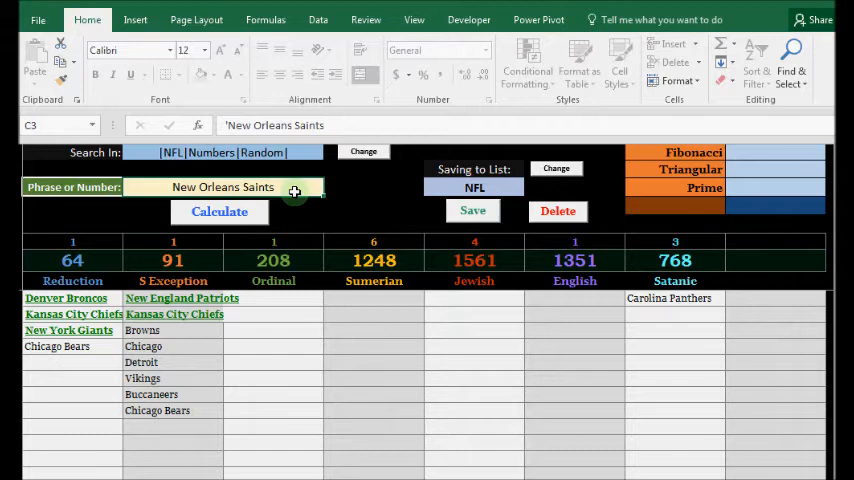
Step: Calculate matches for 38, noting Raiders among them, then start entering Kansas City
text(38)
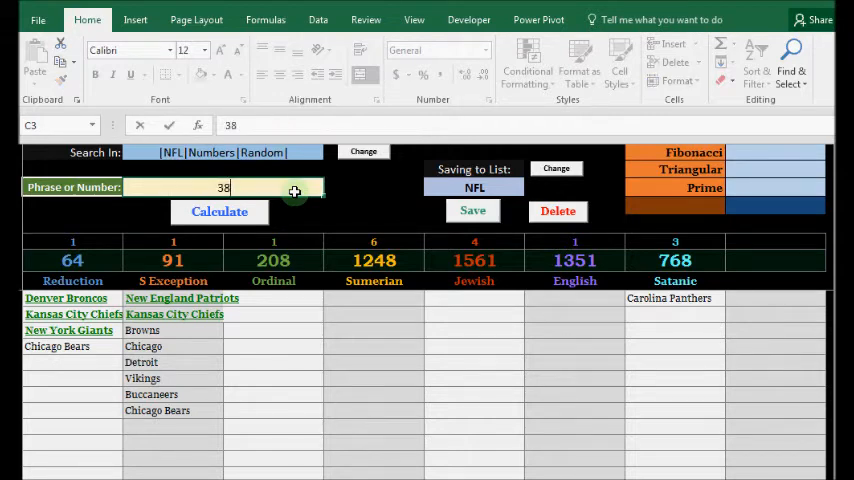
click(220, 212)
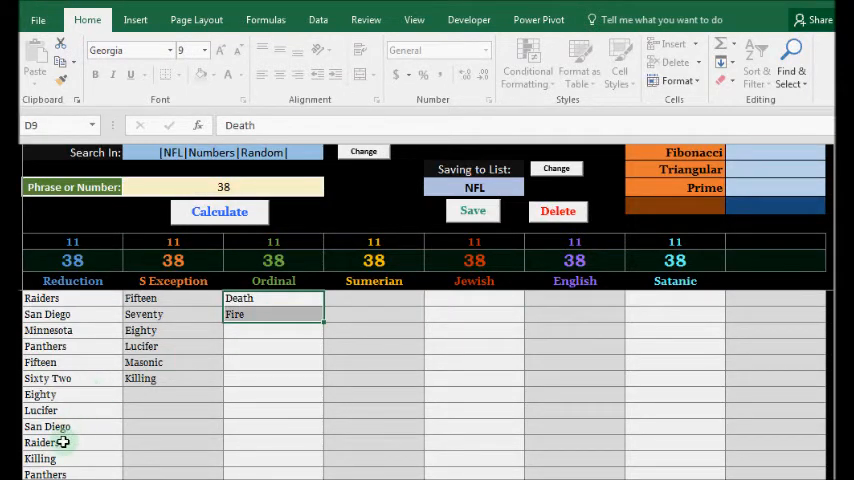
click(42, 442)
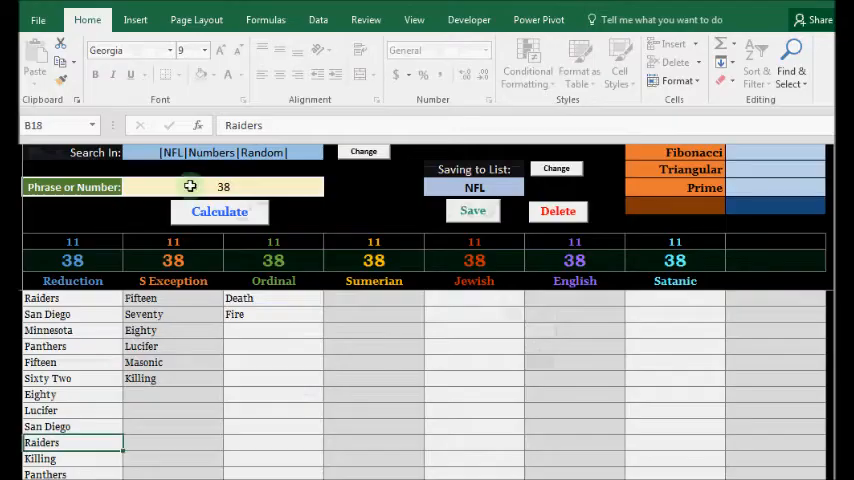
text(Kansas City)
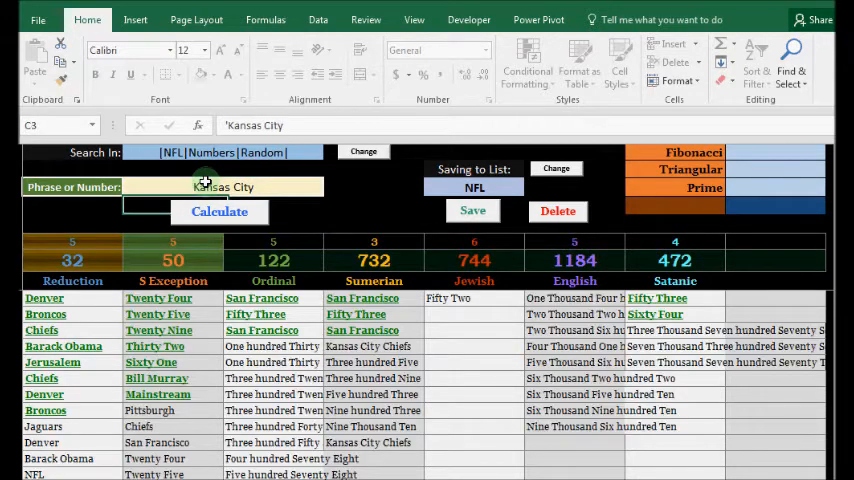
Step: Switch to the date calculator sheet showing 6 days between December 2 and December 8, 2016
click(272, 260)
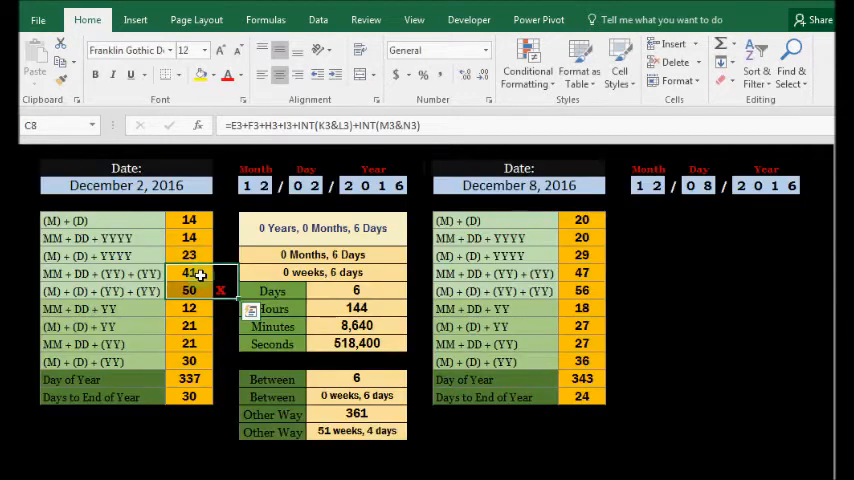
Step: Bring up the Guardian article on the Istanbul bombing that killed 38 and wounded 166
click(188, 290)
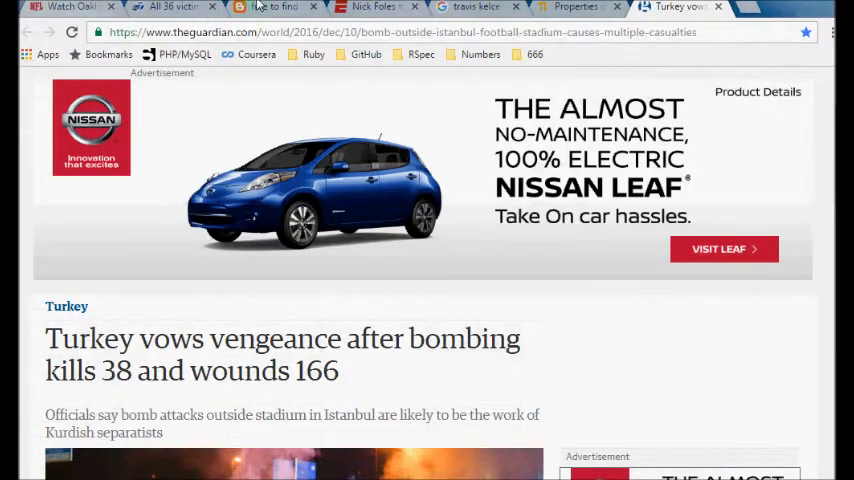
Step: Scroll the Chiefs–Raiders blog post down toward the 'Let us examine the QB records' section
click(270, 8)
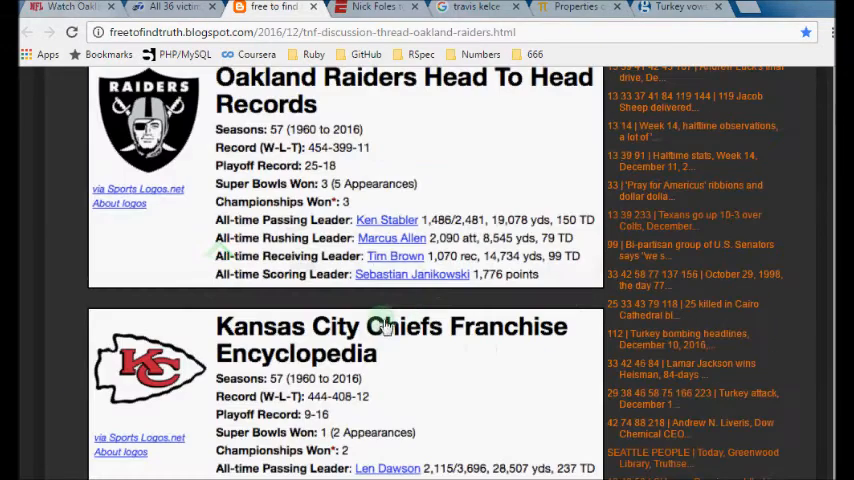
scroll(up, 3)
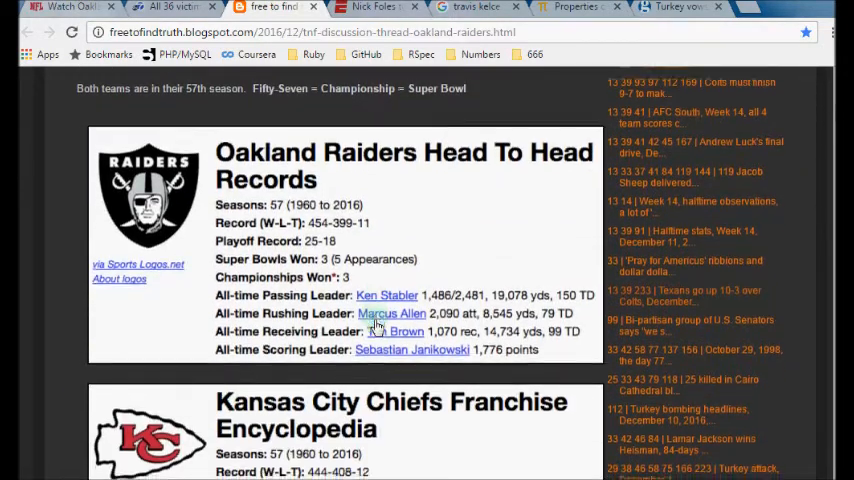
scroll(down, 3)
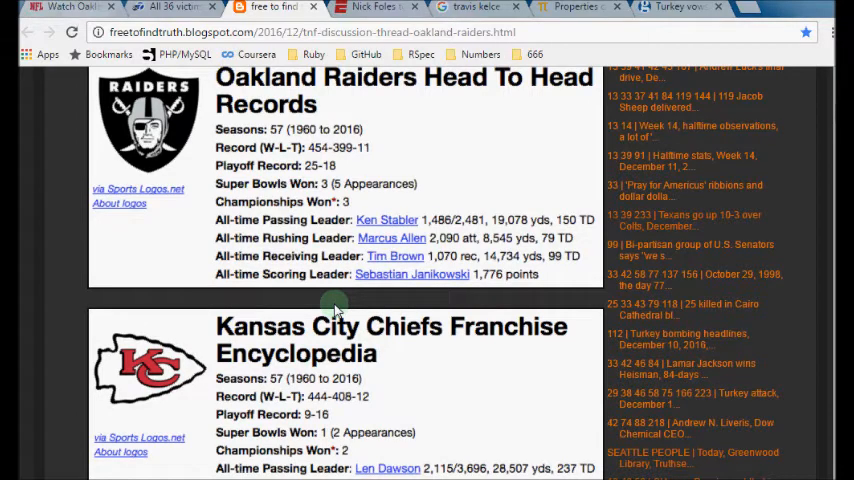
scroll(down, 3)
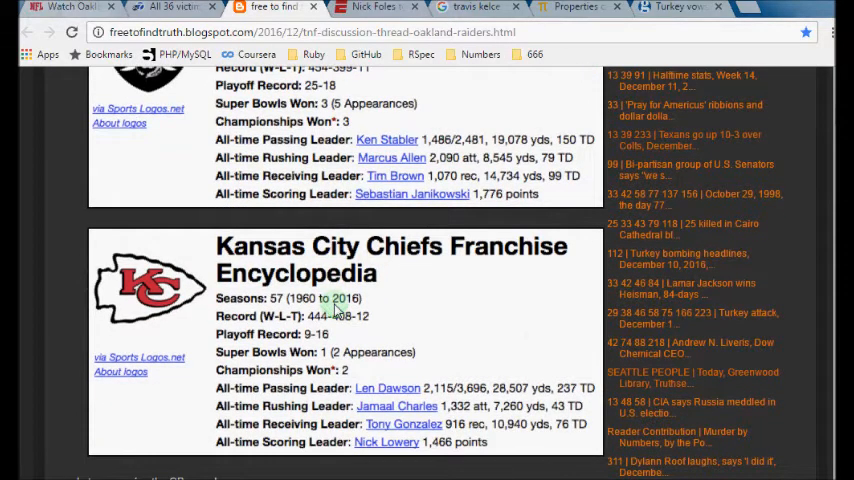
scroll(down, 3)
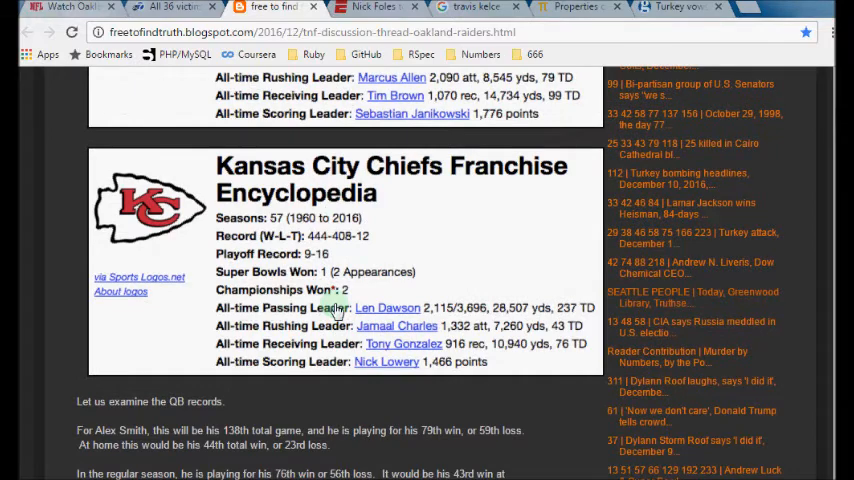
scroll(down, 3)
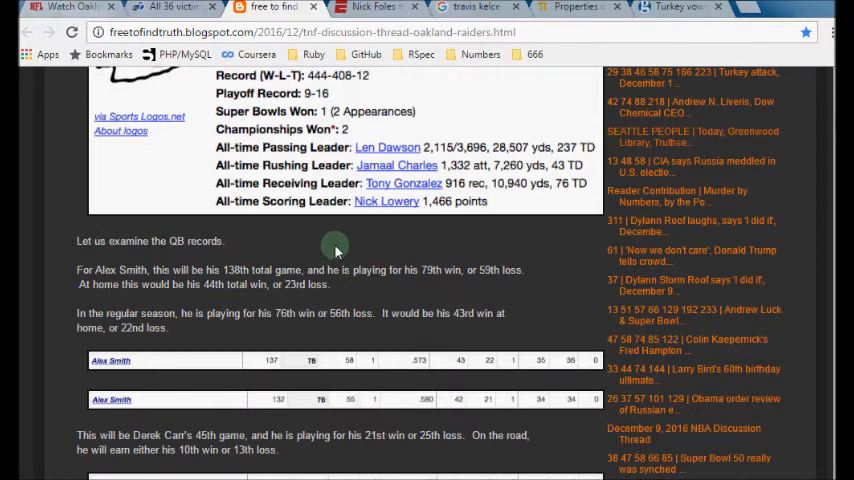
scroll(down, 3)
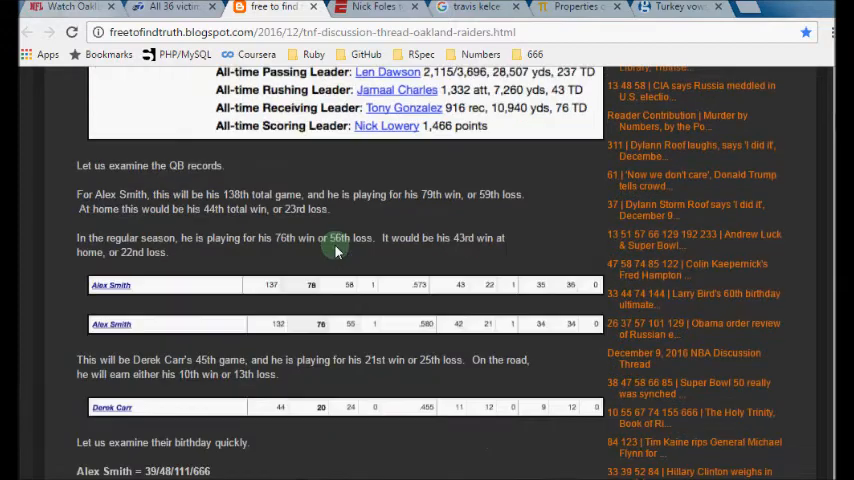
scroll(down, 3)
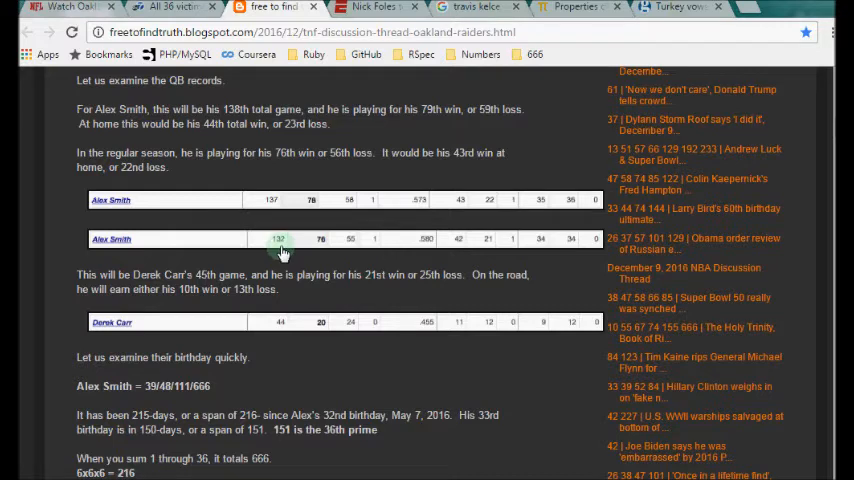
mouse_move(300, 304)
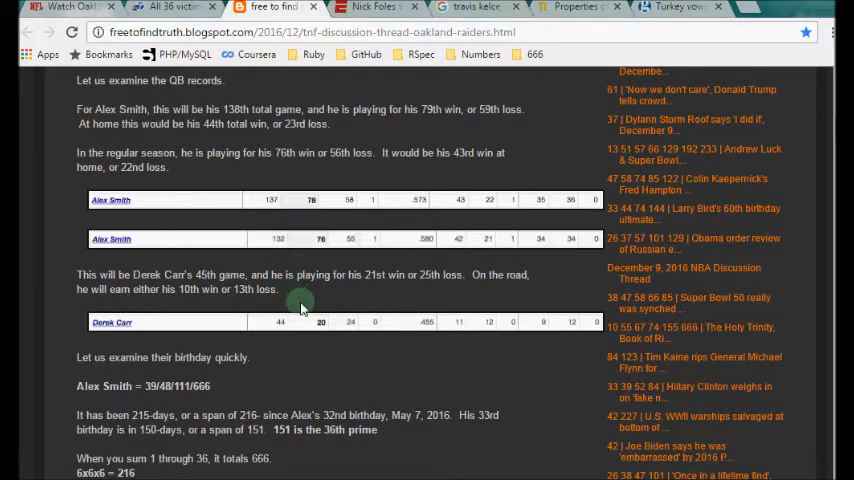
mouse_move(386, 384)
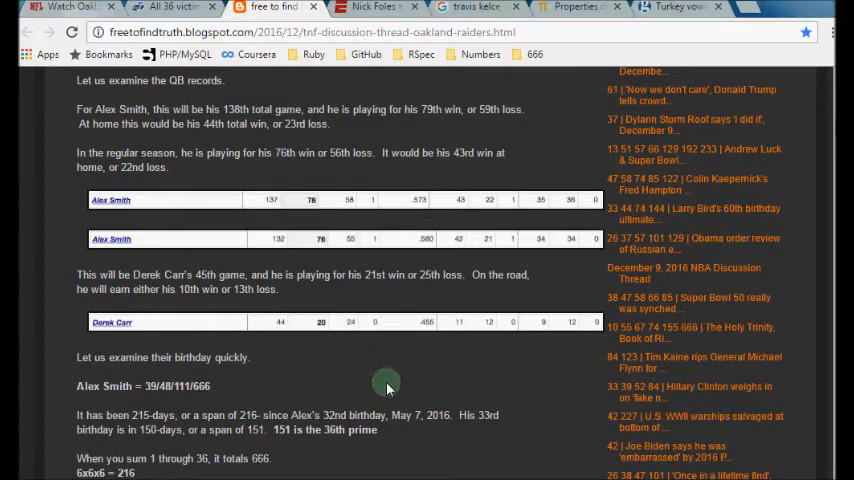
scroll(down, 3)
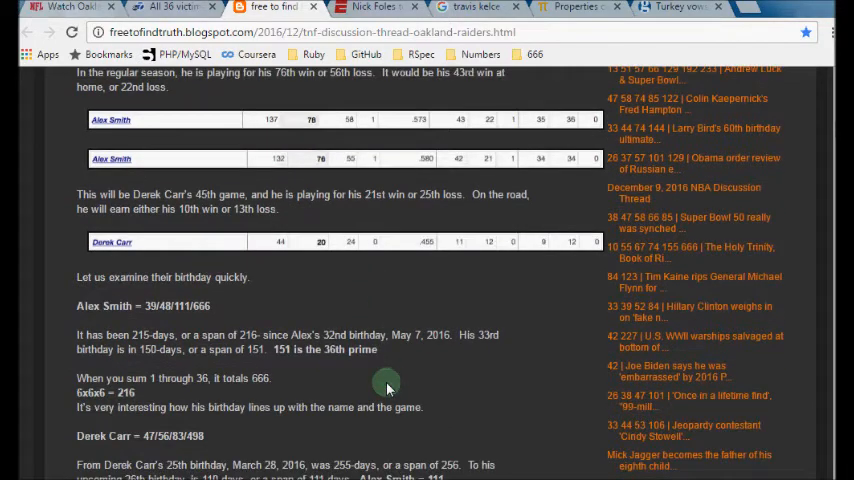
mouse_move(356, 390)
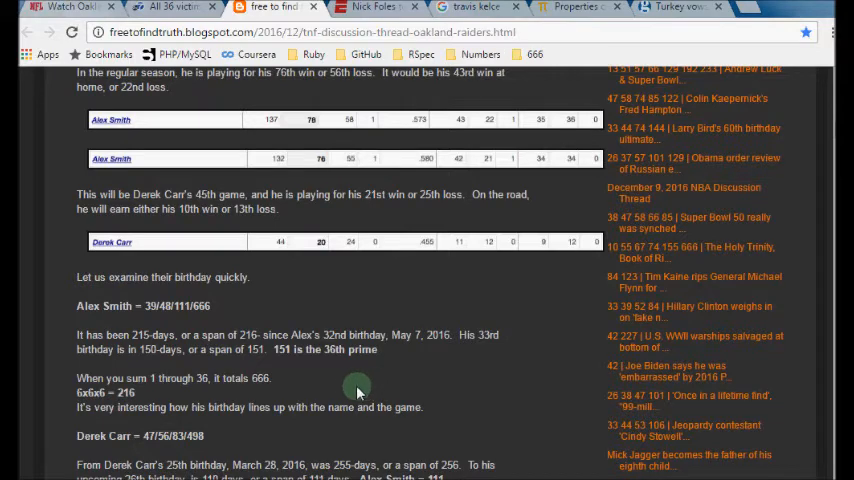
mouse_move(344, 384)
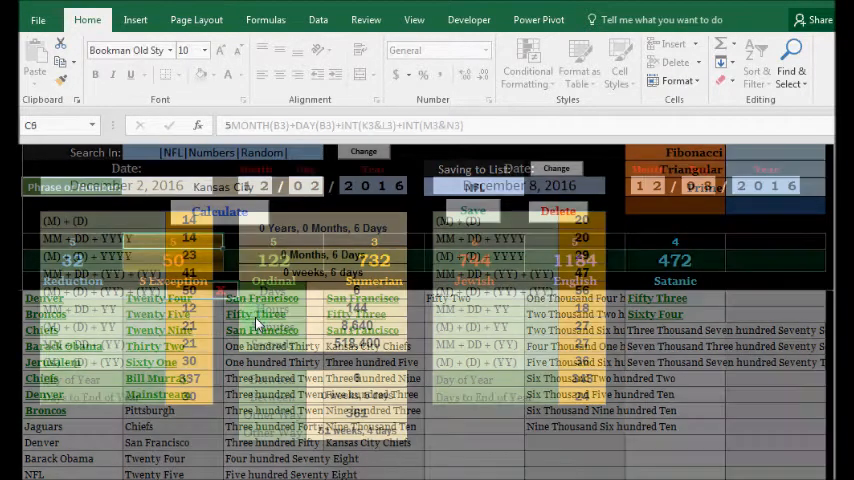
Step: Return to the post and reach the Alex Smith and Derek Carr game and win counts
click(268, 8)
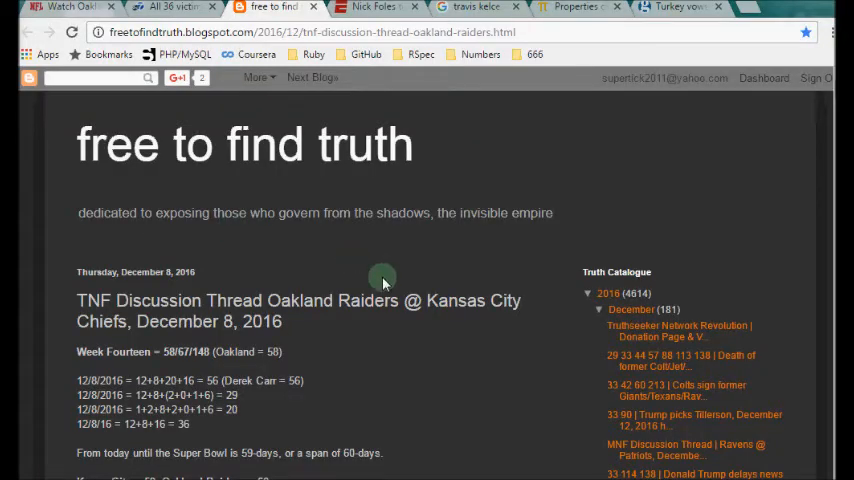
mouse_move(388, 350)
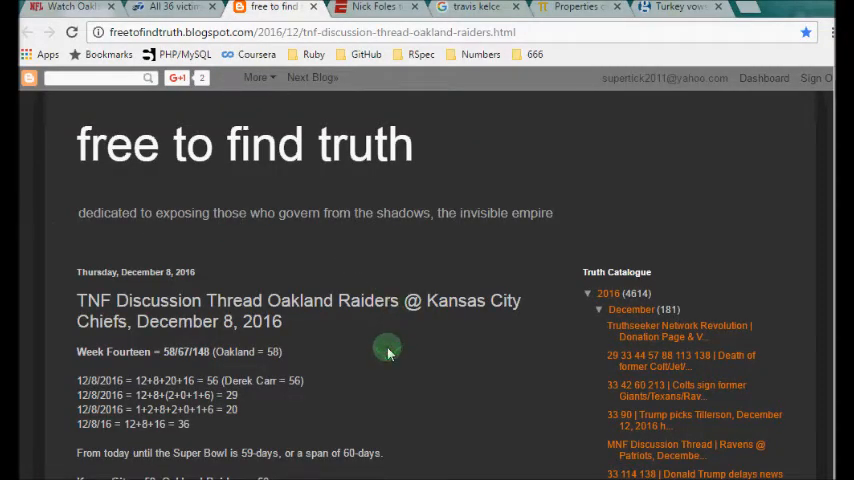
scroll(down, 3)
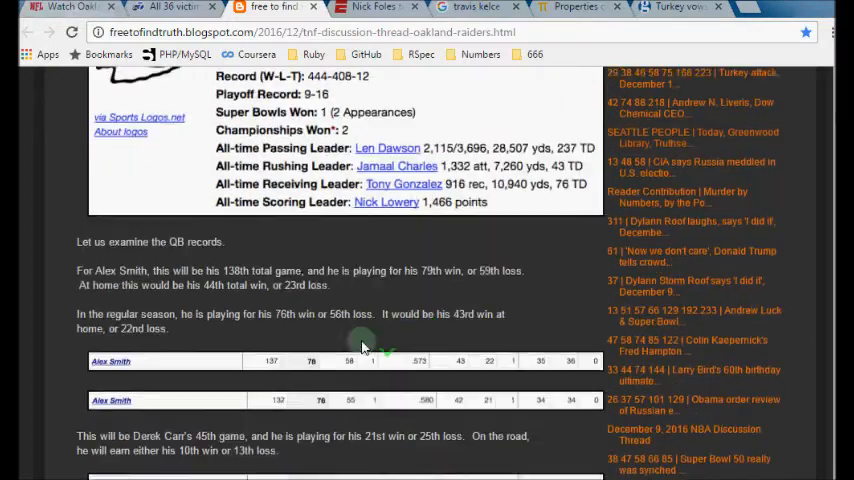
double_click(236, 268)
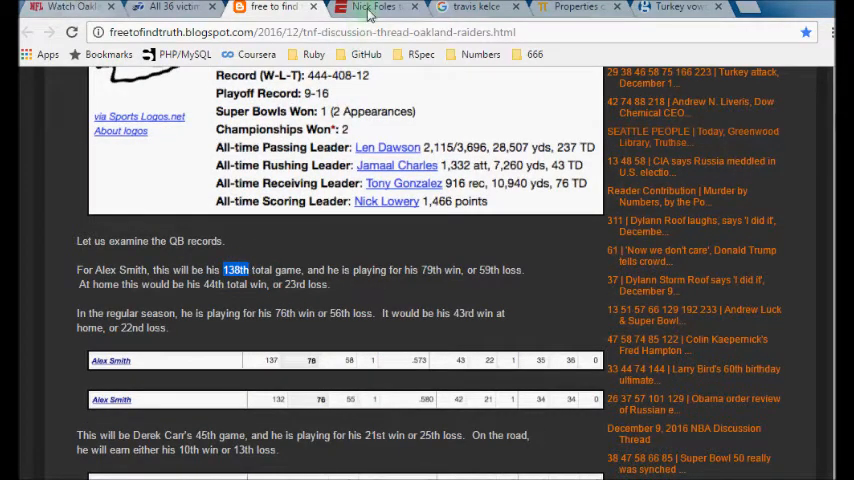
Step: Read the ESPN article's opening paragraphs on the Chiefs starting Nick Foles against the Jaguars
click(376, 8)
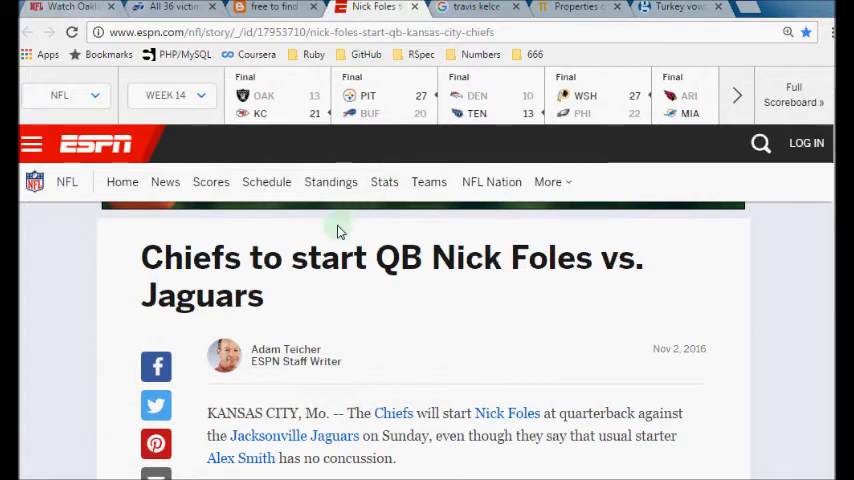
scroll(down, 3)
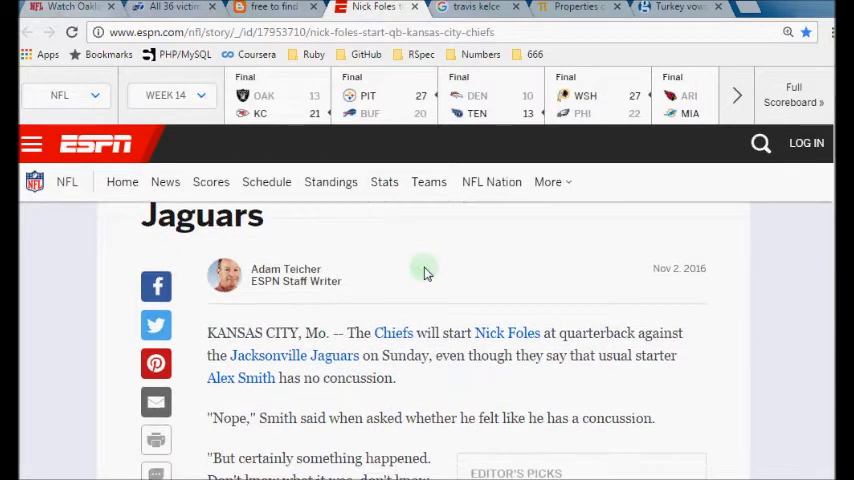
scroll(down, 3)
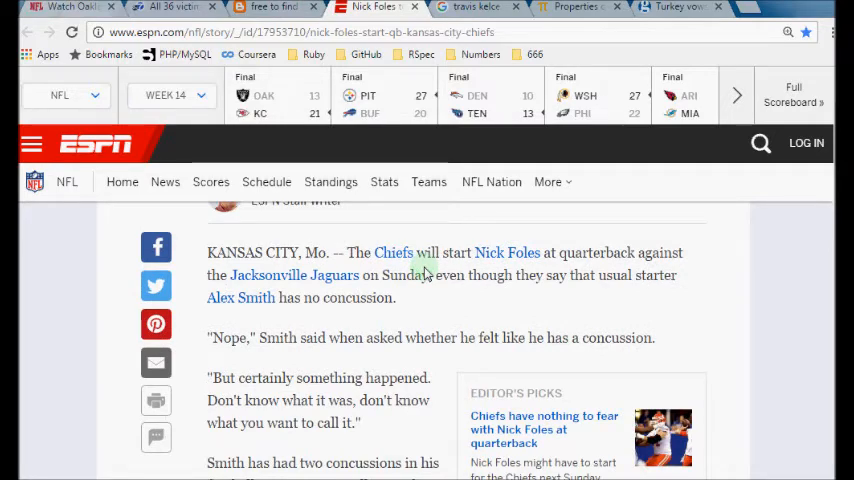
scroll(down, 3)
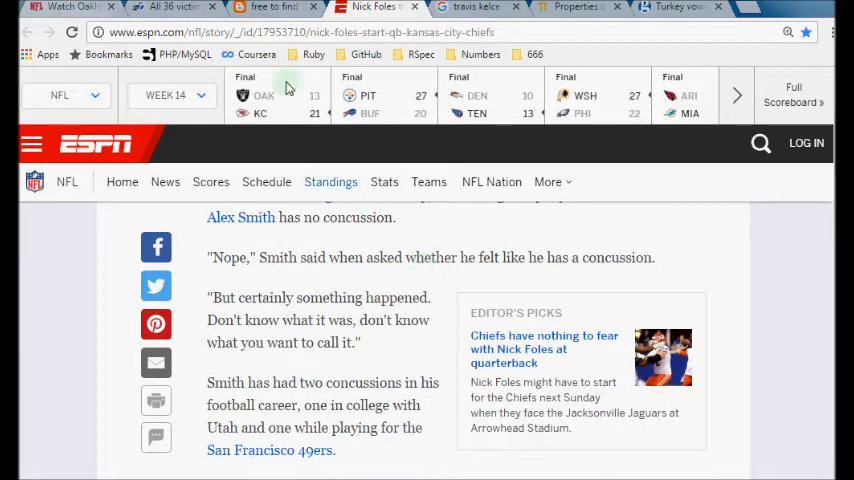
Step: Go back to the blog post's Alex Smith and Derek Carr QB records section
click(270, 8)
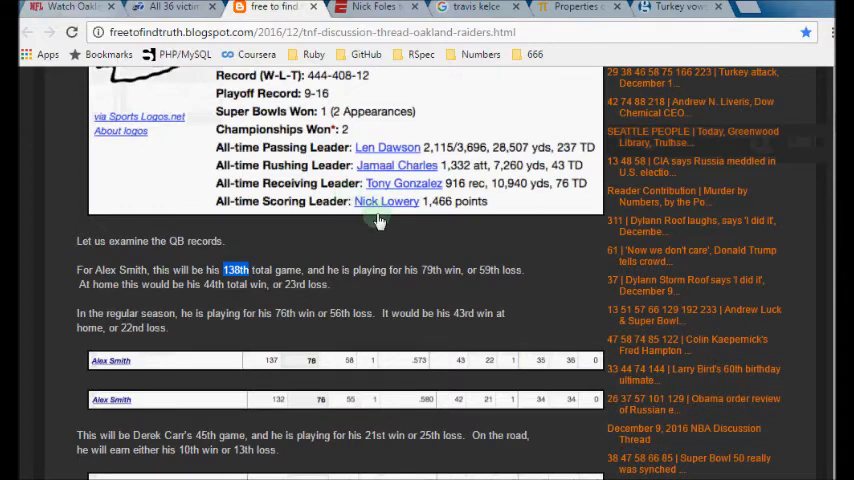
scroll(down, 3)
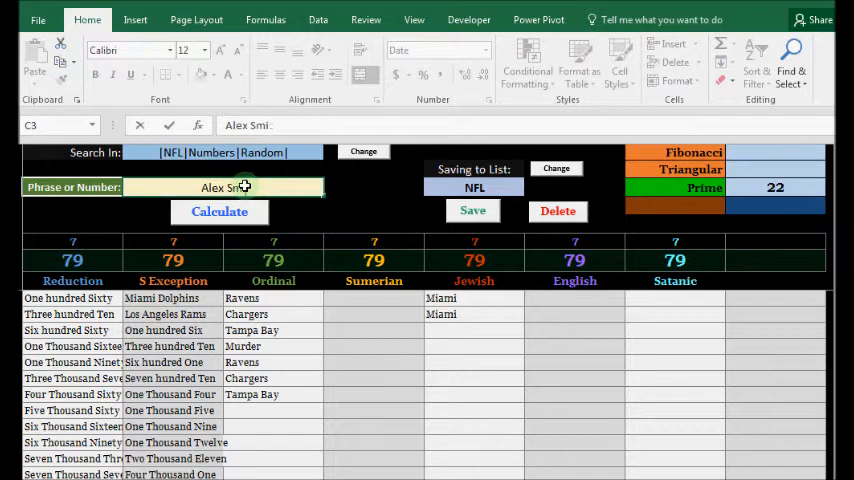
click(220, 212)
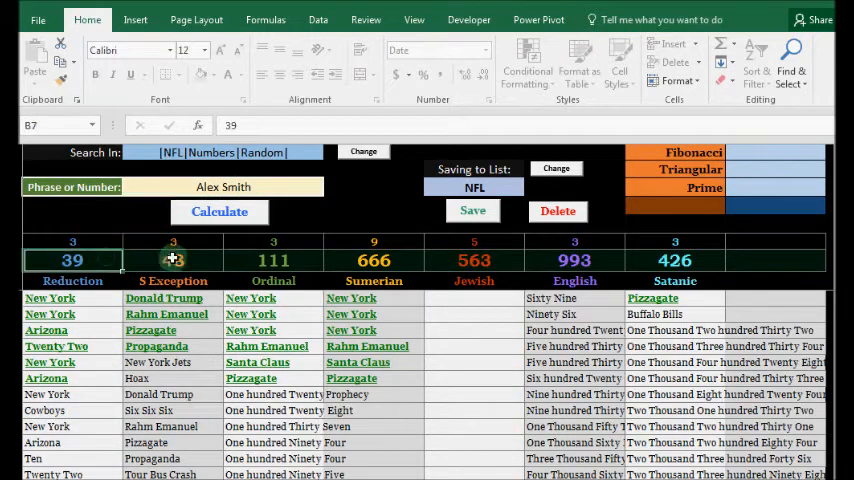
click(272, 260)
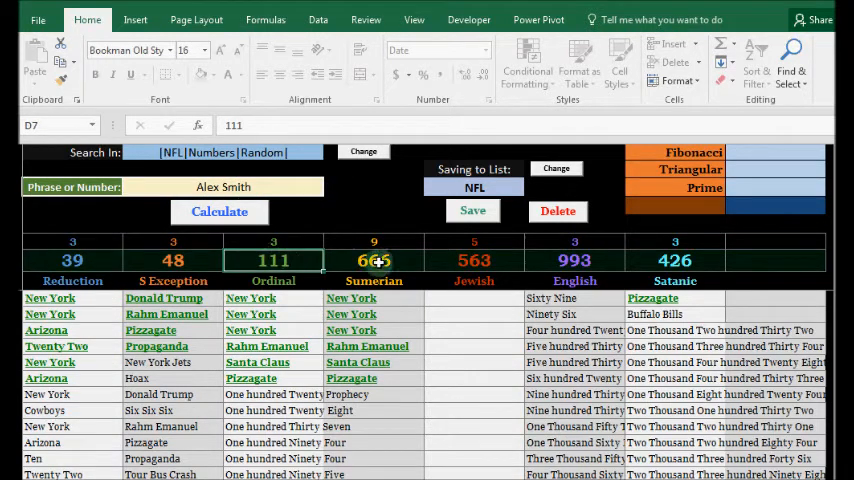
click(372, 260)
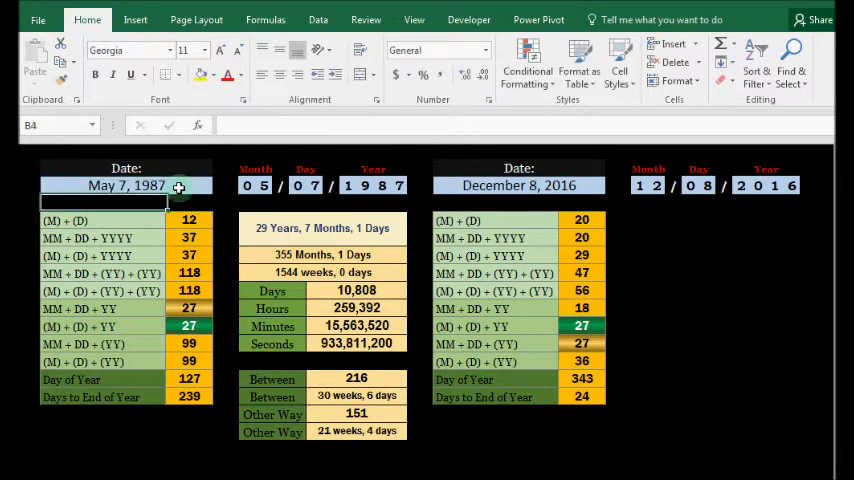
click(356, 378)
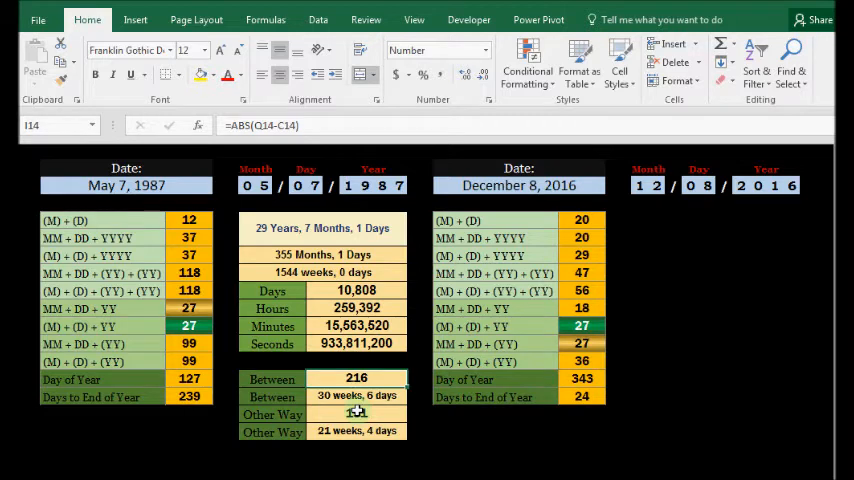
click(356, 412)
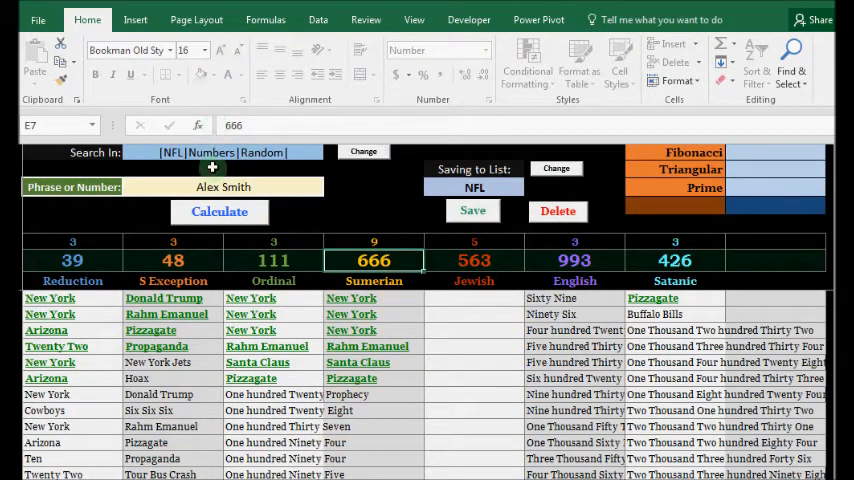
Step: Calculate matches for 151 and 666, then scroll the triangular numbers list
click(224, 188)
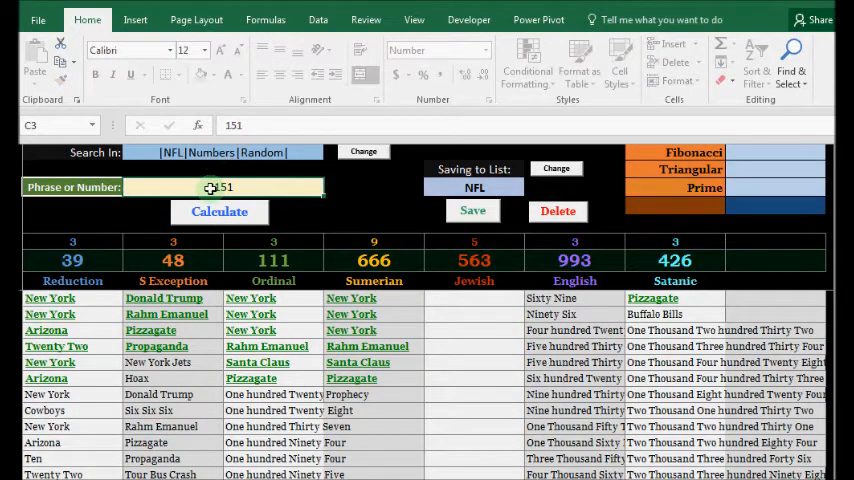
click(220, 212)
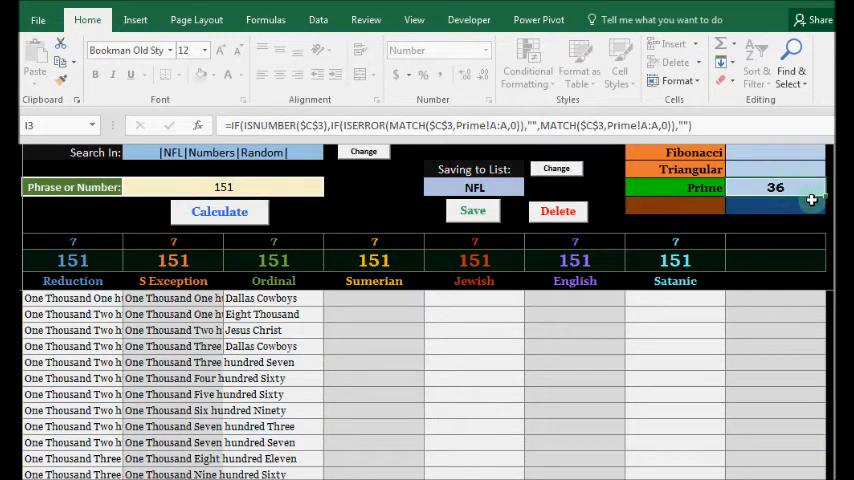
click(224, 188)
text(666)
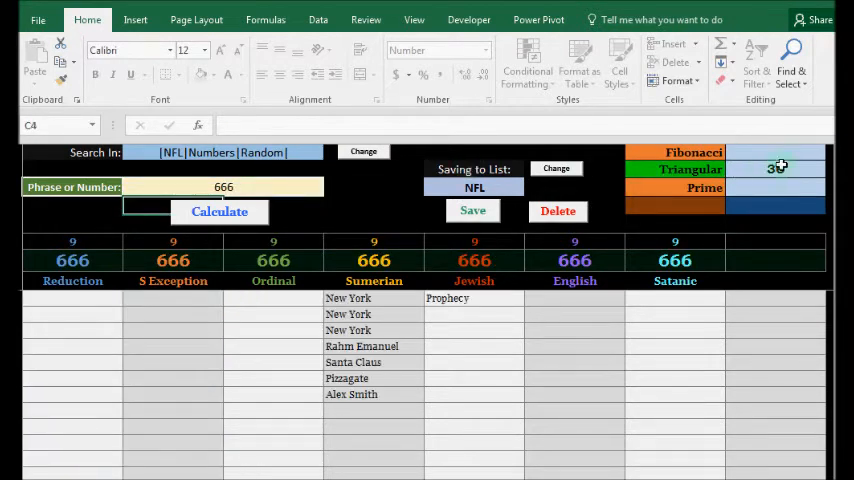
click(776, 168)
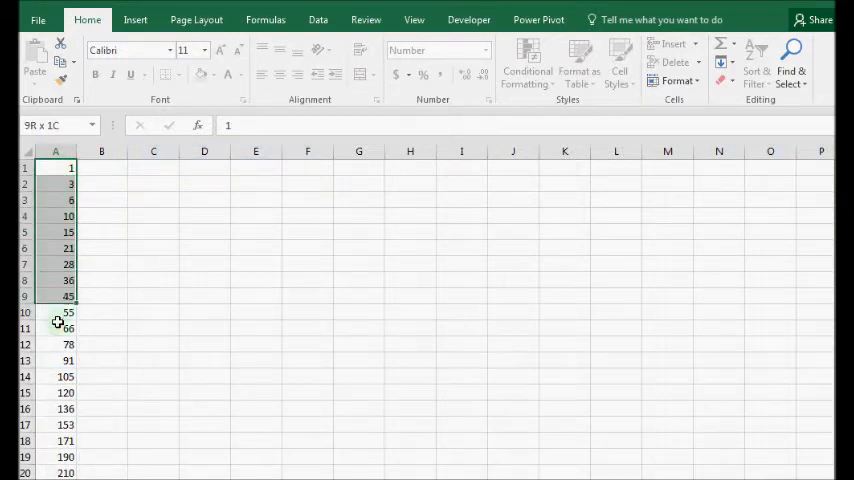
scroll(down, 3)
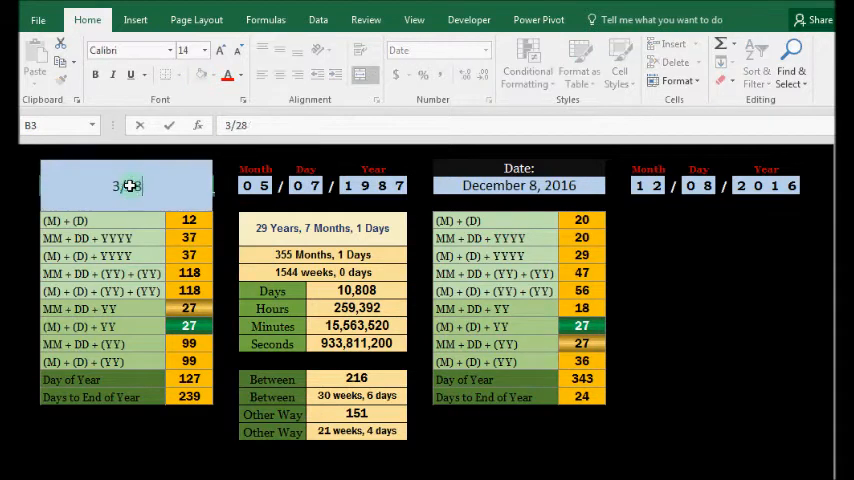
Step: Confirm 3/28/1991 as the start date, giving 25 years, 8 months, 11 days to December 8, 2016
key(Return)
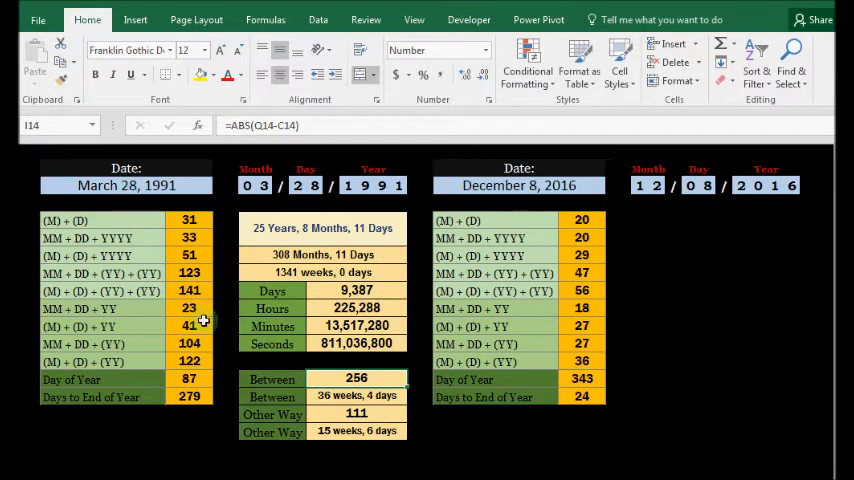
mouse_move(378, 414)
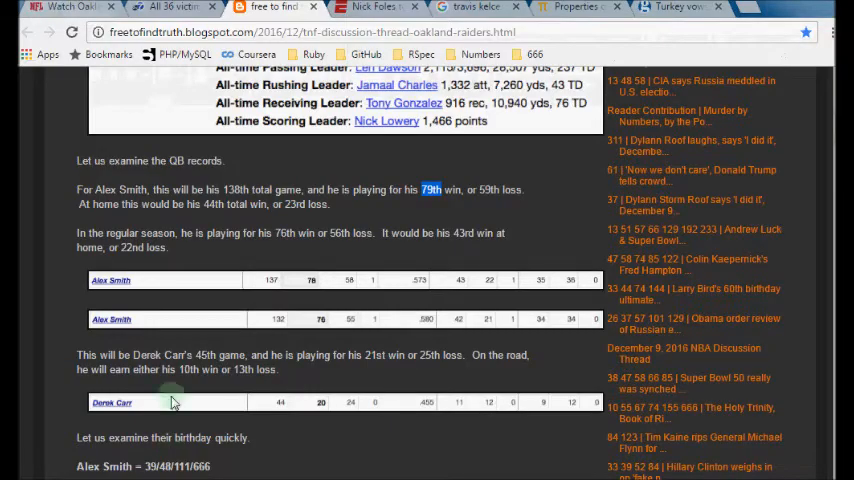
Step: Scroll past Alex Smith's birthday notes to his career statistics table
scroll(down, 3)
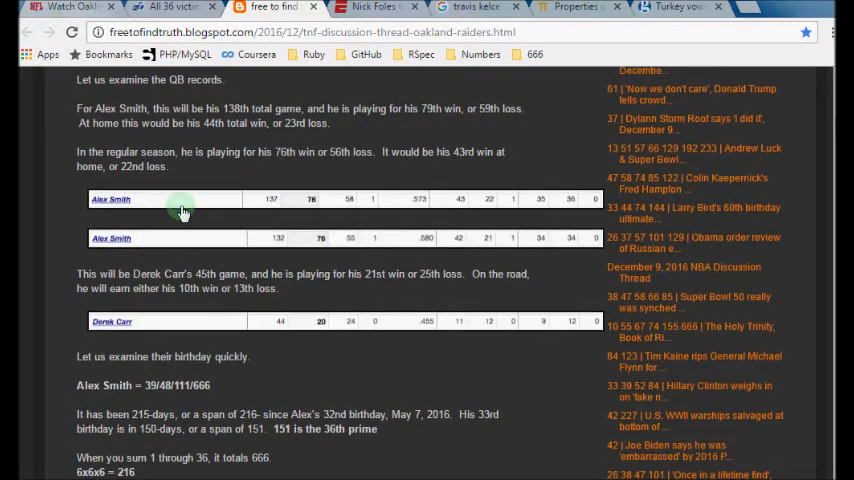
scroll(down, 3)
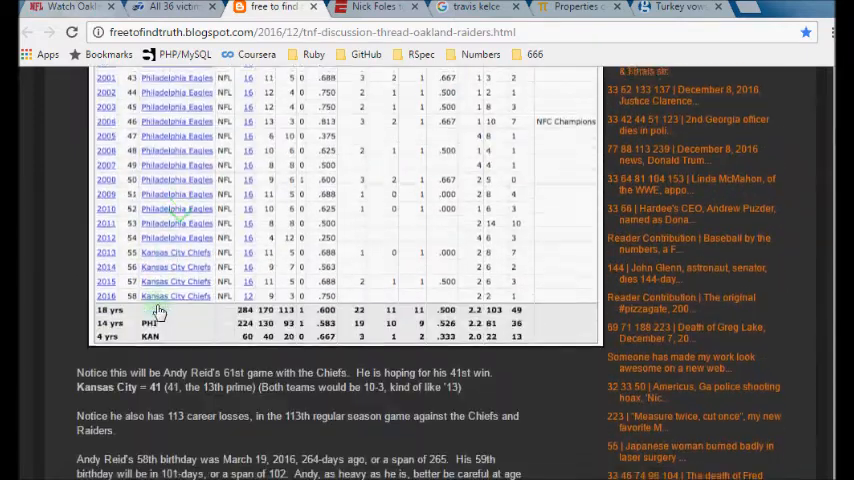
scroll(down, 3)
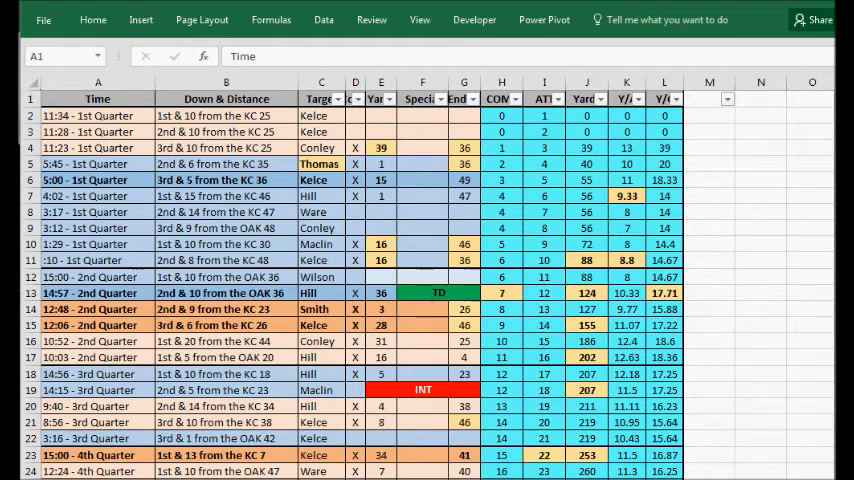
Step: Review the 11:23 first-quarter play and a player's row in the 26-target, 264-yard totals table
click(96, 98)
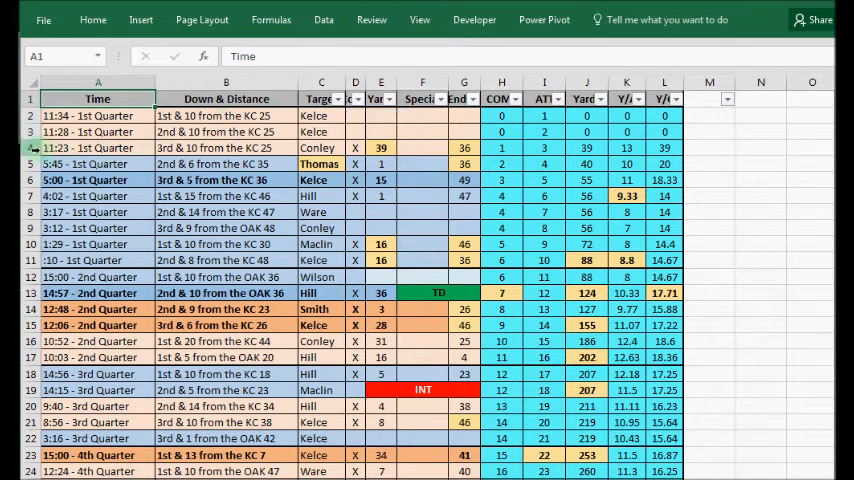
click(96, 148)
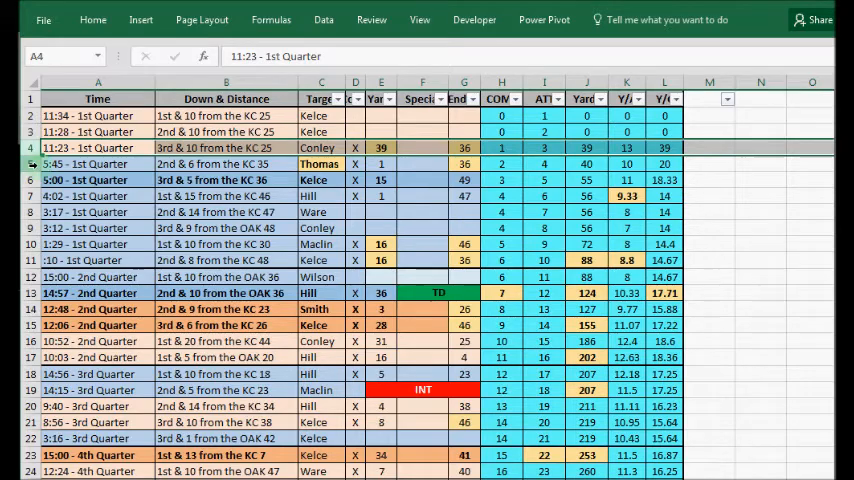
click(96, 164)
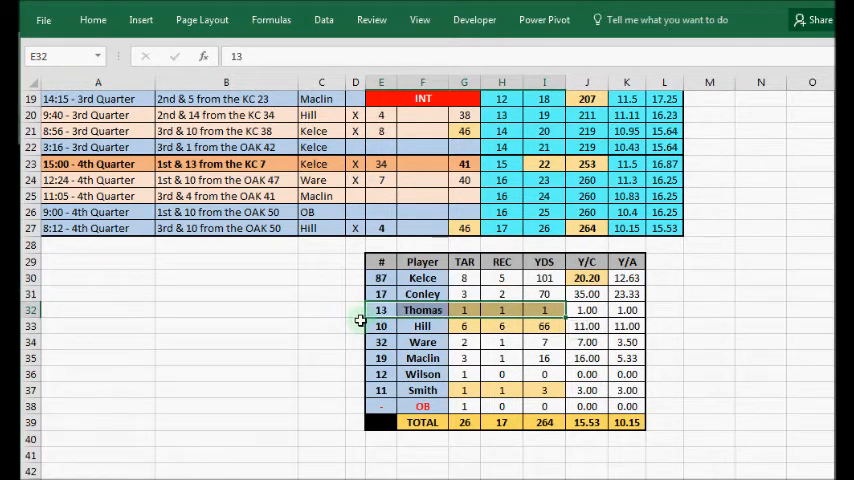
mouse_move(496, 312)
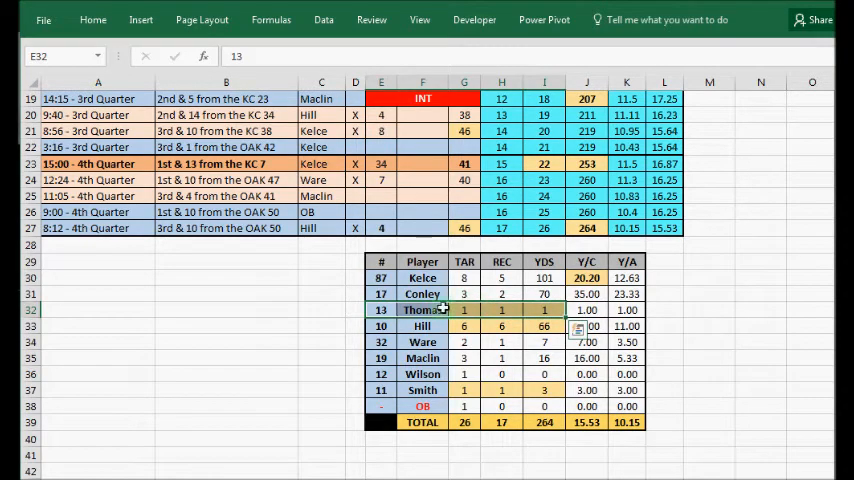
Step: Scroll the stats sheets before running 207 through the Gematrinator
scroll(up, 3)
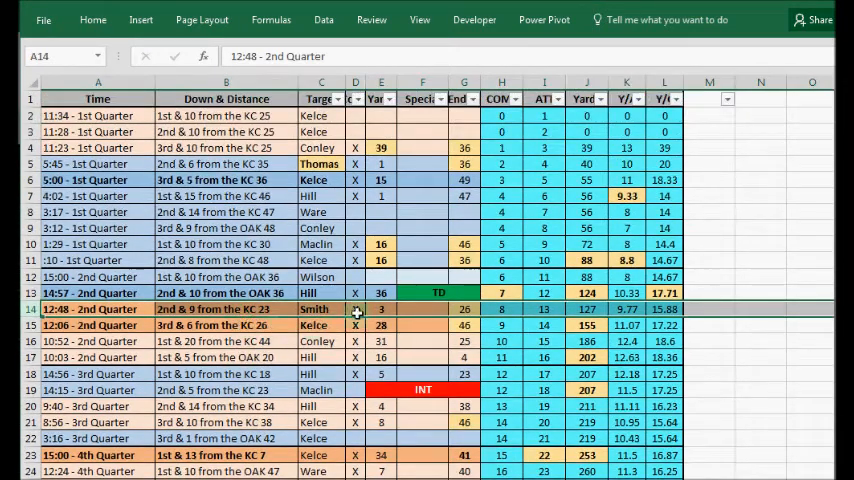
scroll(down, 3)
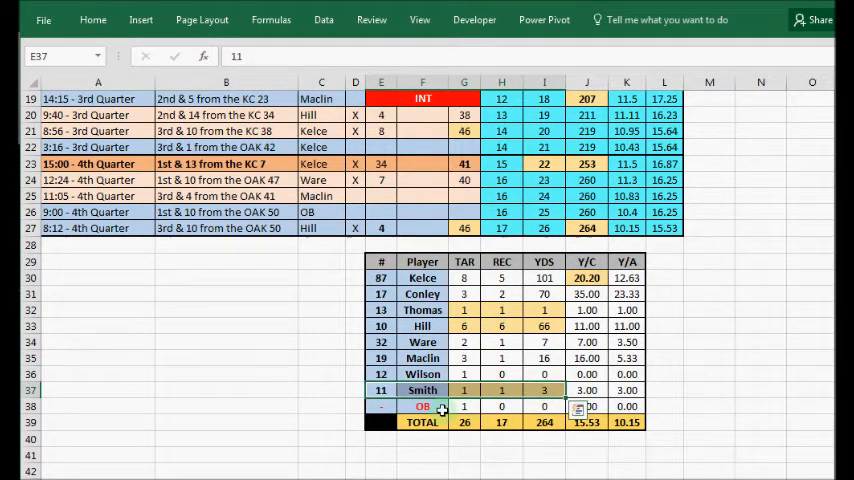
mouse_move(258, 364)
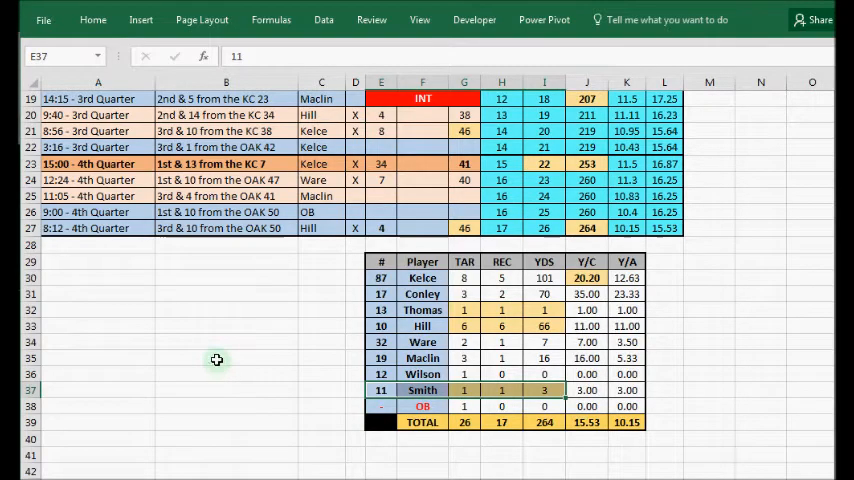
mouse_move(204, 340)
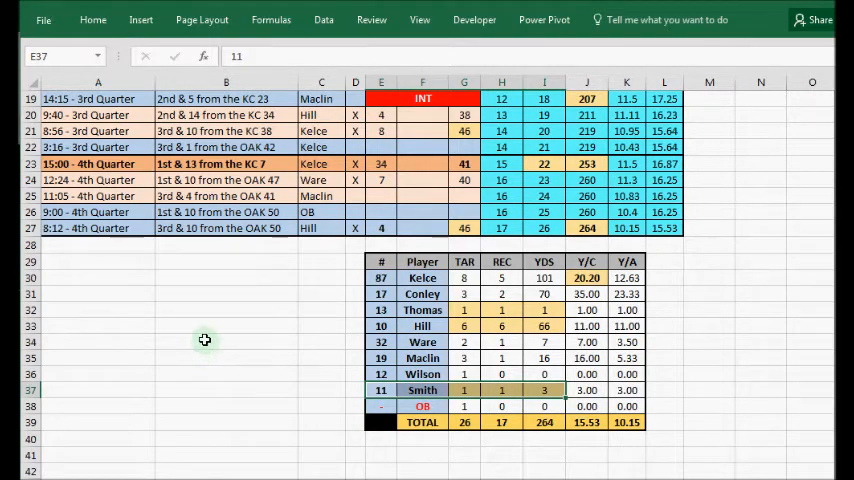
scroll(up, 3)
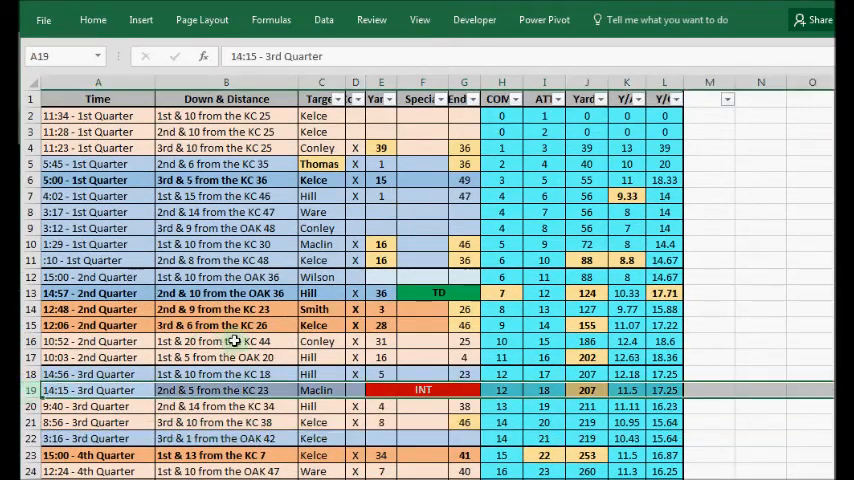
scroll(down, 3)
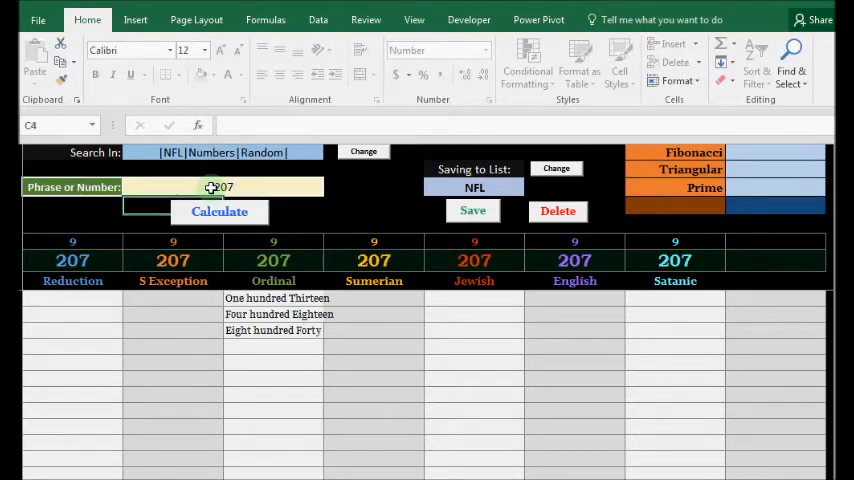
Step: Examine the 'One hundred Thirteen' match among 207's results
click(272, 298)
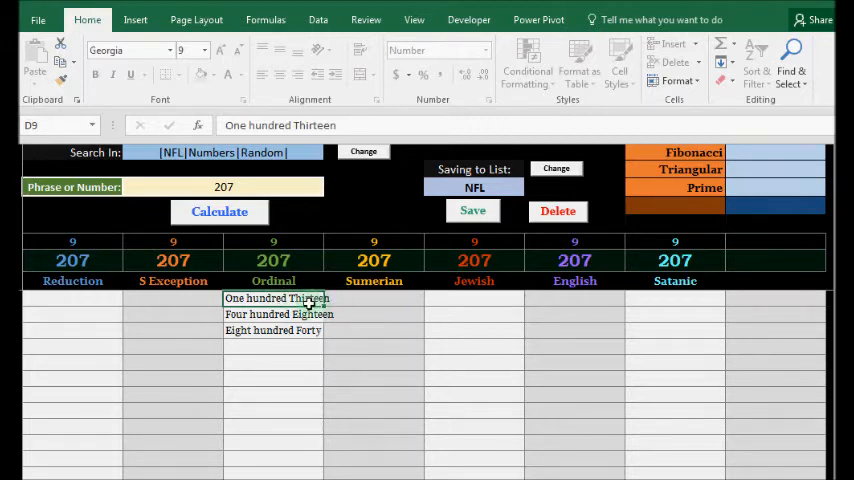
mouse_move(120, 340)
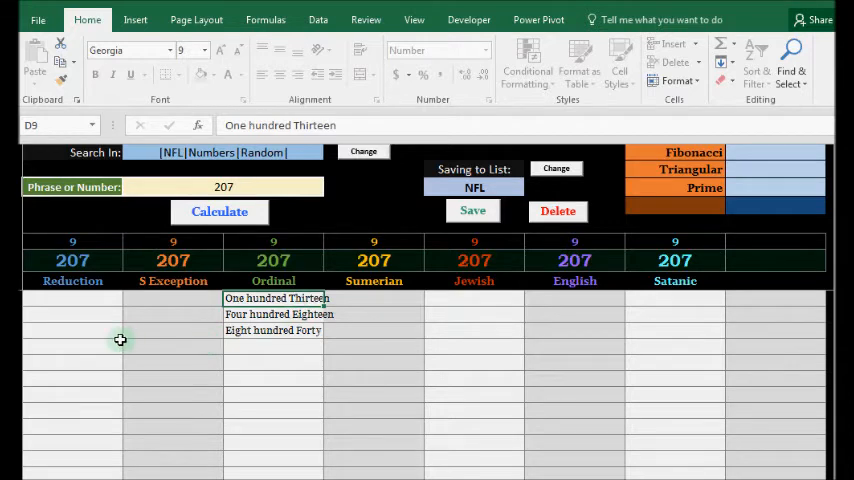
mouse_move(120, 338)
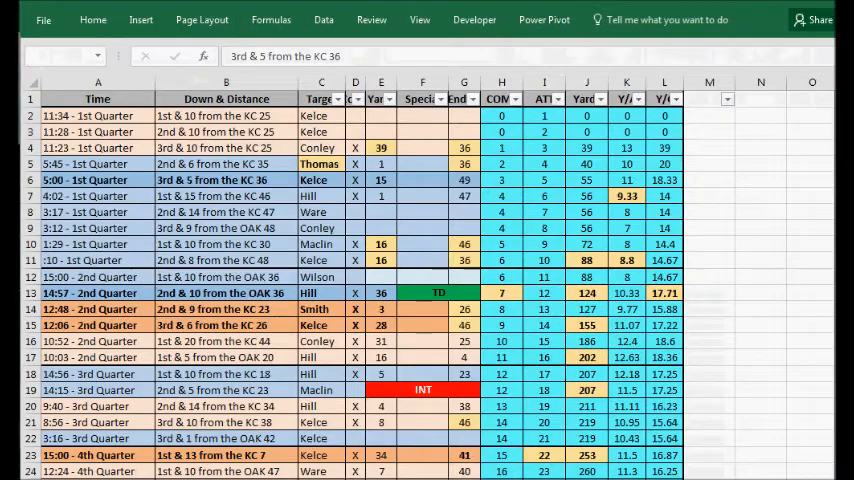
Step: Check the KC 36 play's 3rd & 5 and 5:00 first-quarter time, then select Travis Kelce's October 5, 1989 birth date
click(226, 180)
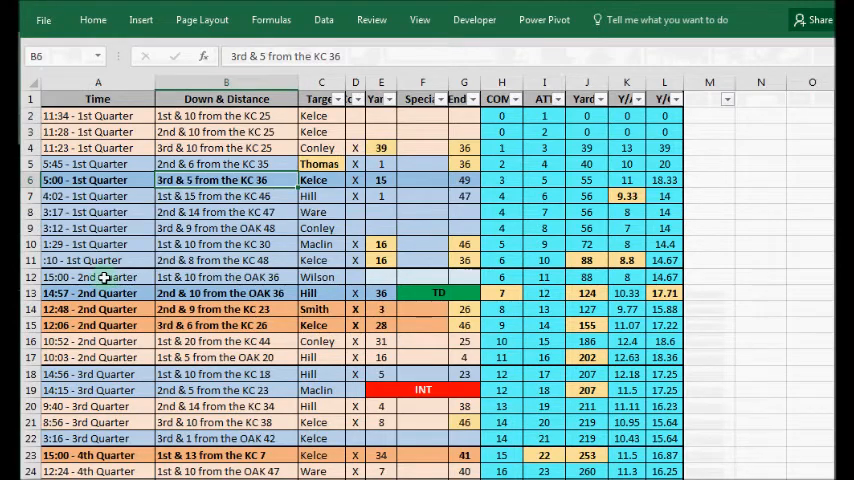
click(96, 180)
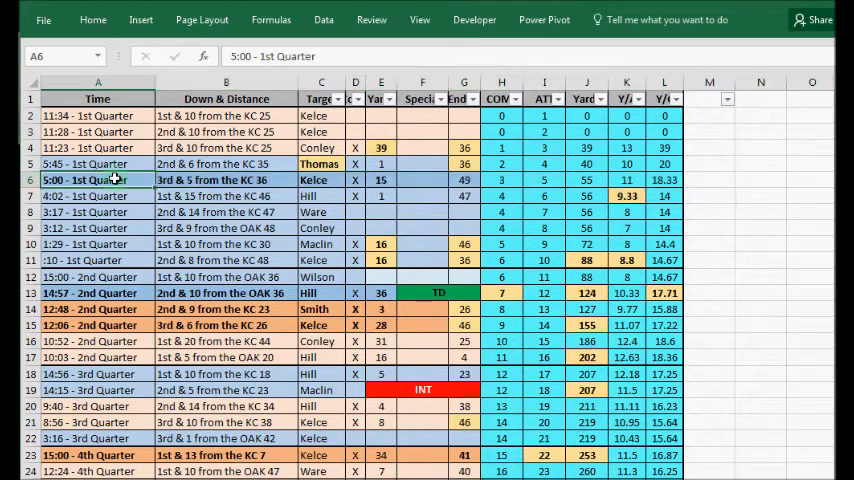
click(380, 180)
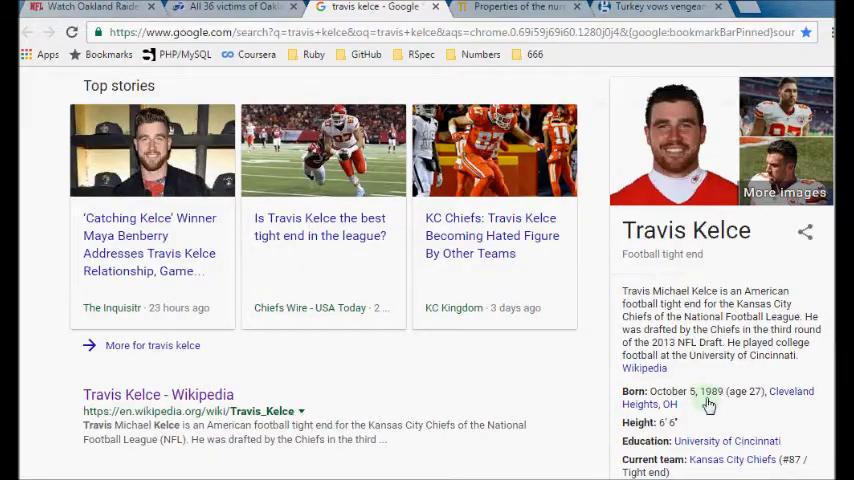
double_click(672, 392)
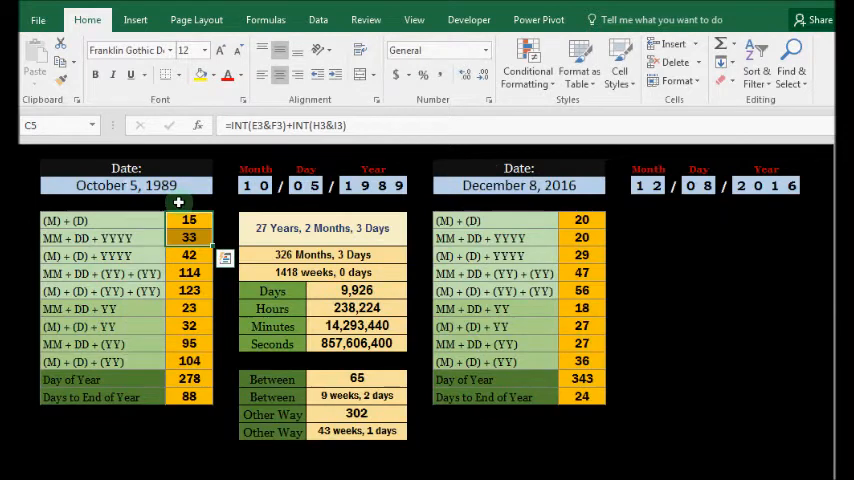
Step: Inspect the 33 date sum before running Thirty three through the Gematrinator
click(126, 184)
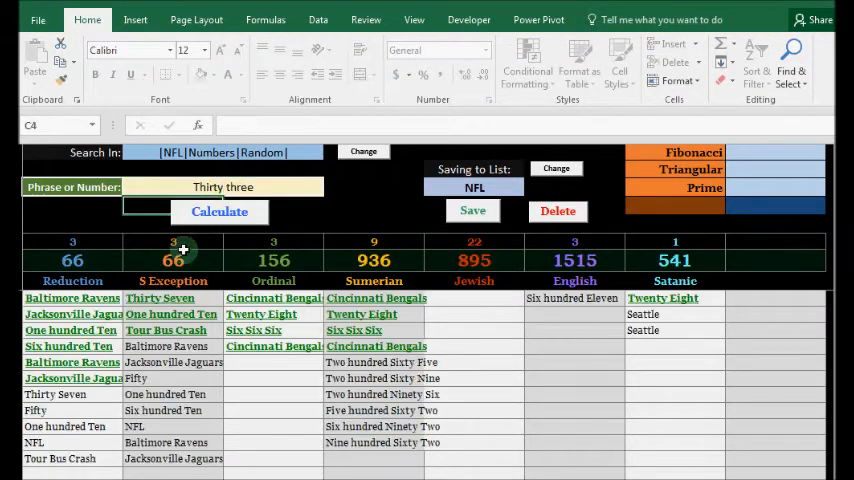
Step: Examine Thirty three's 66 Exception value, then return to the Chiefs play-by-play sheet
click(172, 260)
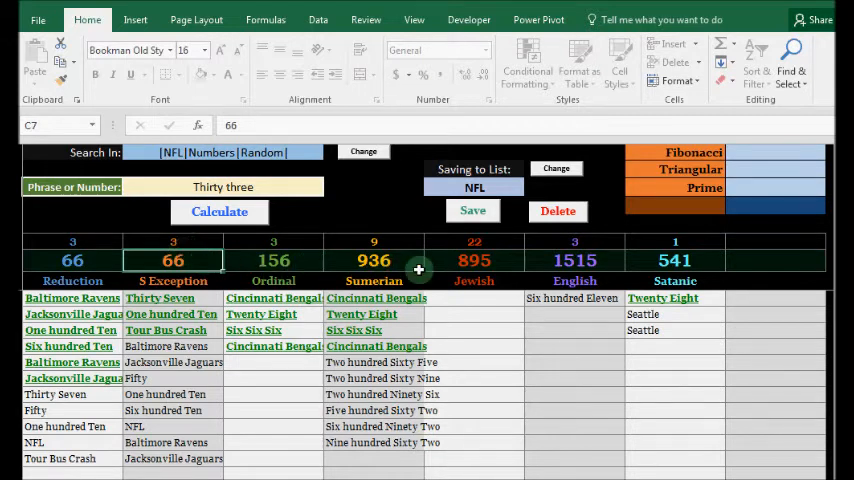
click(576, 260)
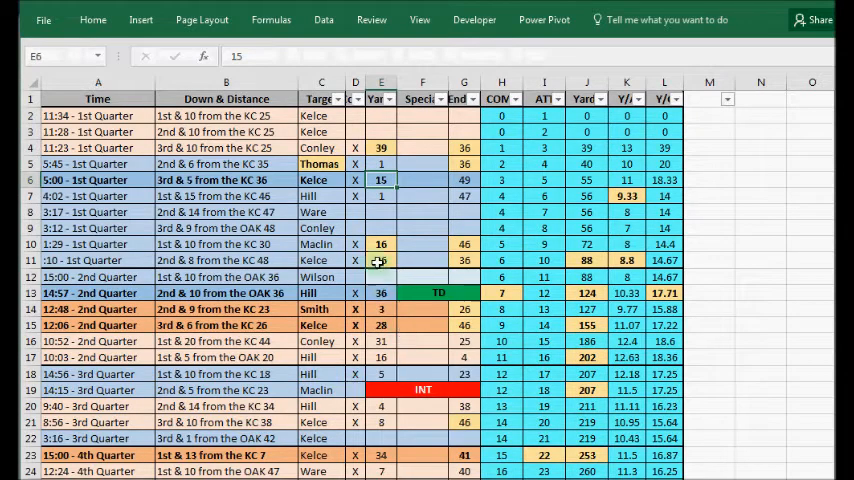
Step: Check the 16-yard play in row 10 and the 88-yard running total in row 11
click(380, 244)
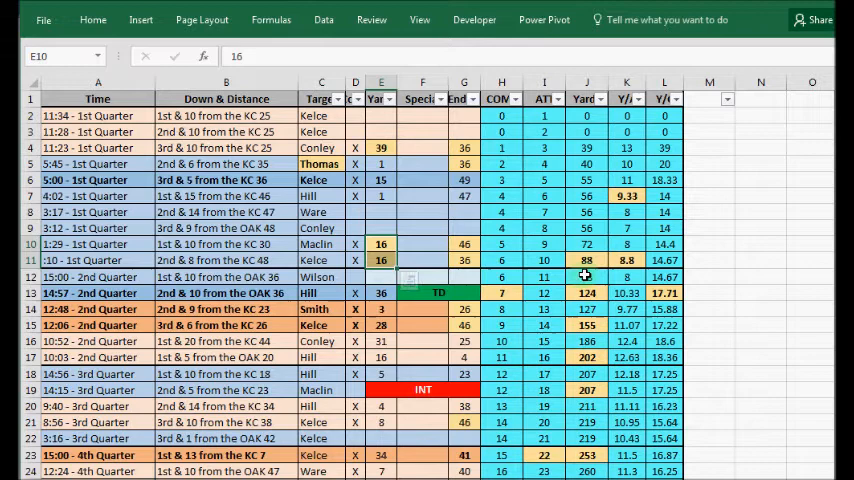
click(588, 260)
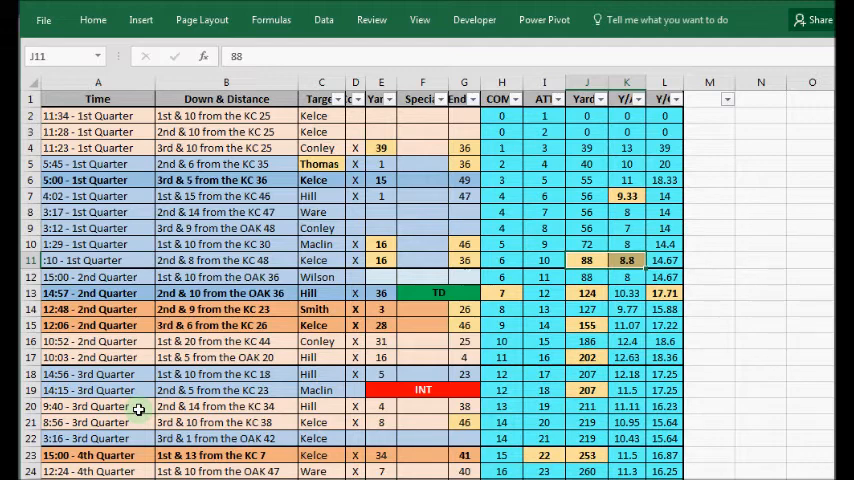
mouse_move(138, 410)
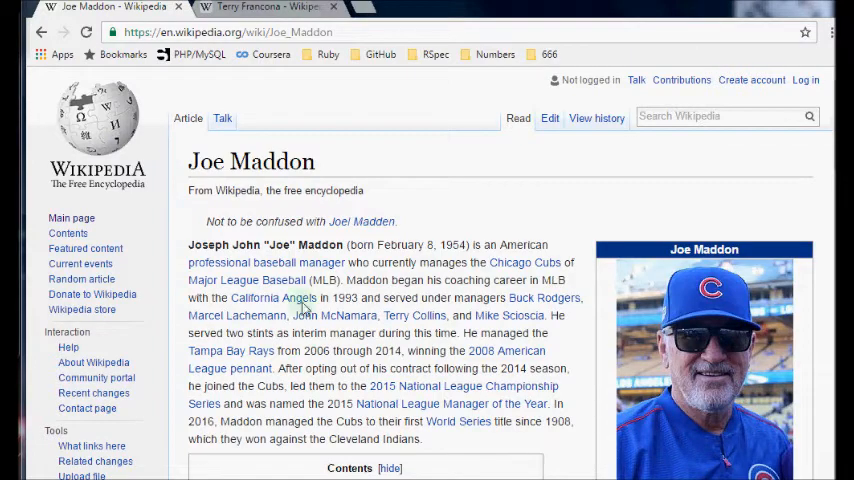
Step: Select Joe Maddon's birth date, then Terry Francona's birth date in his article
scroll(down, 3)
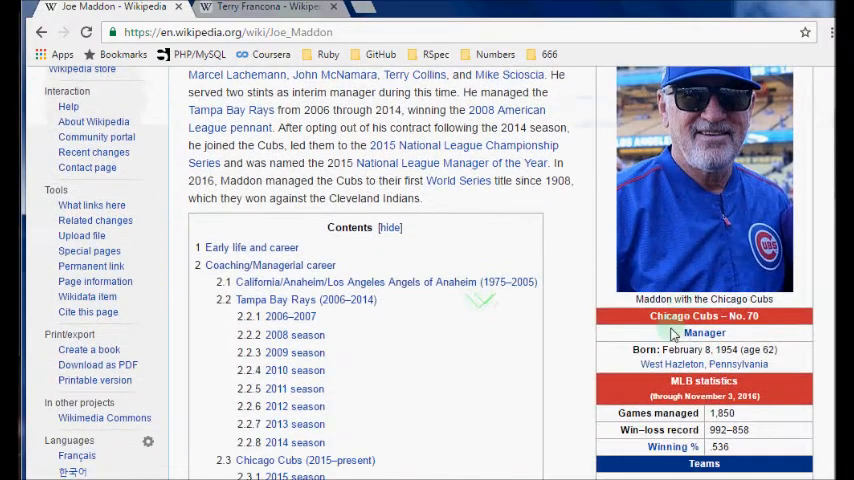
double_click(696, 348)
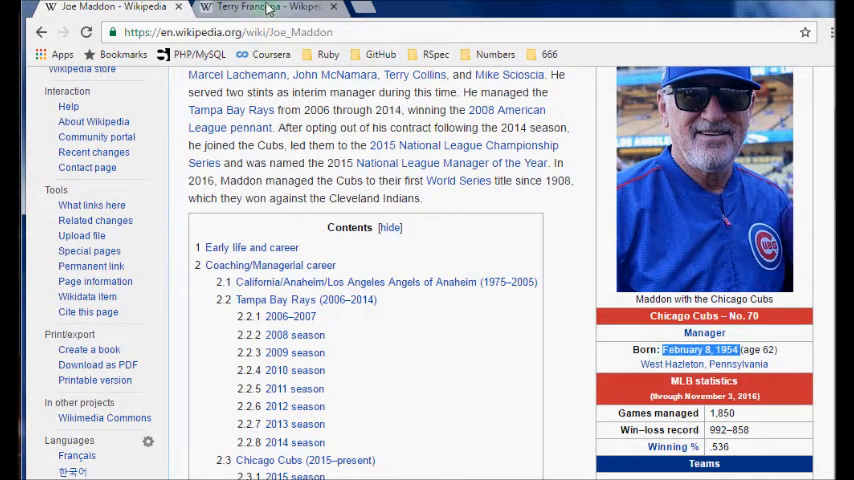
click(264, 8)
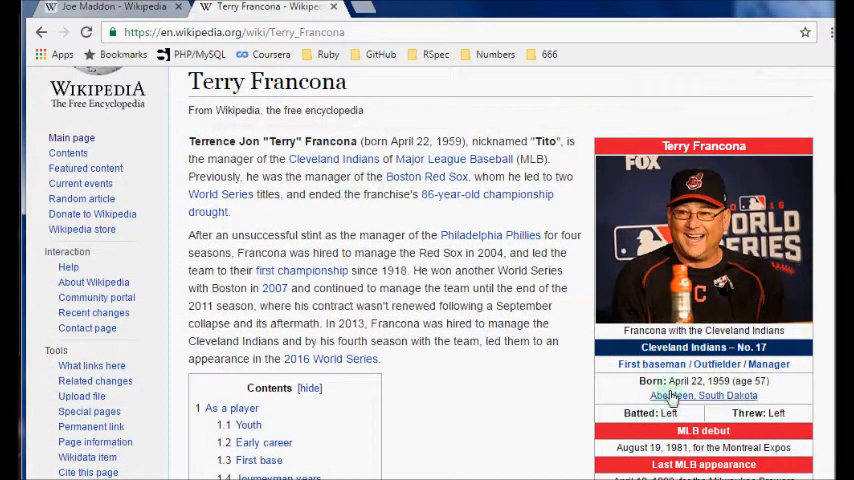
double_click(684, 380)
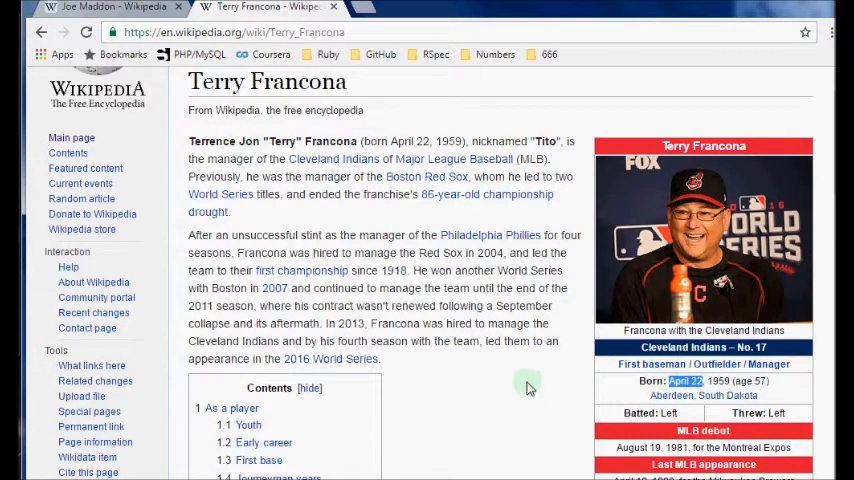
Step: Select Terry Francona's last MLB appearance date further down his infobox
scroll(down, 3)
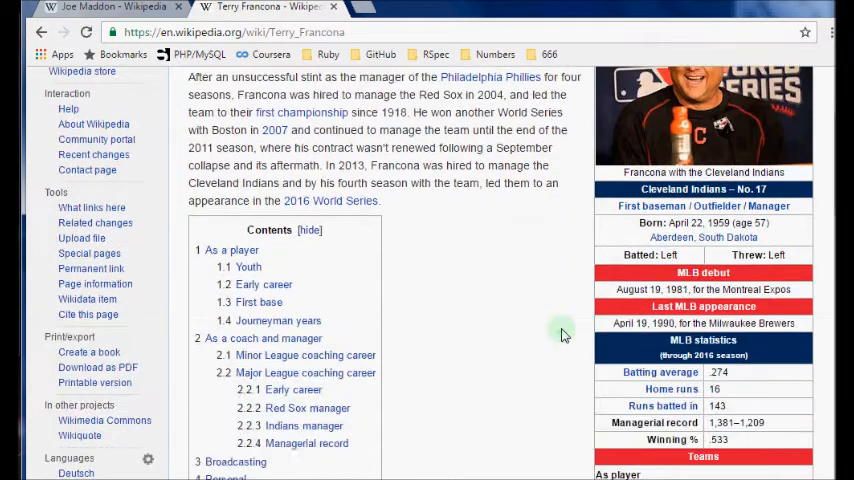
scroll(down, 3)
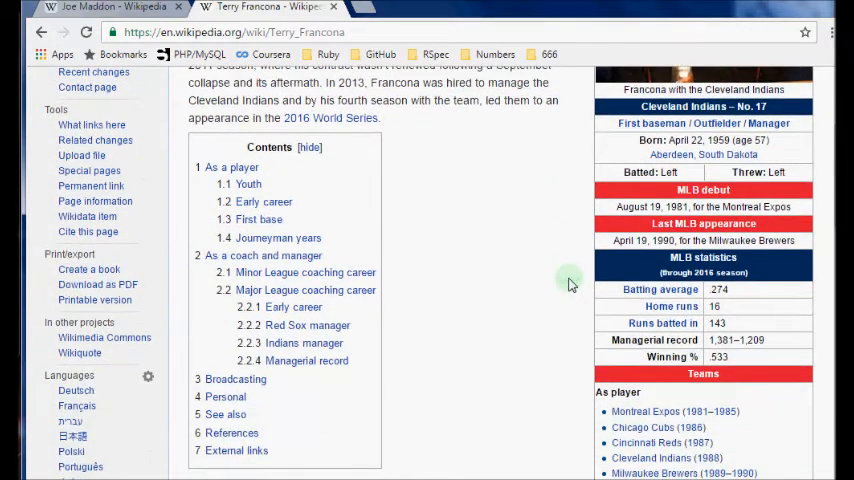
mouse_move(582, 228)
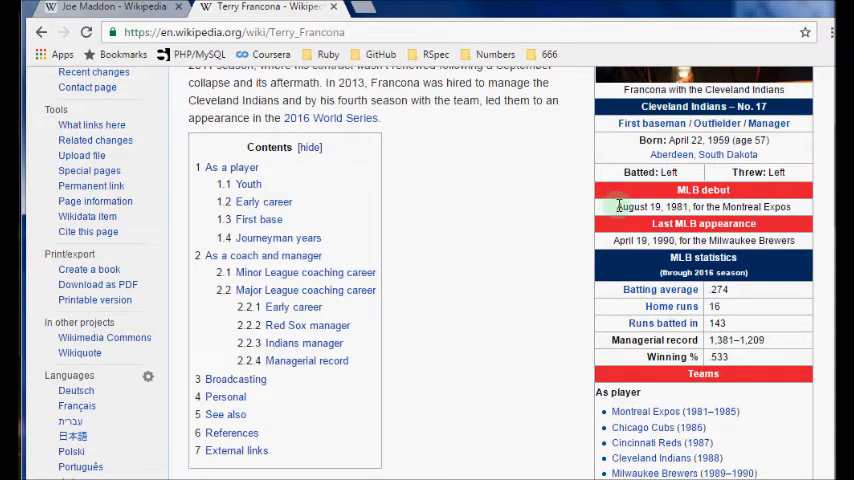
triple_click(704, 208)
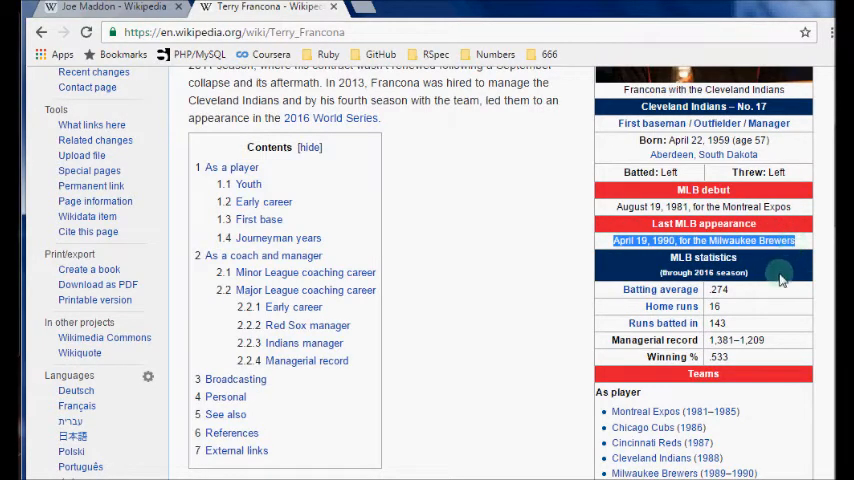
scroll(up, 3)
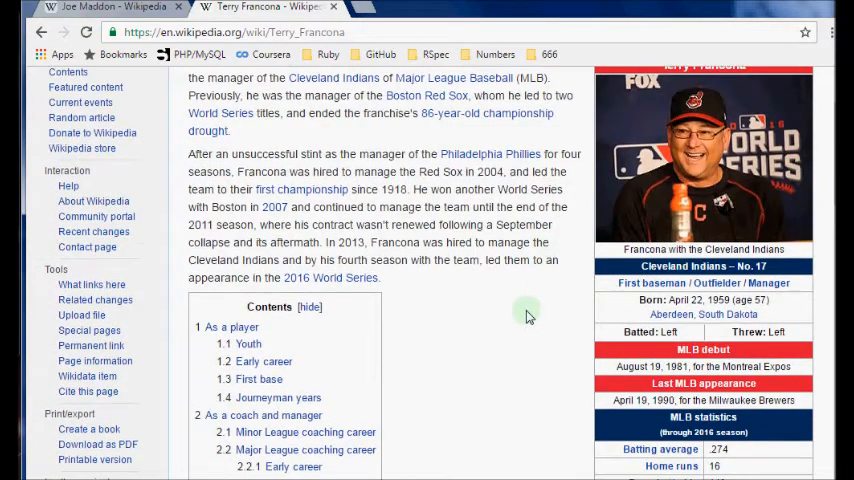
scroll(down, 3)
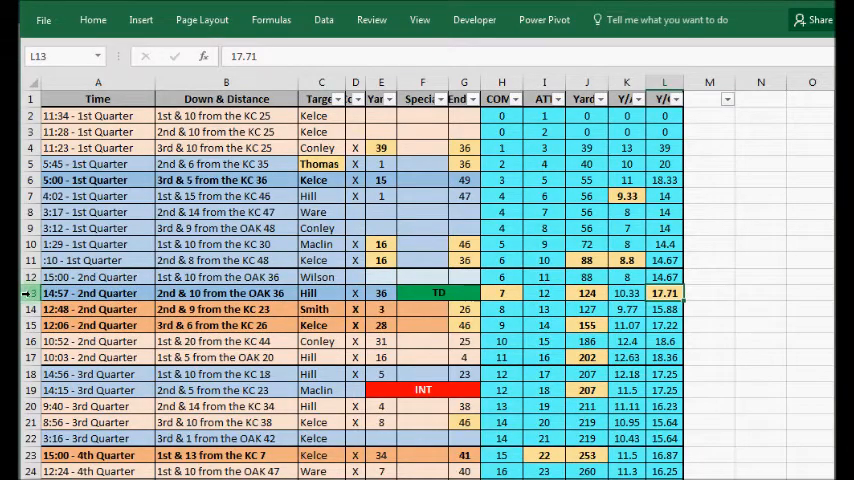
Step: Check the 14:57 second-quarter touchdown play and its 124-yard total, then bring up the Fibonacci list
click(96, 292)
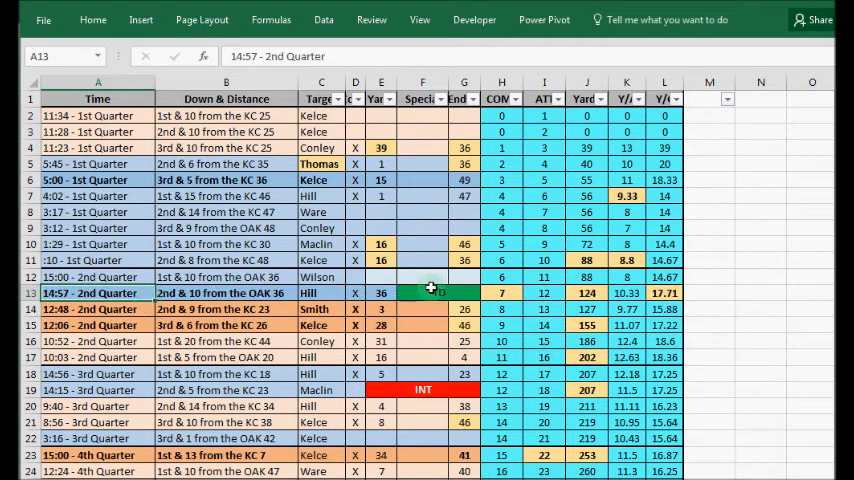
click(380, 292)
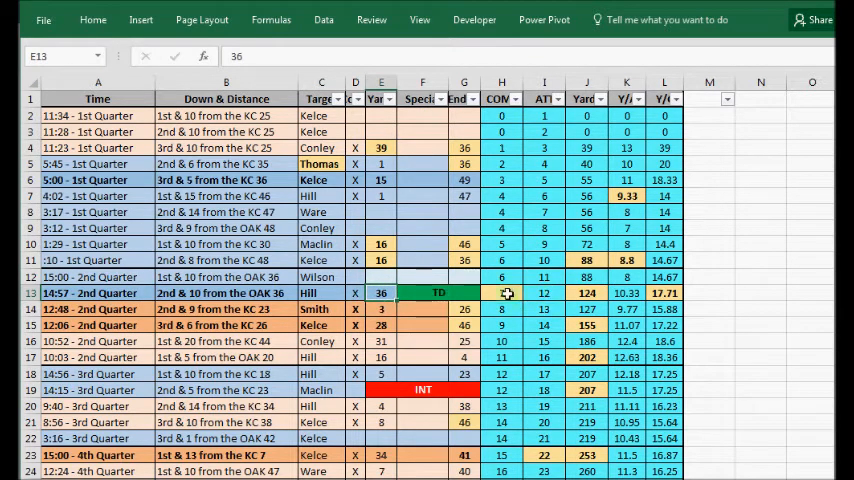
click(588, 292)
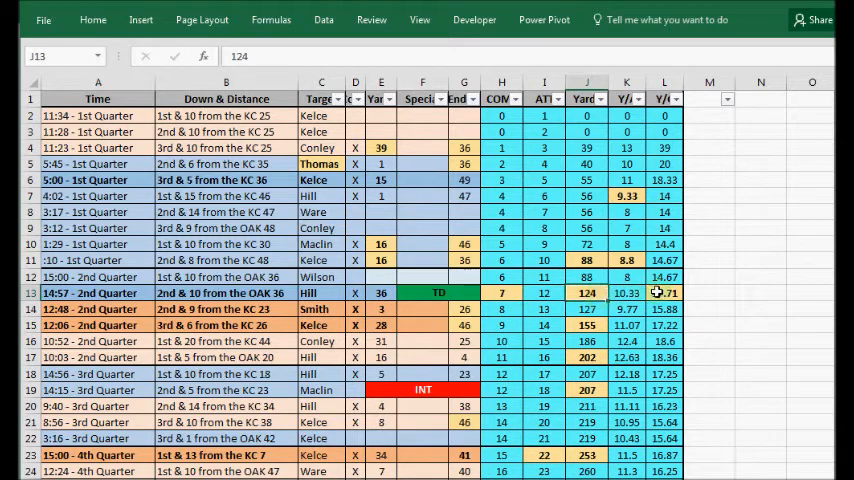
click(664, 292)
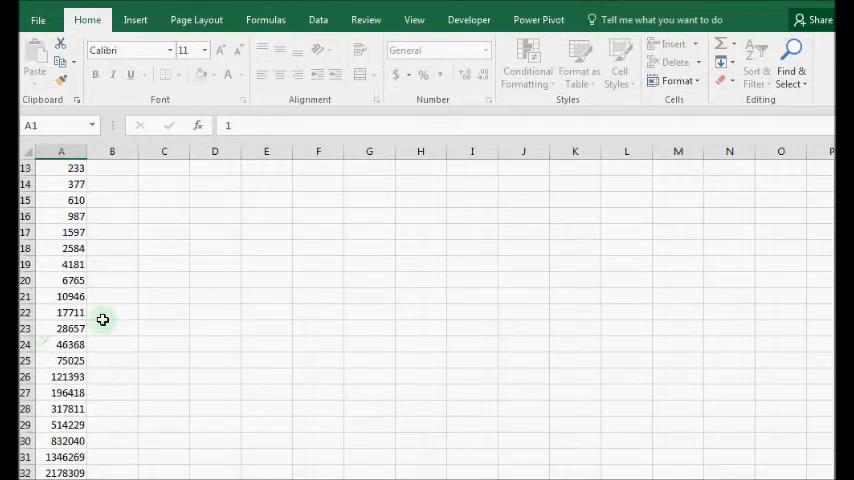
Step: Leave the Fibonacci sheet for the LA Times tour bus crash article
click(60, 312)
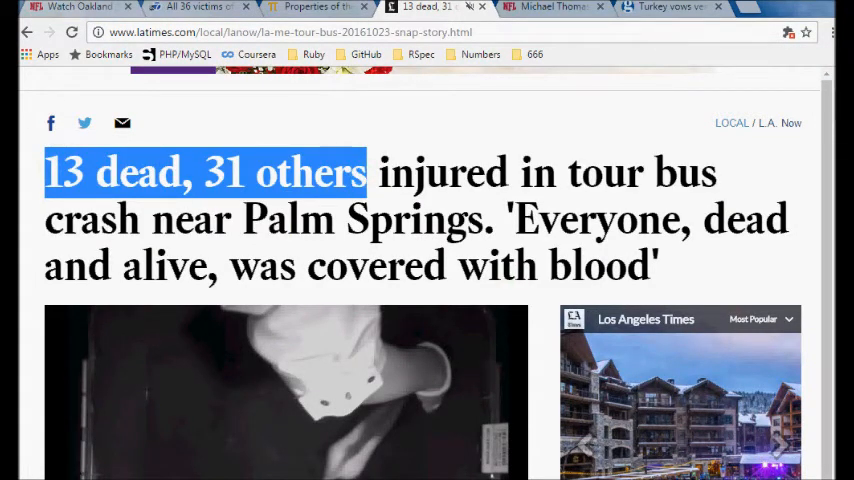
Step: Review the LA Times headline reporting 13 dead and 31 injured
scroll(down, 3)
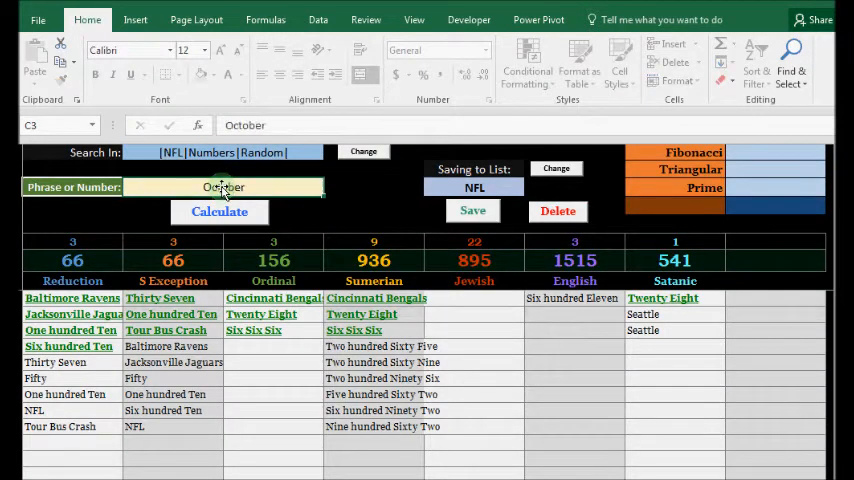
Step: Calculate gematria values for 233 and then for T.Y
click(220, 212)
text(Luck)
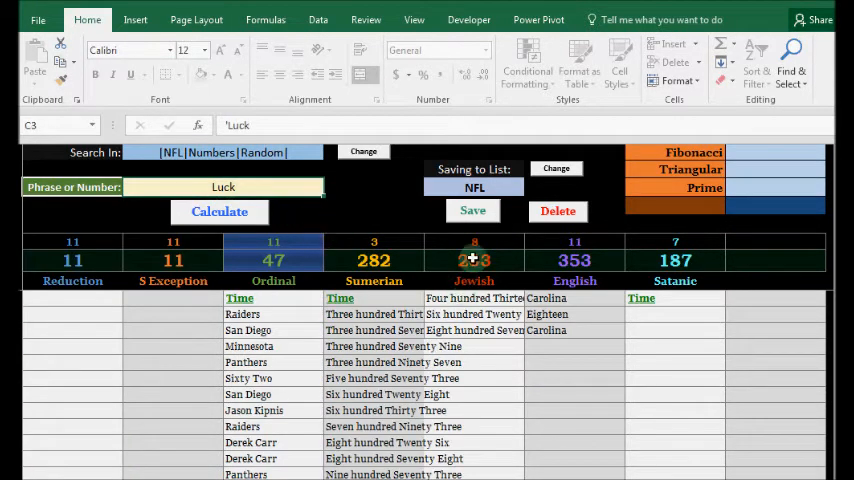
click(220, 212)
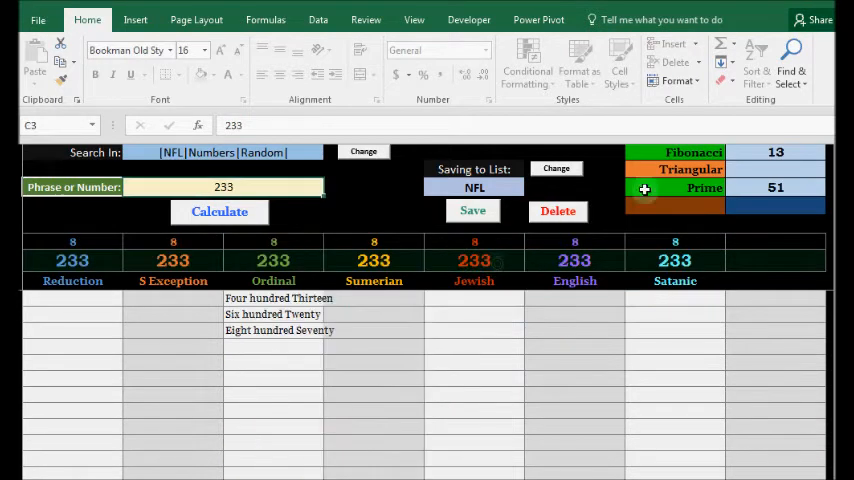
click(692, 152)
text(T)
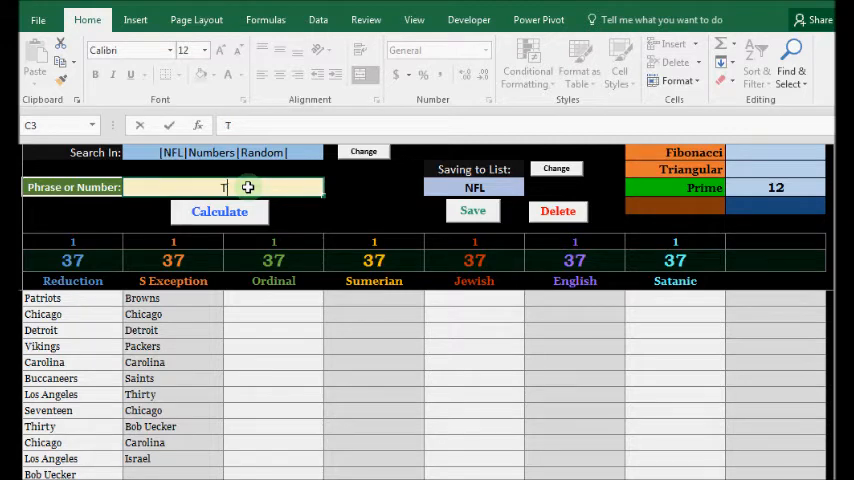
text(.Y.)
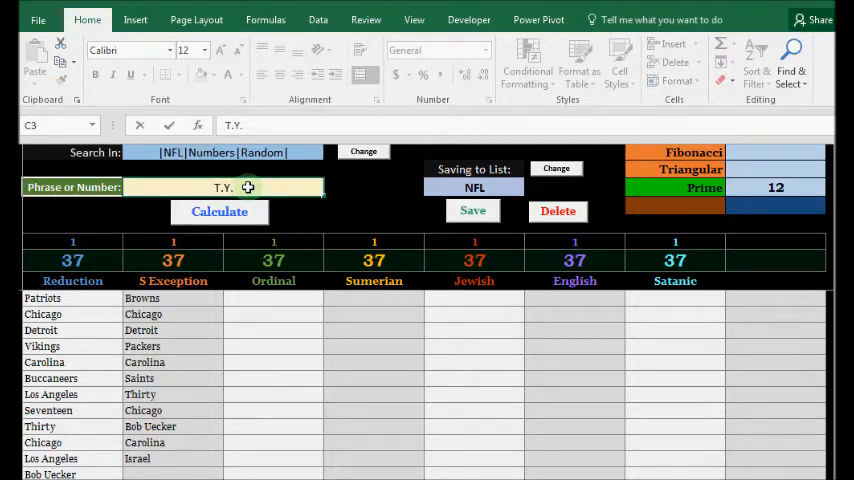
click(220, 212)
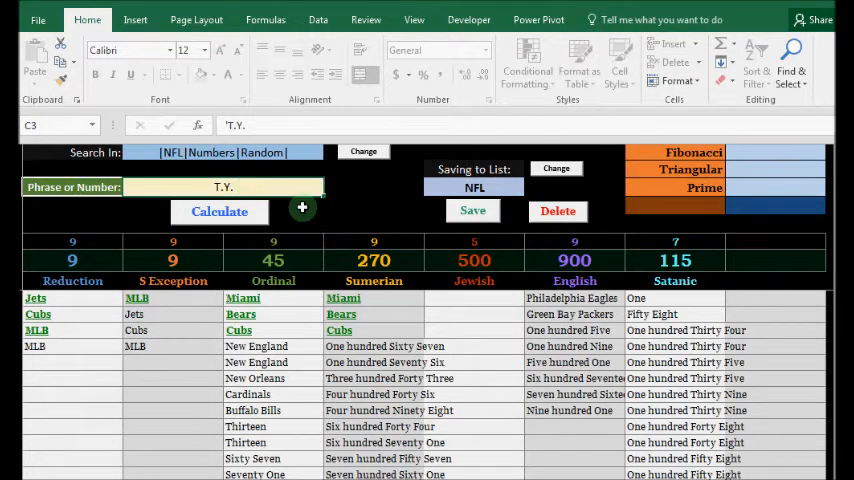
Step: Inspect T.Y.'s Ordinal 45 and the Thirteen match, then move on to Michael Thomas's game log page
click(272, 260)
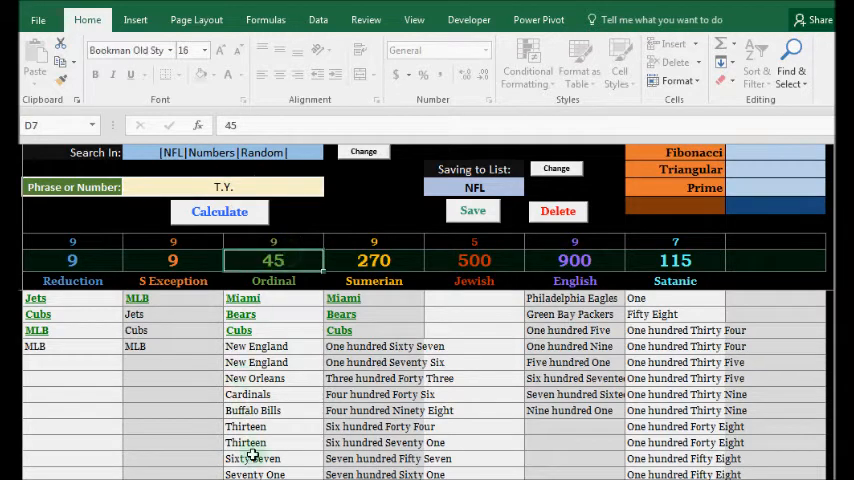
click(244, 426)
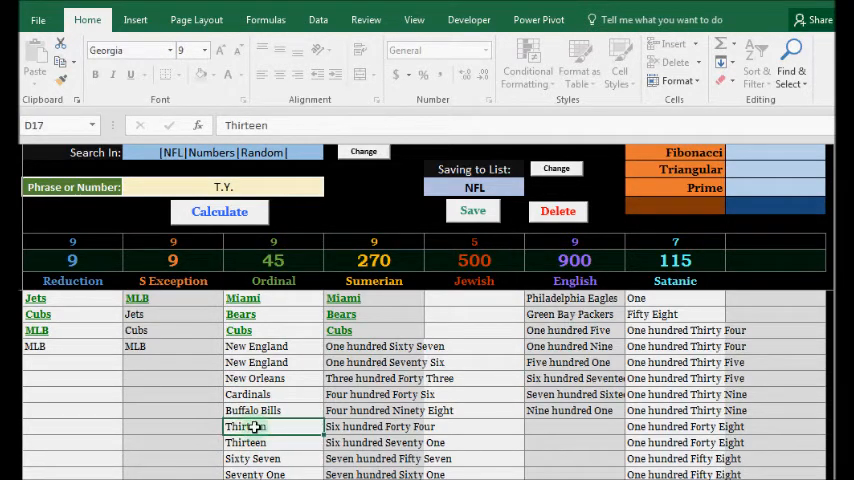
click(224, 188)
text(Hilton)
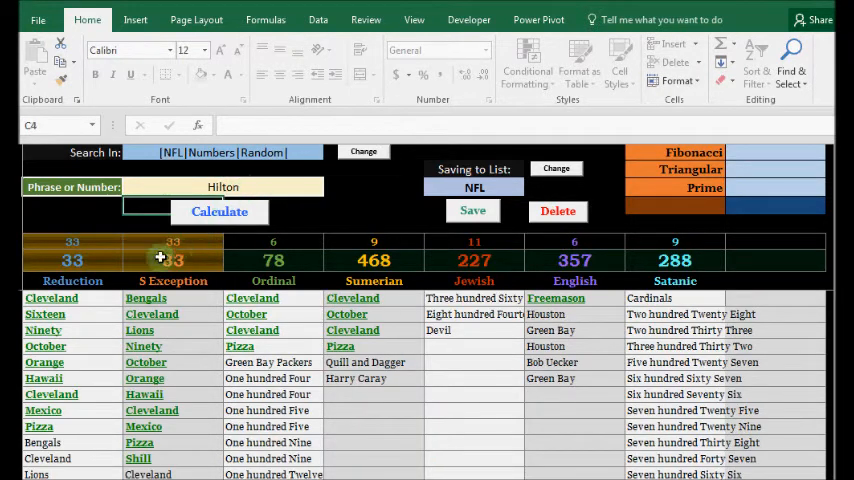
click(172, 260)
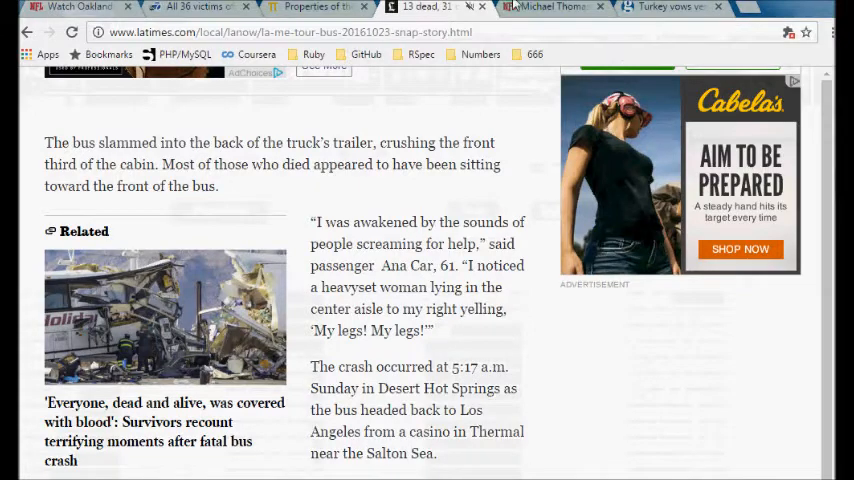
click(556, 8)
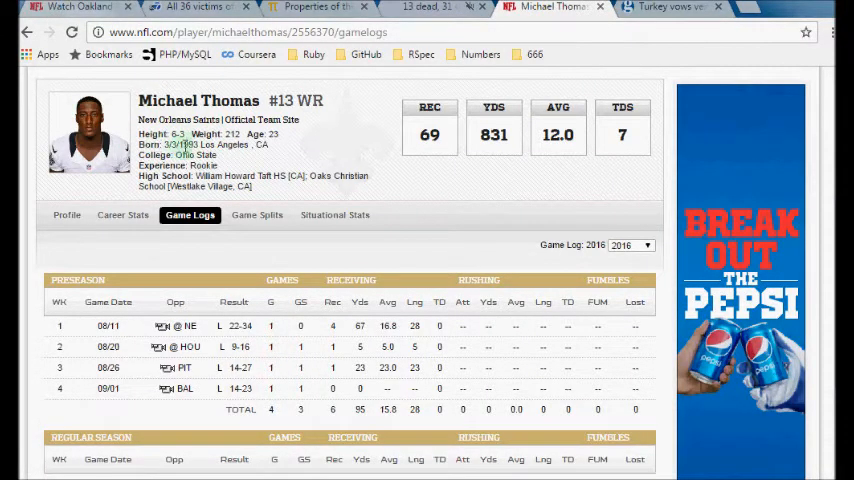
Step: Review Michael Thomas's 2016 game log down to the season totals row
scroll(down, 3)
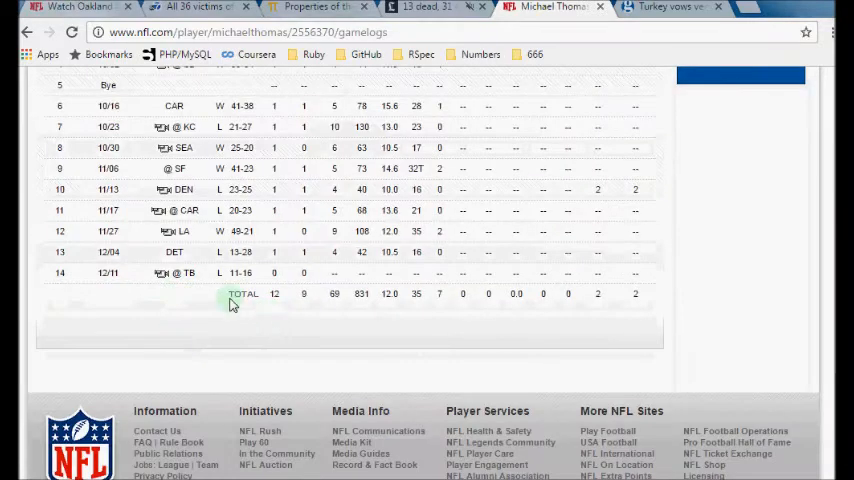
mouse_move(456, 232)
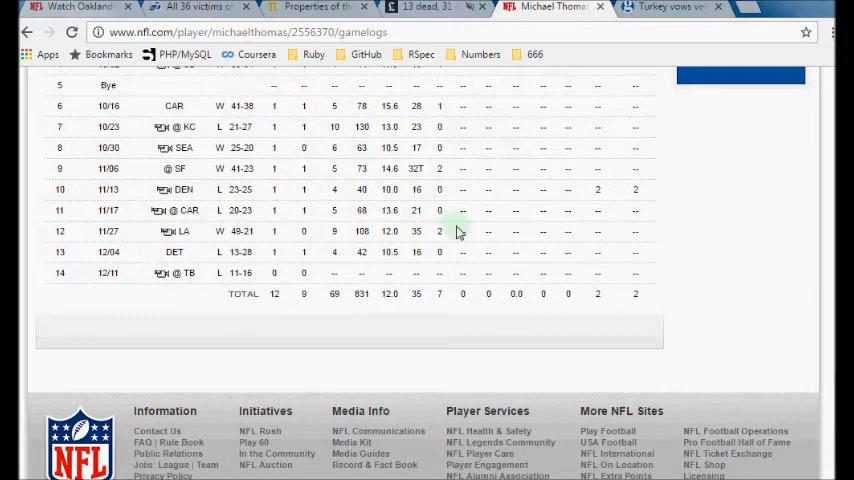
mouse_move(442, 128)
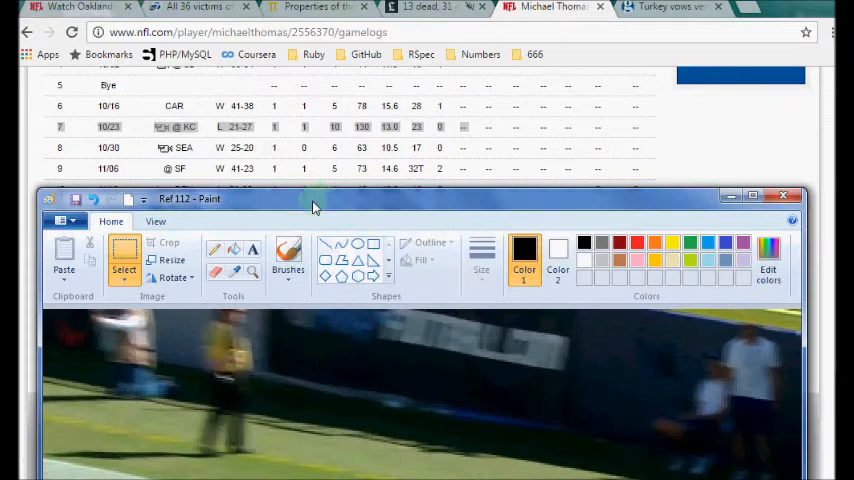
Step: Maximize the Paint window to view the sideline play screenshot in full
click(752, 196)
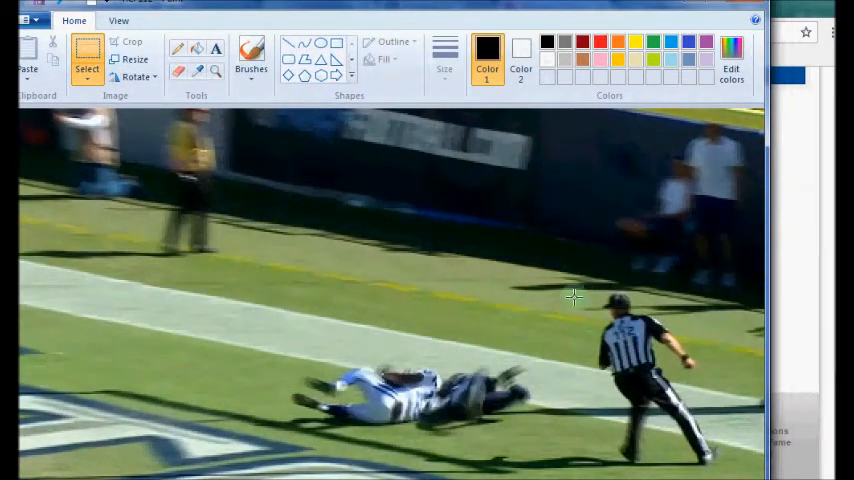
mouse_move(532, 296)
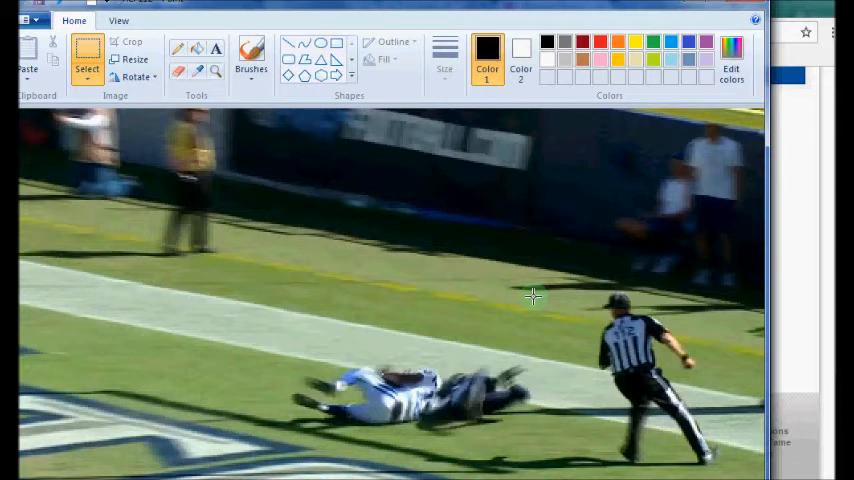
mouse_move(532, 296)
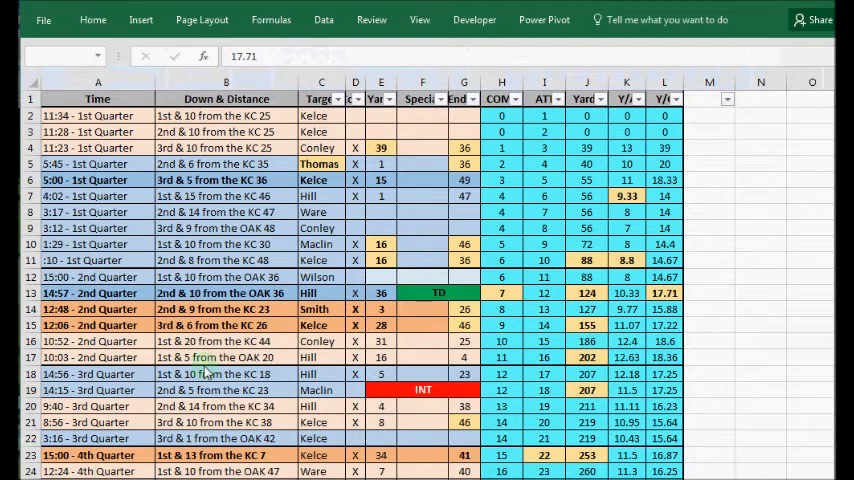
Step: Check the 12:06 2nd Quarter play, its 3rd & 6 from KC 28 and the 46 value, then switch to Gematrinator
click(96, 324)
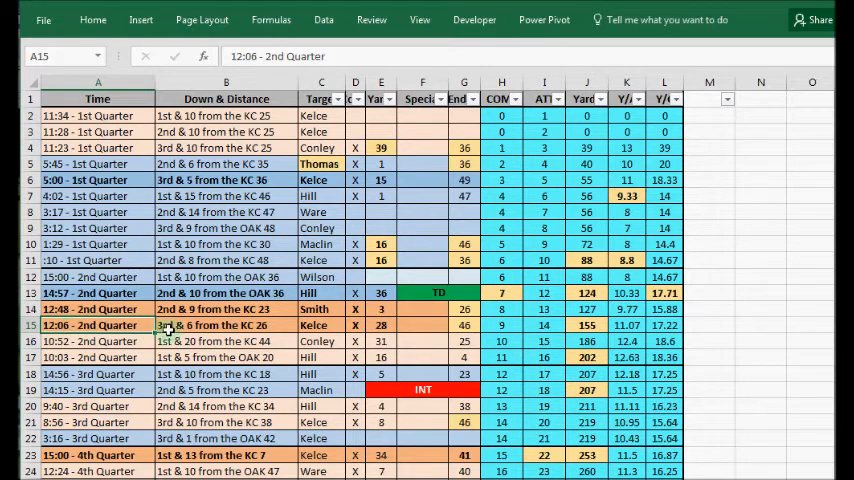
click(224, 324)
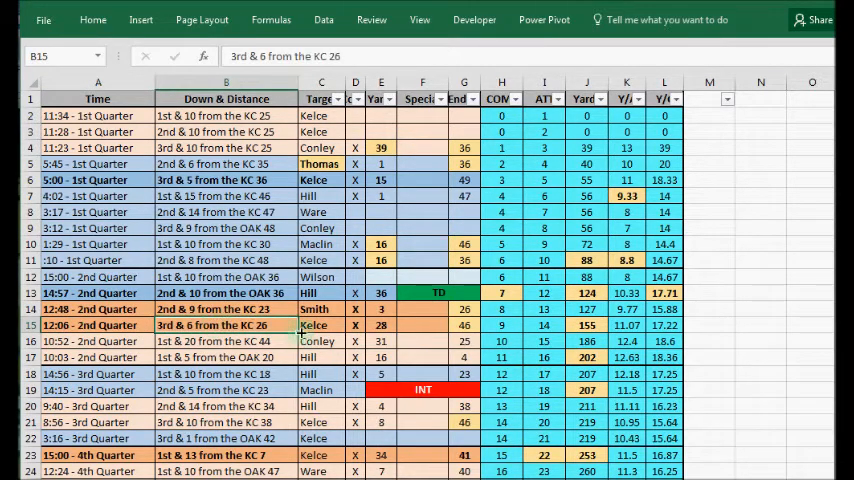
click(464, 324)
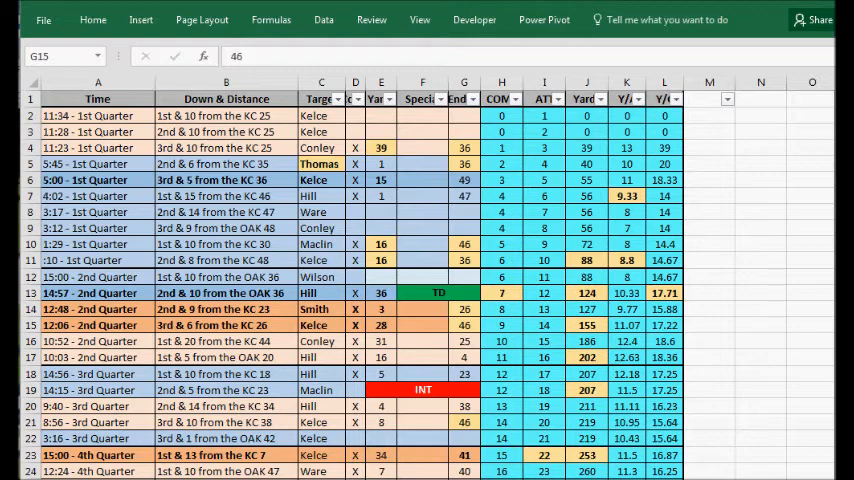
click(464, 340)
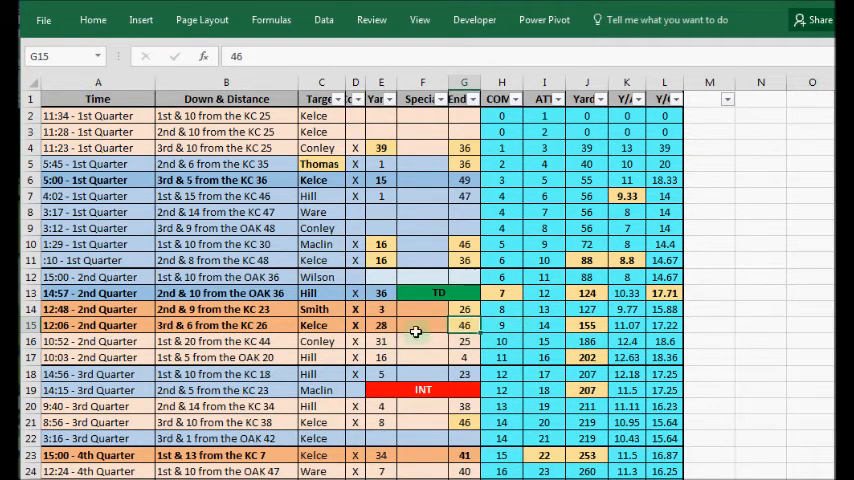
click(586, 324)
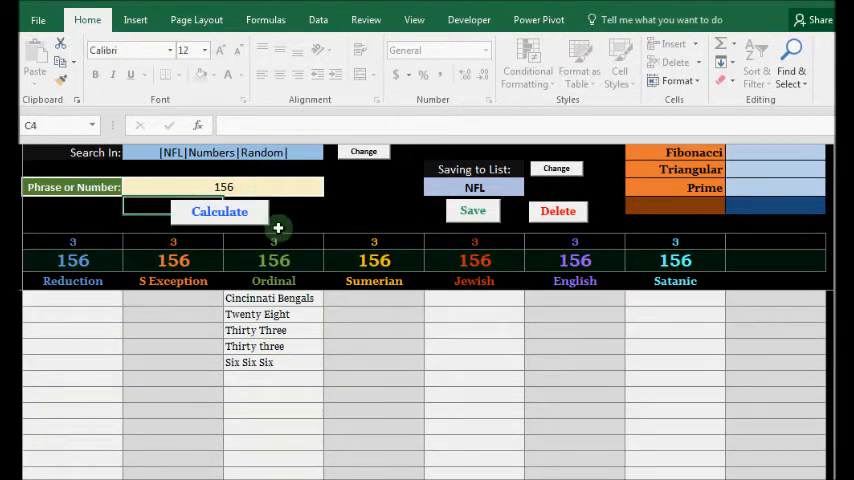
Step: Return to the game log workbook at the 155-yard running total in row 15
click(272, 362)
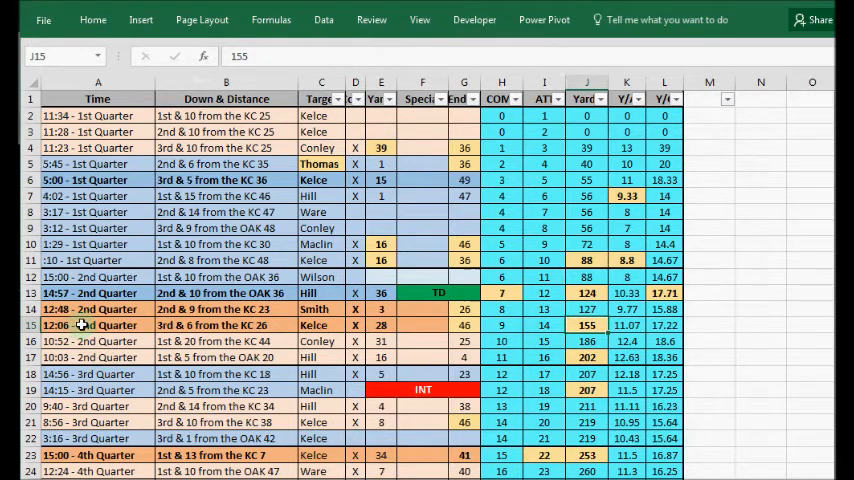
click(96, 324)
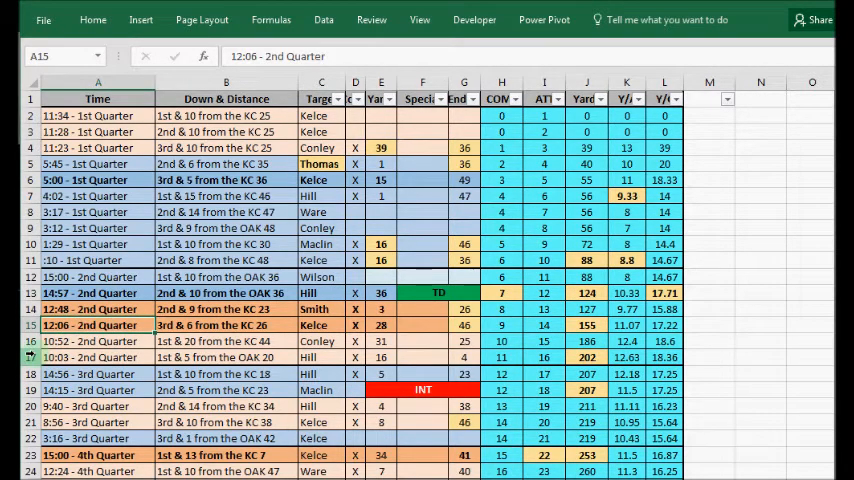
click(96, 356)
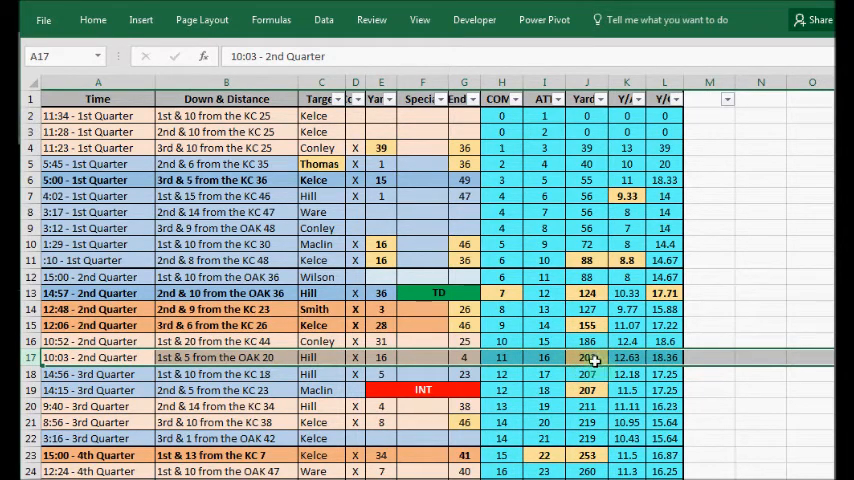
mouse_move(588, 372)
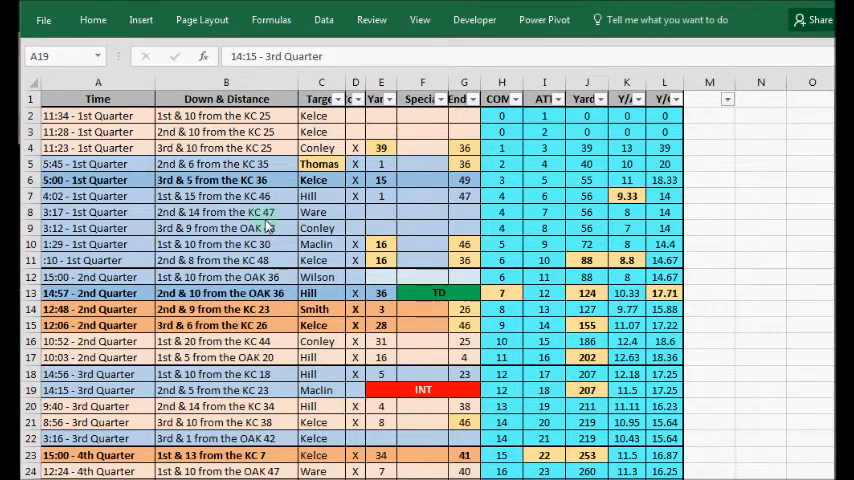
scroll(down, 3)
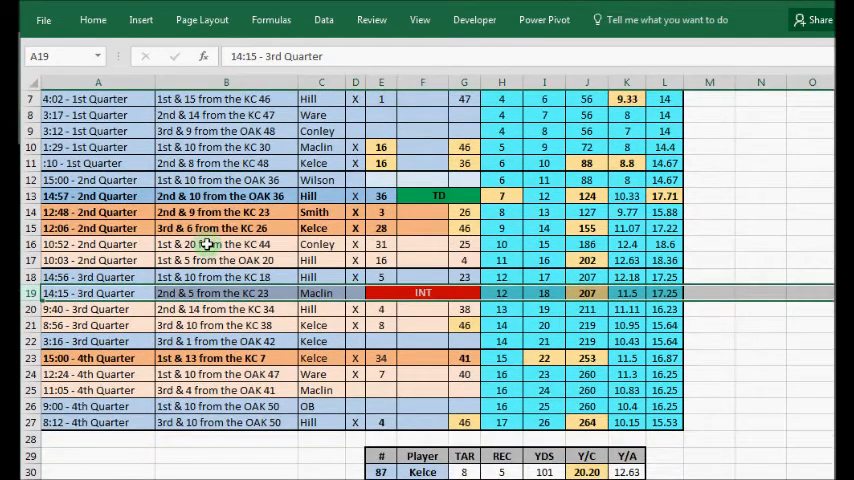
scroll(down, 3)
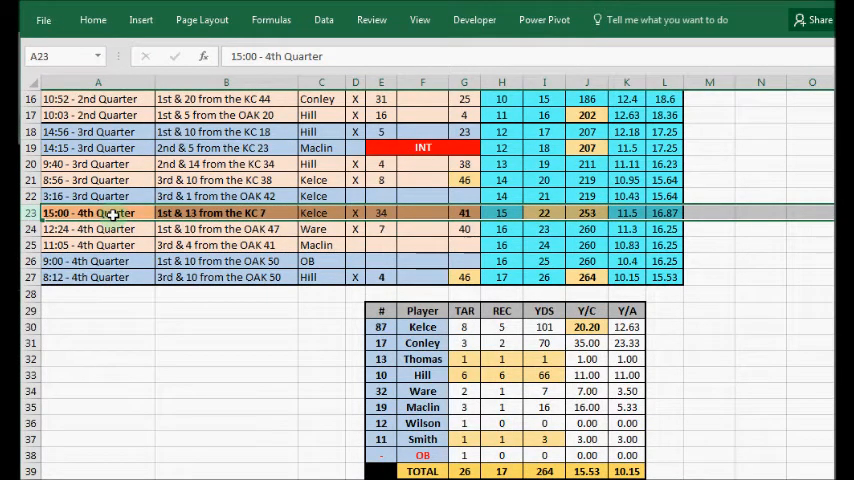
mouse_move(180, 212)
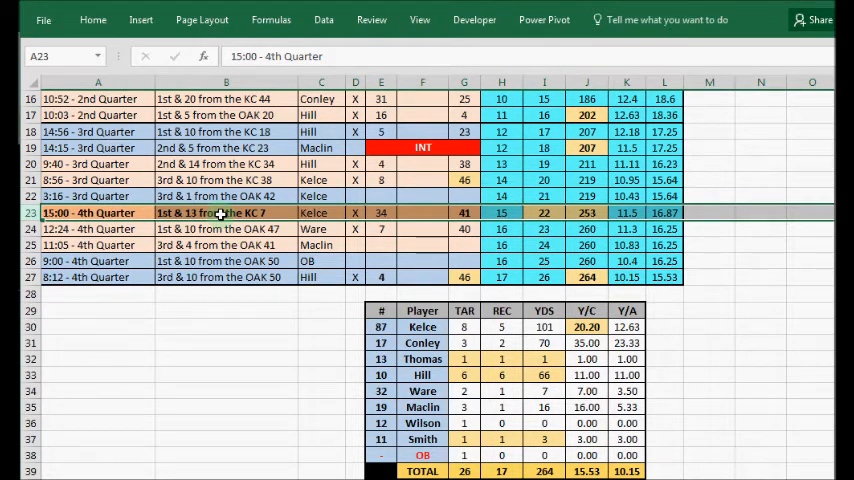
mouse_move(400, 220)
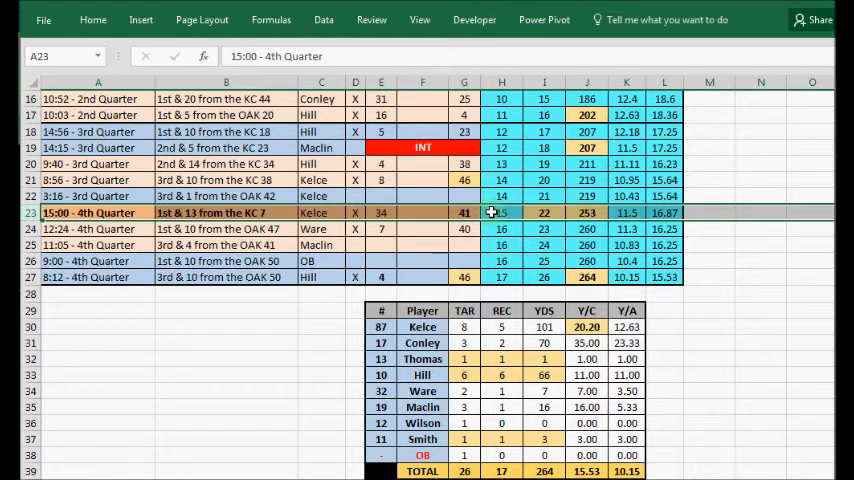
click(586, 326)
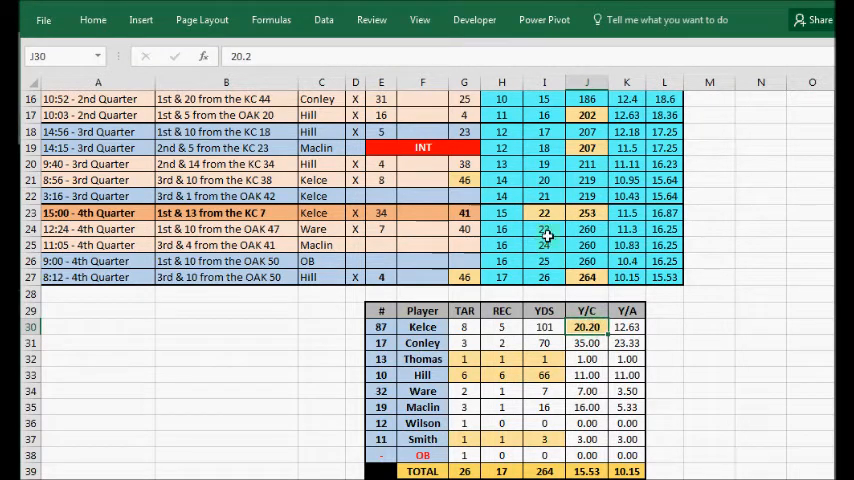
click(544, 212)
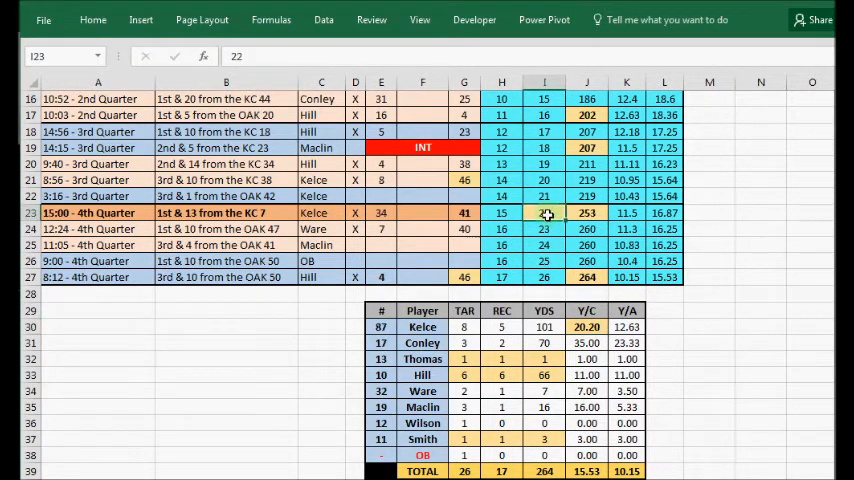
click(544, 212)
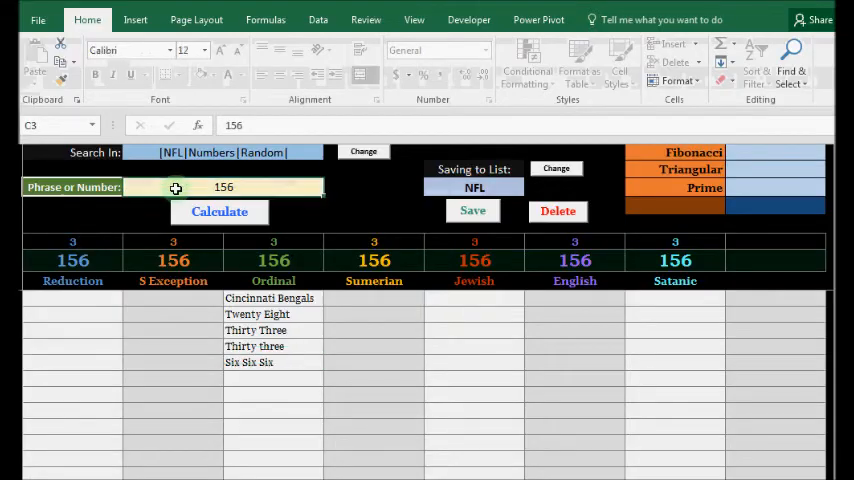
Step: Run the gematria lookup for 253, then return to the receiving stats workbook
click(220, 212)
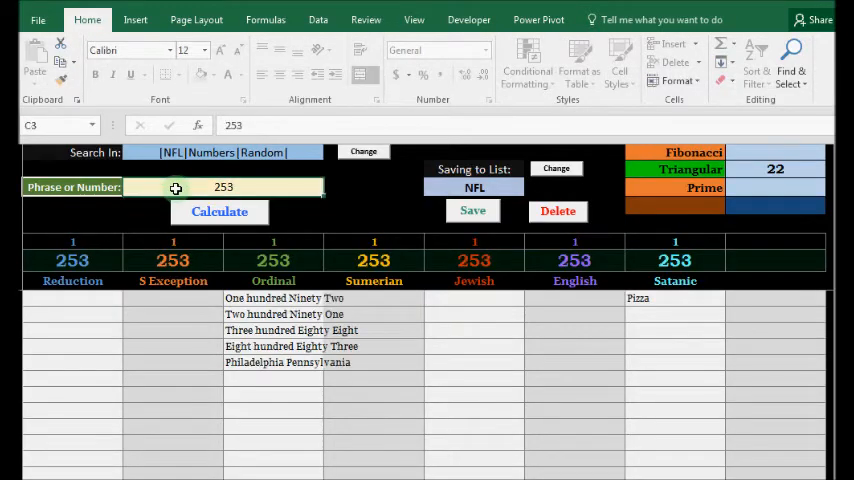
click(776, 168)
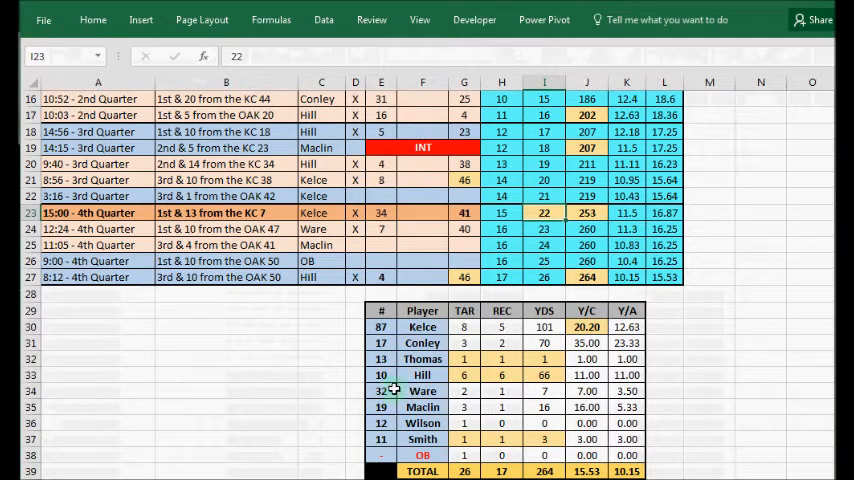
mouse_move(212, 460)
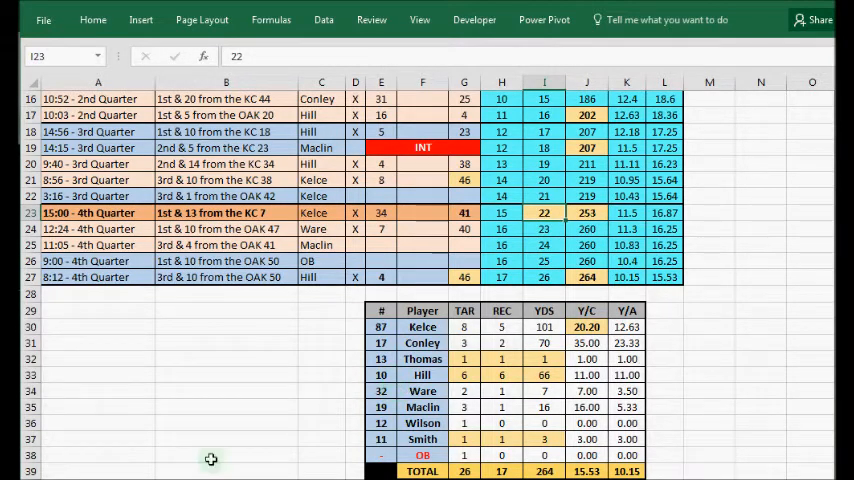
Step: Select the 8:12 4th Quarter play row, then switch to the Gematrinator showing 'Satan'
click(96, 276)
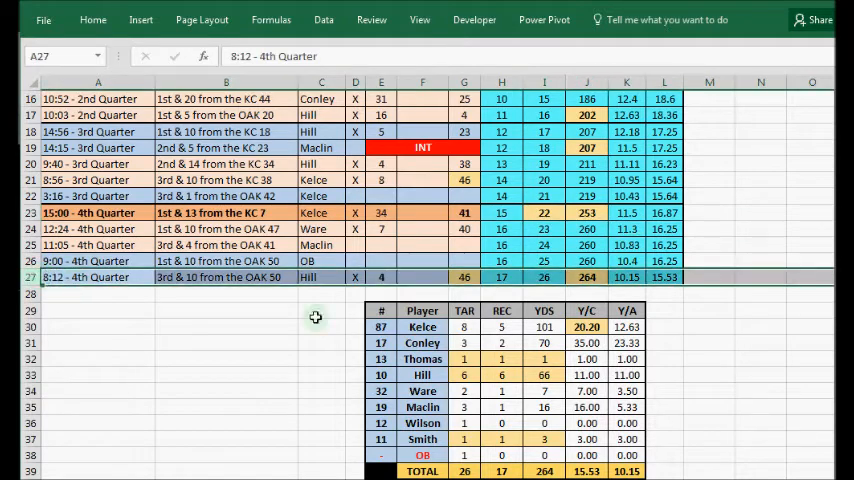
scroll(down, 3)
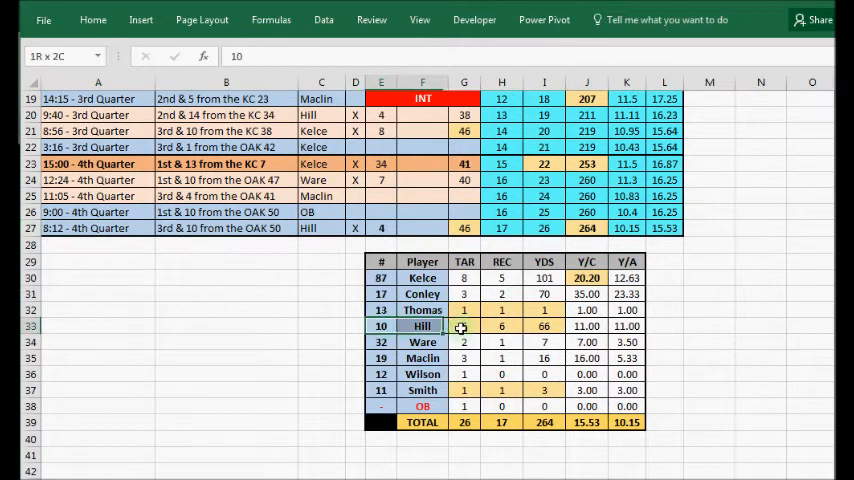
click(380, 326)
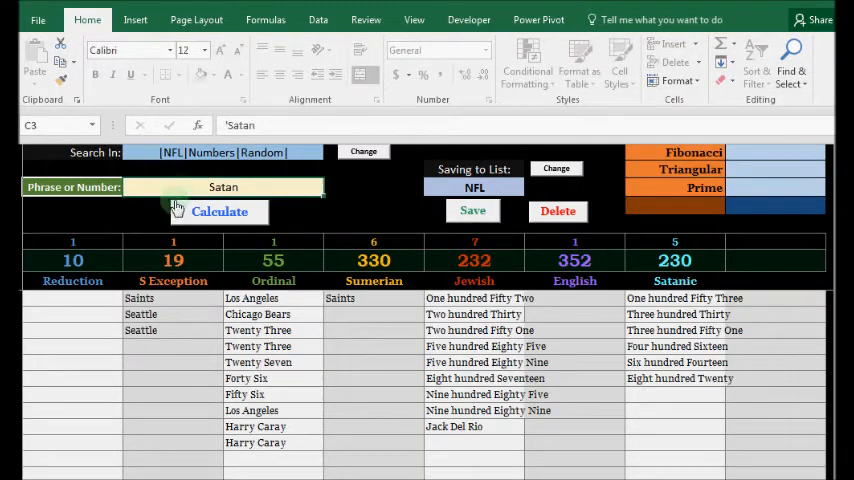
Step: Return to the receiving stats workbook with its 264-yard totals table
click(72, 260)
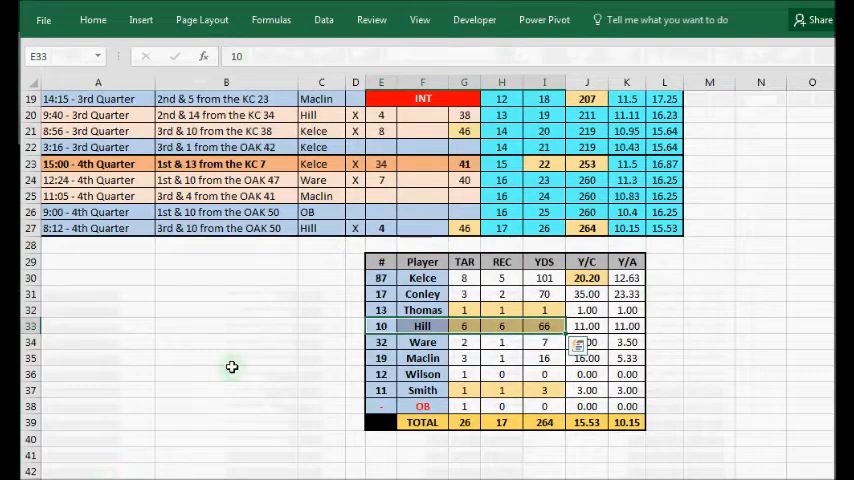
Step: Read the 264 yards total in row 27 and scroll through the yardage column
click(588, 228)
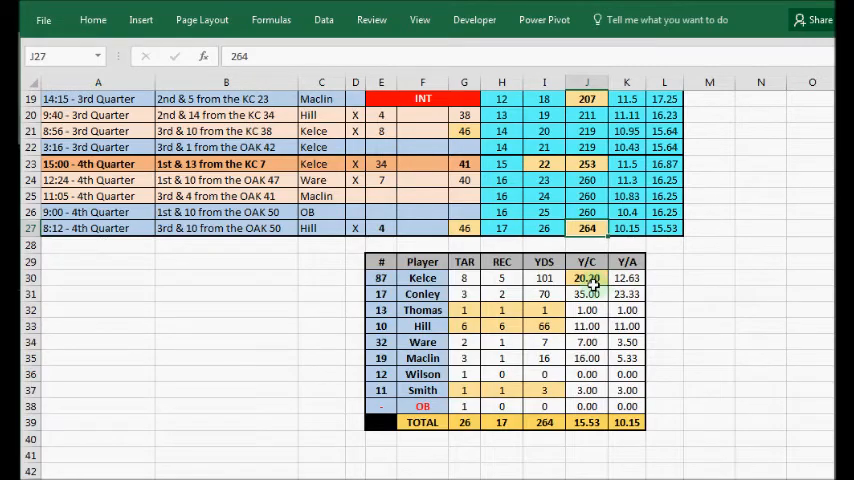
scroll(up, 3)
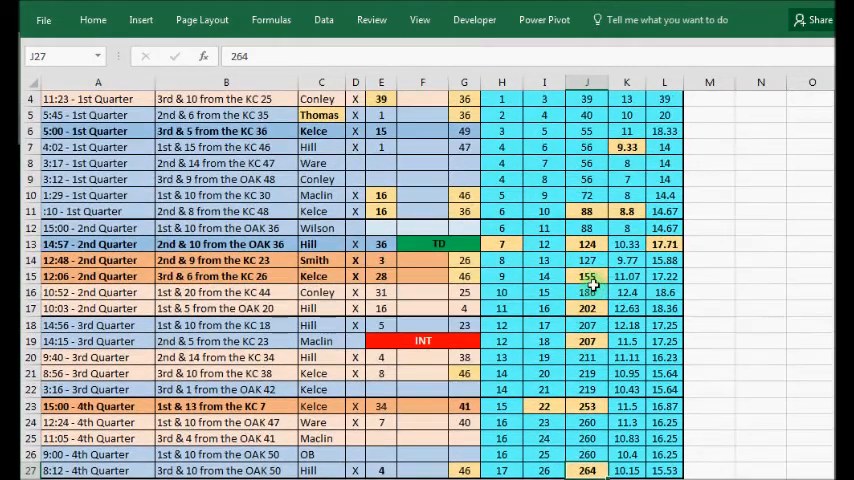
scroll(up, 3)
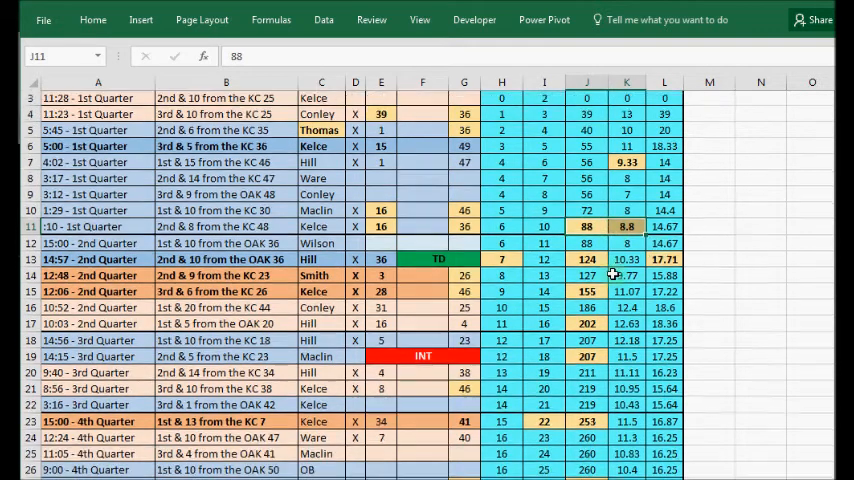
scroll(down, 3)
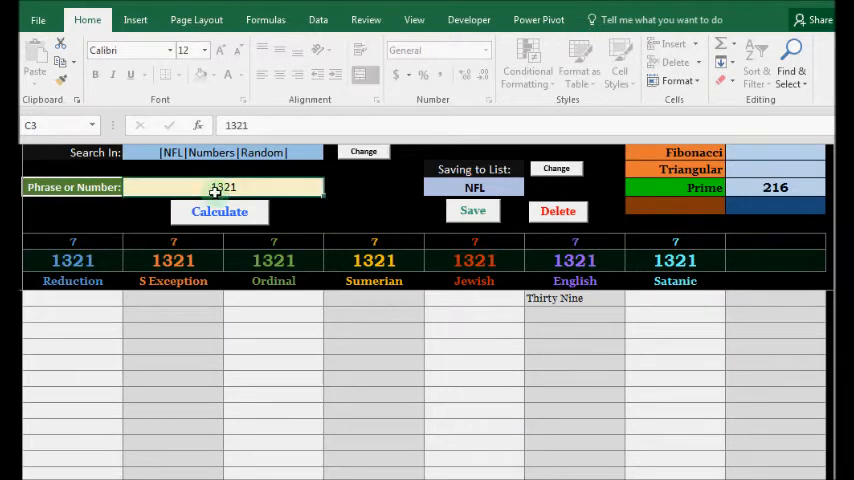
click(576, 298)
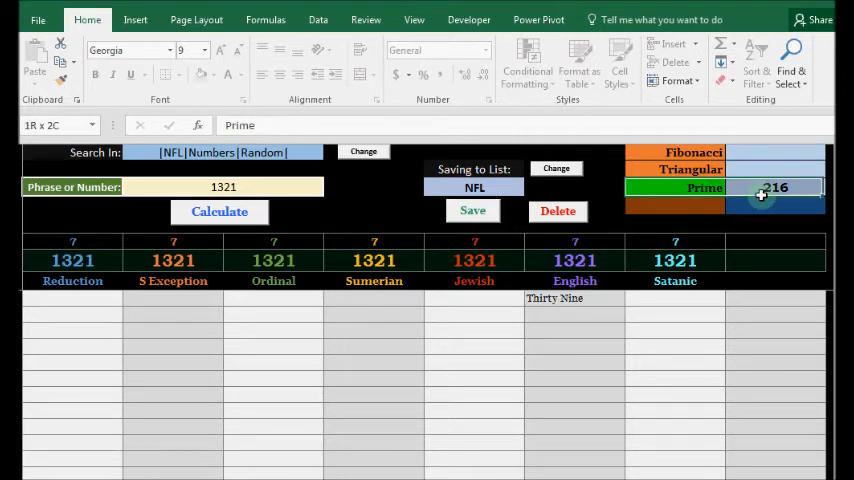
click(776, 188)
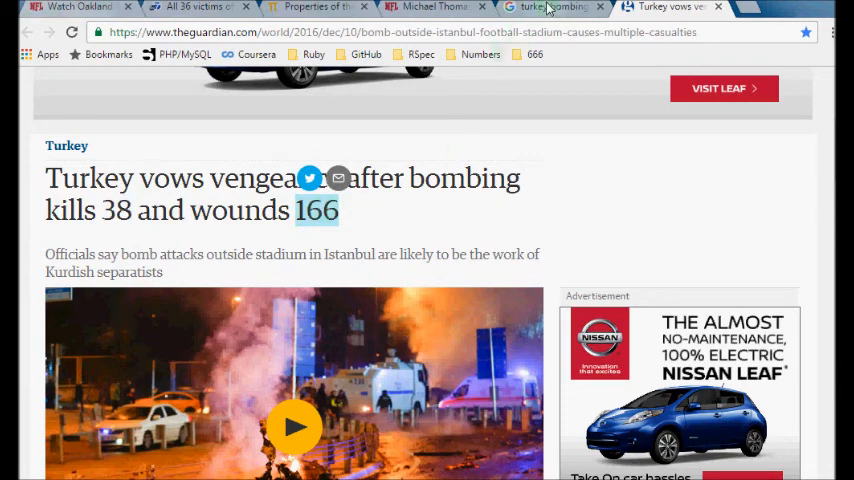
Step: Switch to the Chrome tab with the 'turkey bombing 166' search results
click(550, 8)
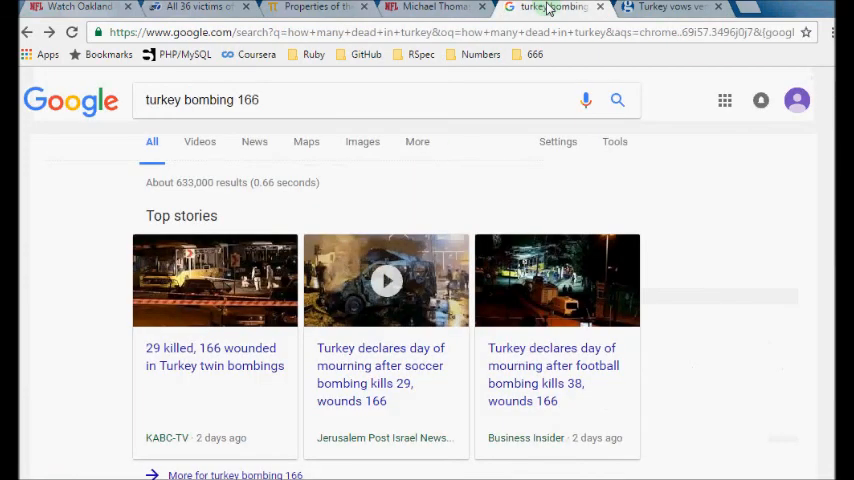
mouse_move(336, 432)
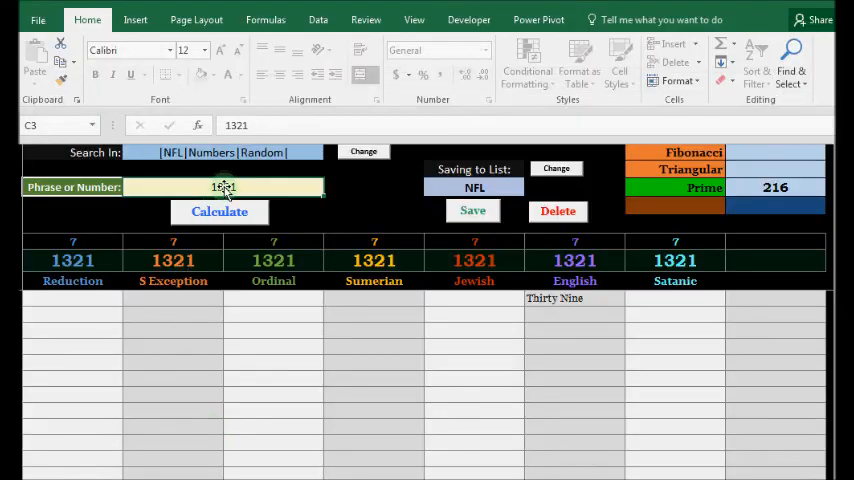
Step: Calculate 'Oakland' in the Gematrinator and single out its English value of 166
text(Oakl)
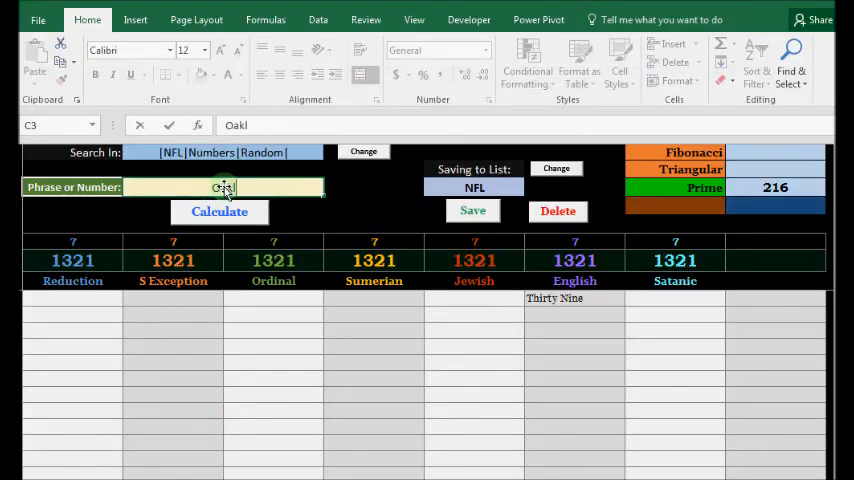
click(220, 212)
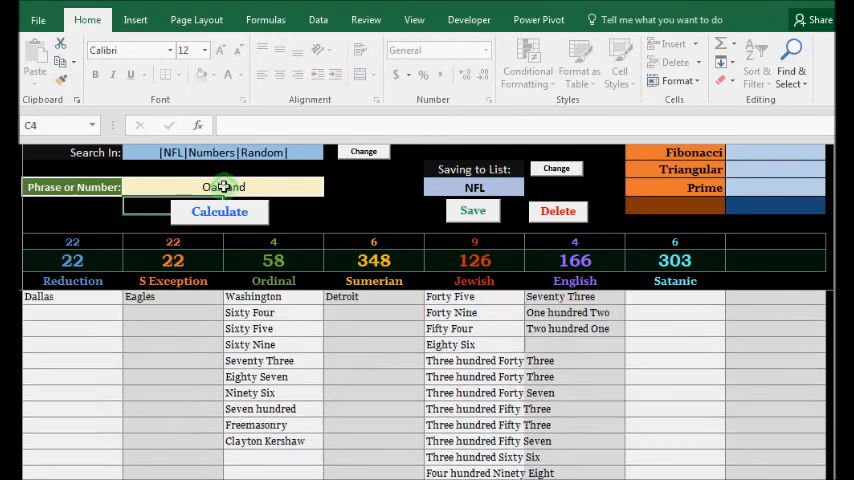
click(220, 212)
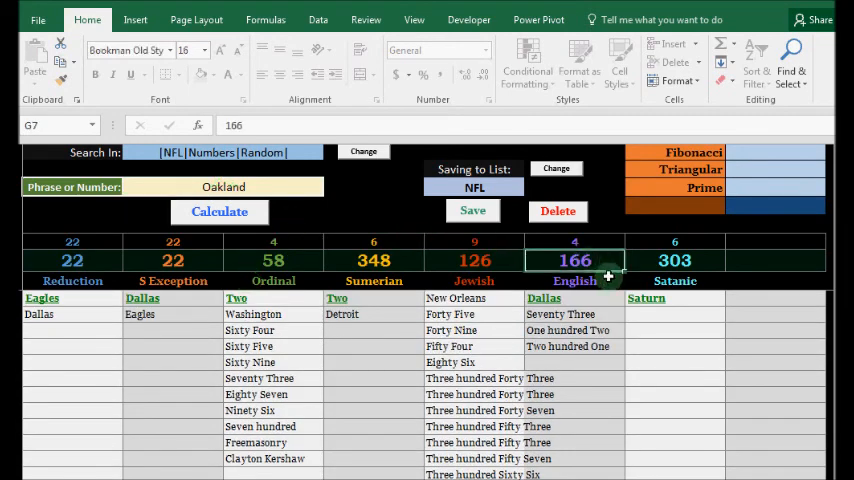